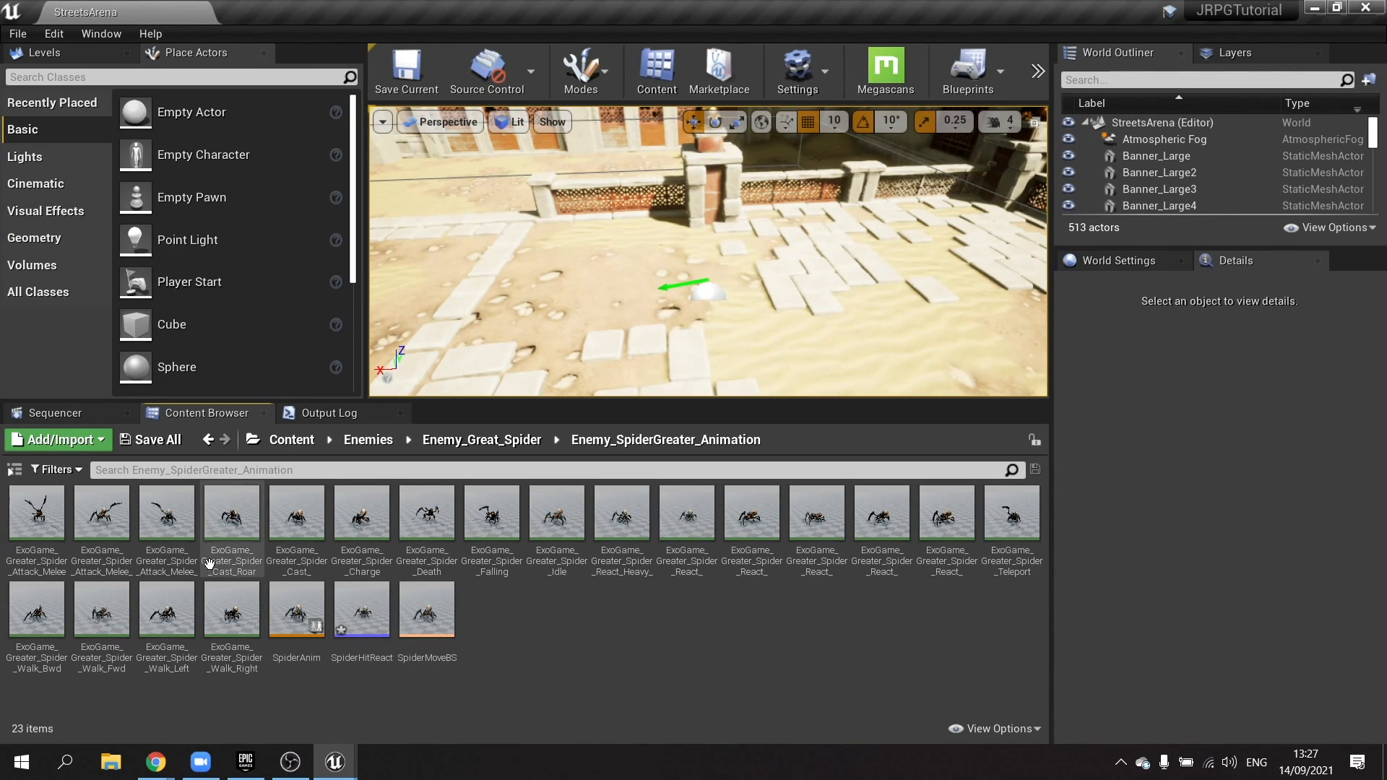
pyautogui.moveTo(86, 529)
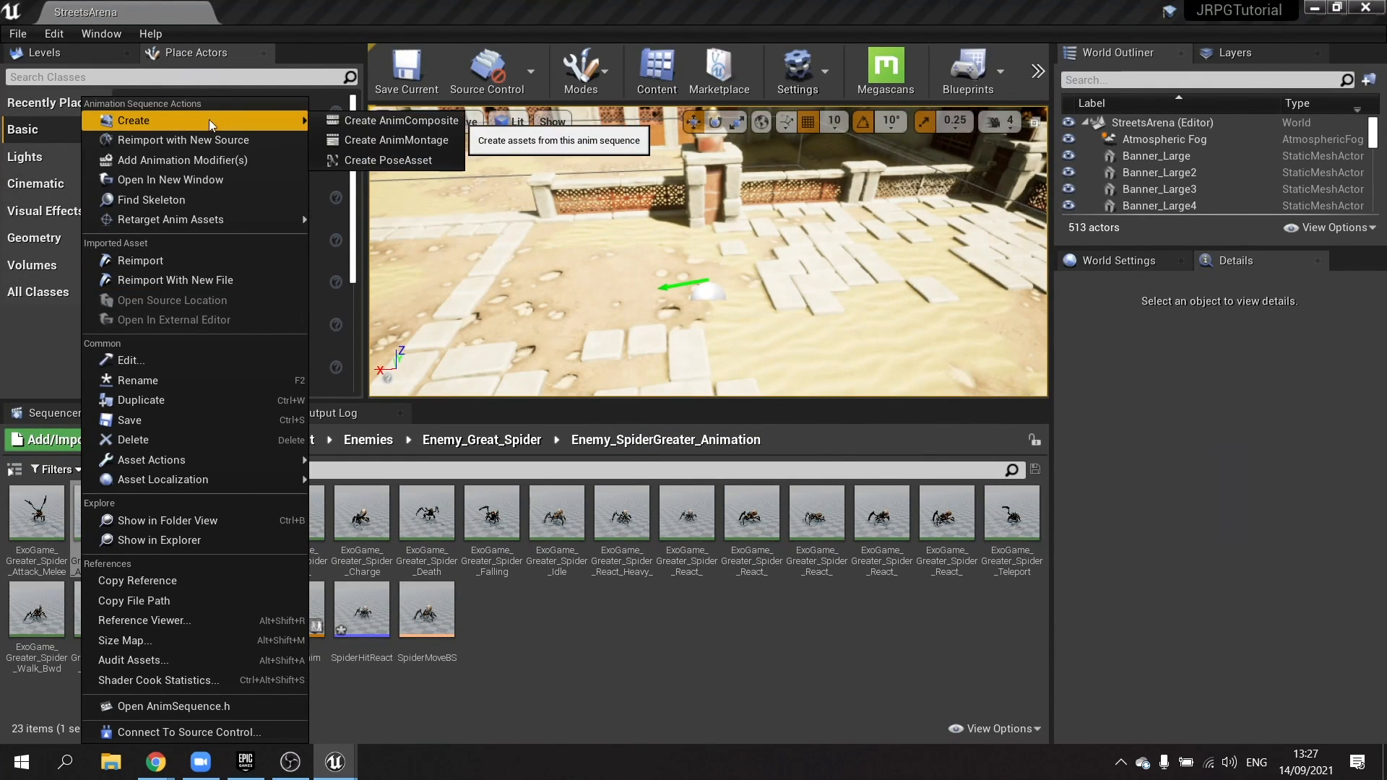
# Navigate up to the Content > Enemies folder holding the SpiderUnit blueprint
pyautogui.click(395, 140)
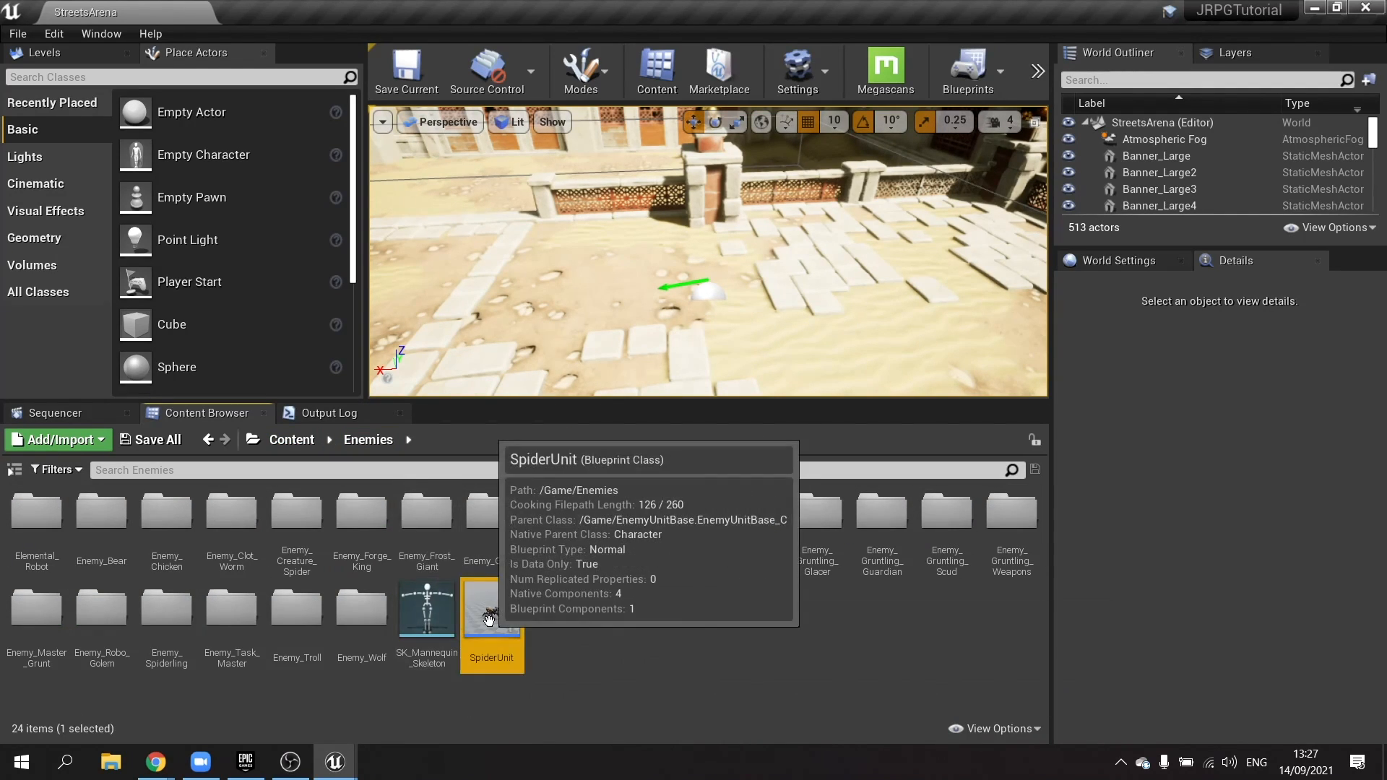
# Set SpiderUnit's CombatComponent Attack Montage to SpiderAttack and save the blueprint
pyautogui.doubleClick(492, 609)
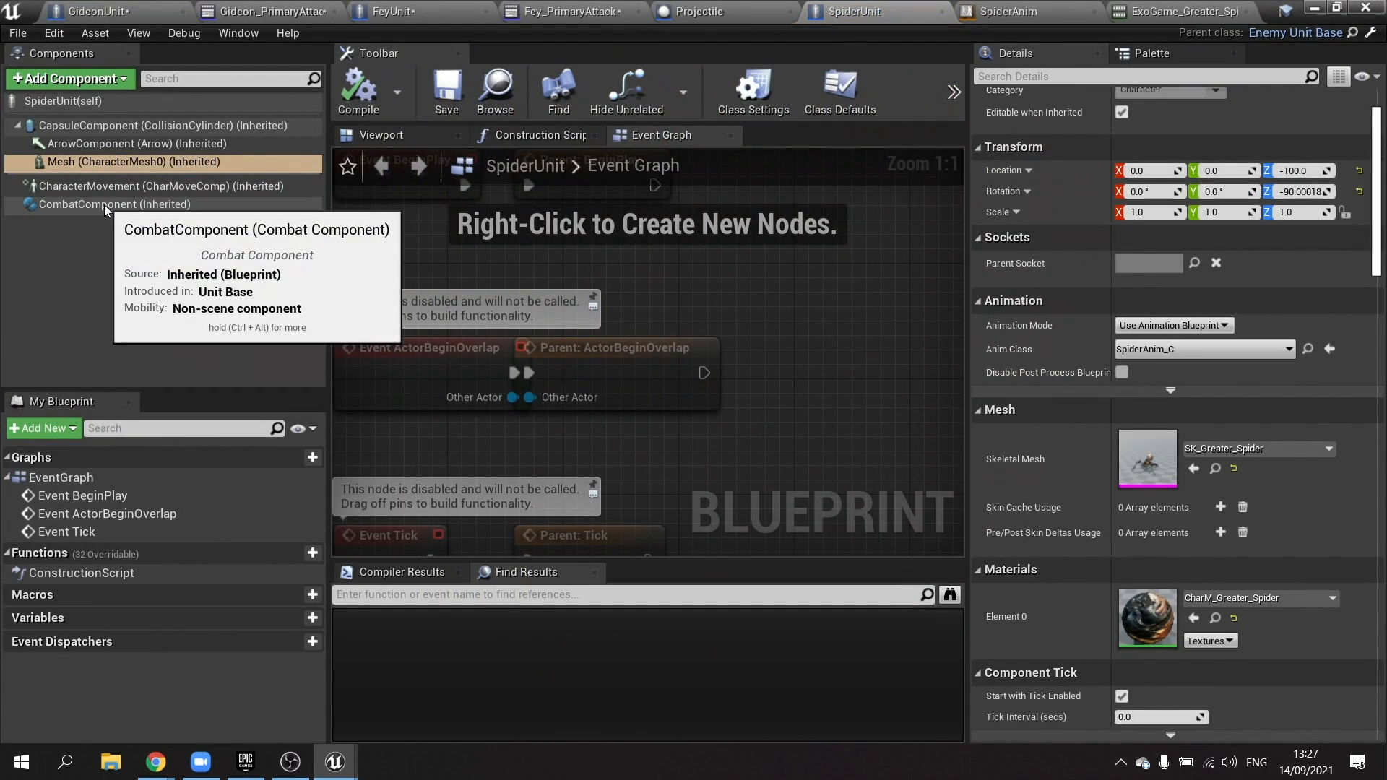
pyautogui.click(107, 206)
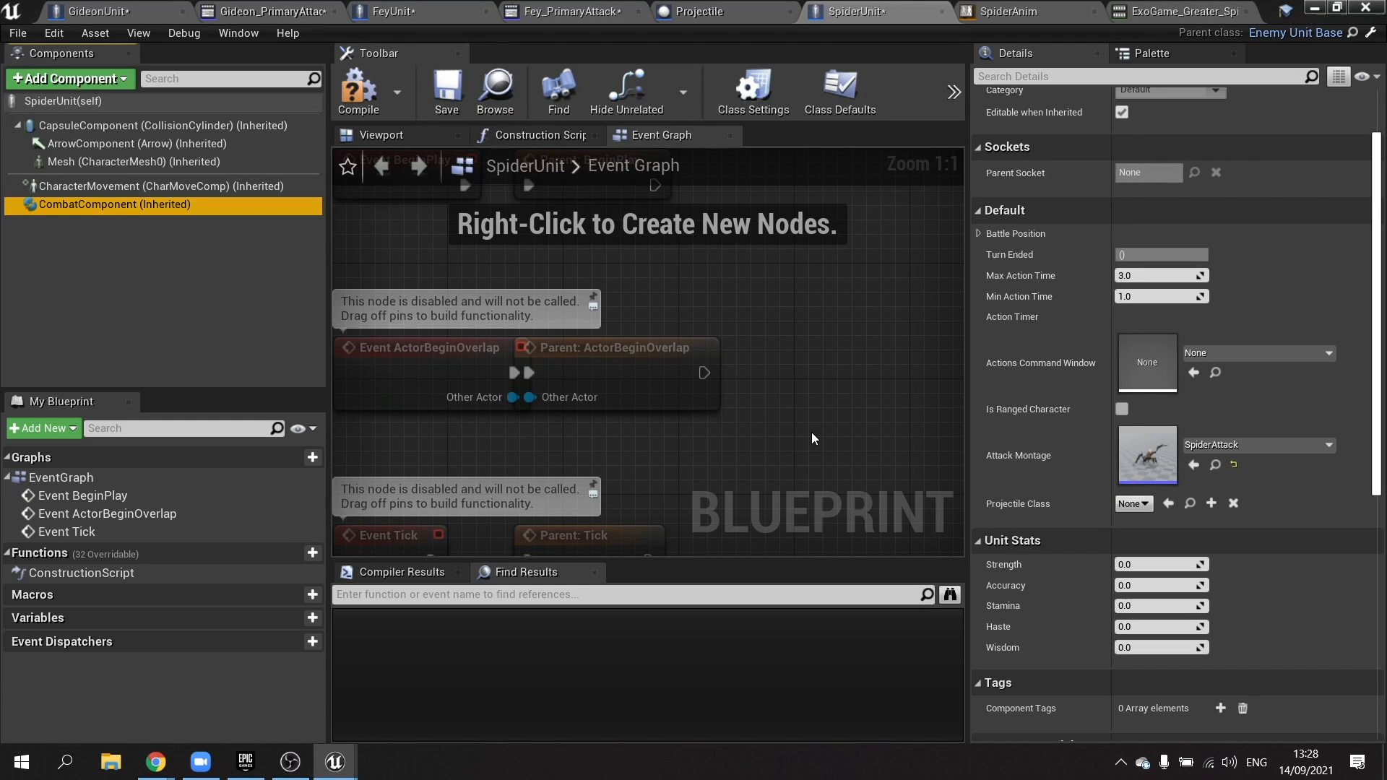
pyautogui.moveTo(774, 436)
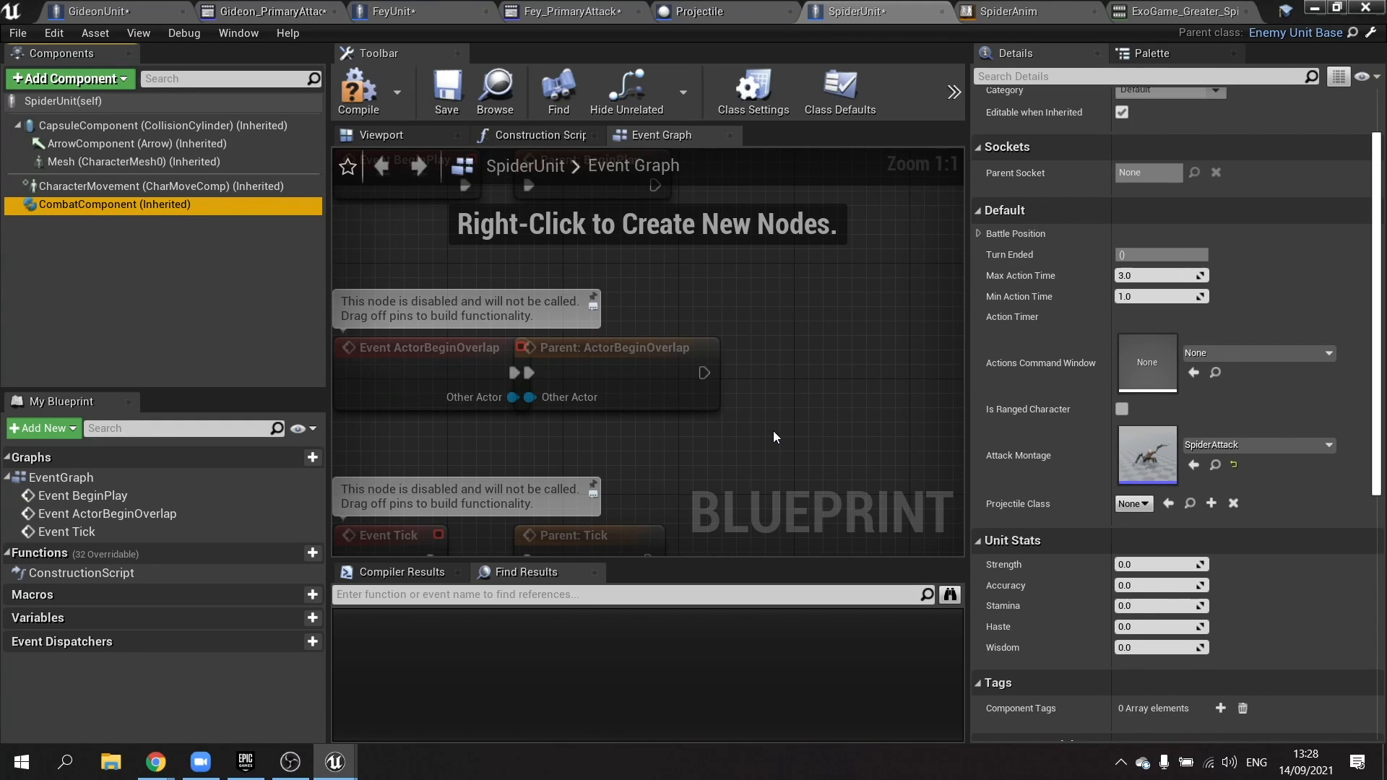
pyautogui.moveTo(448, 93)
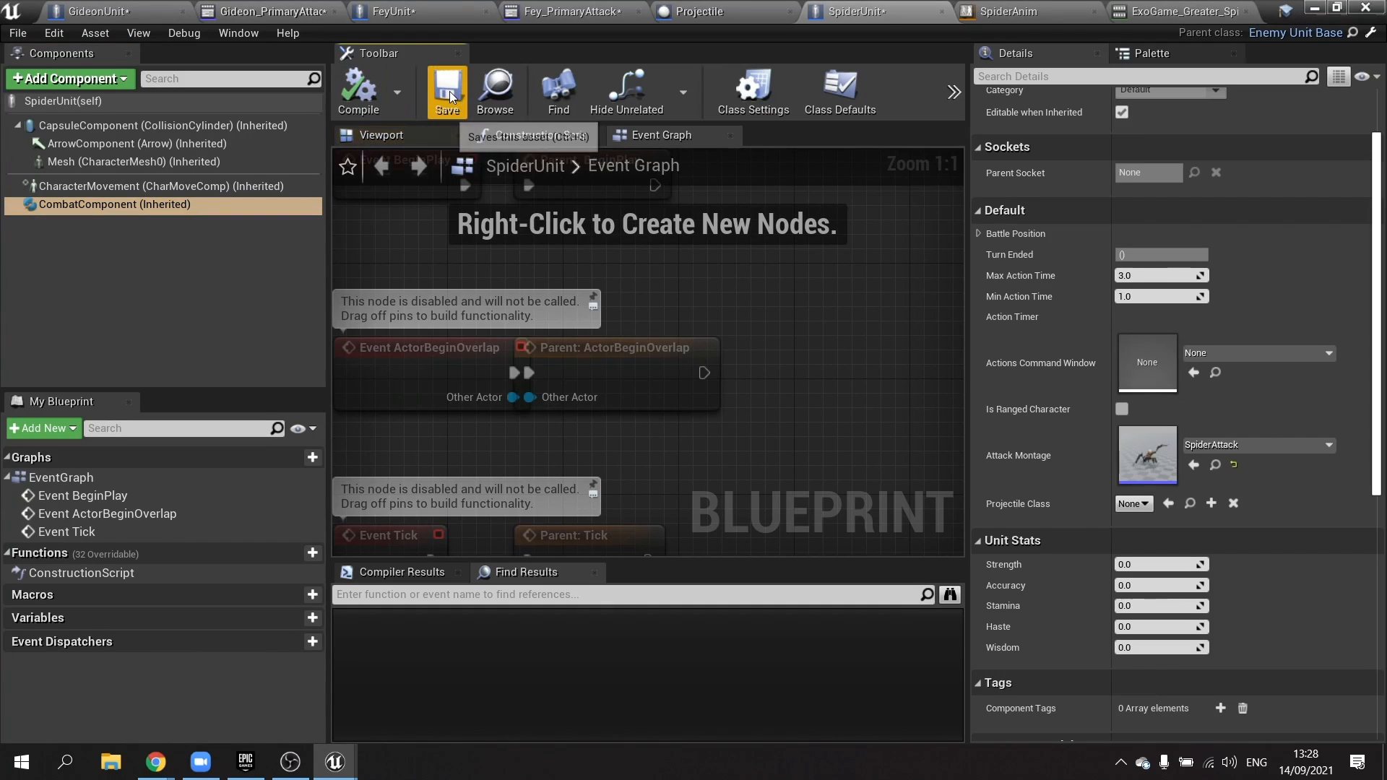
pyautogui.click(447, 92)
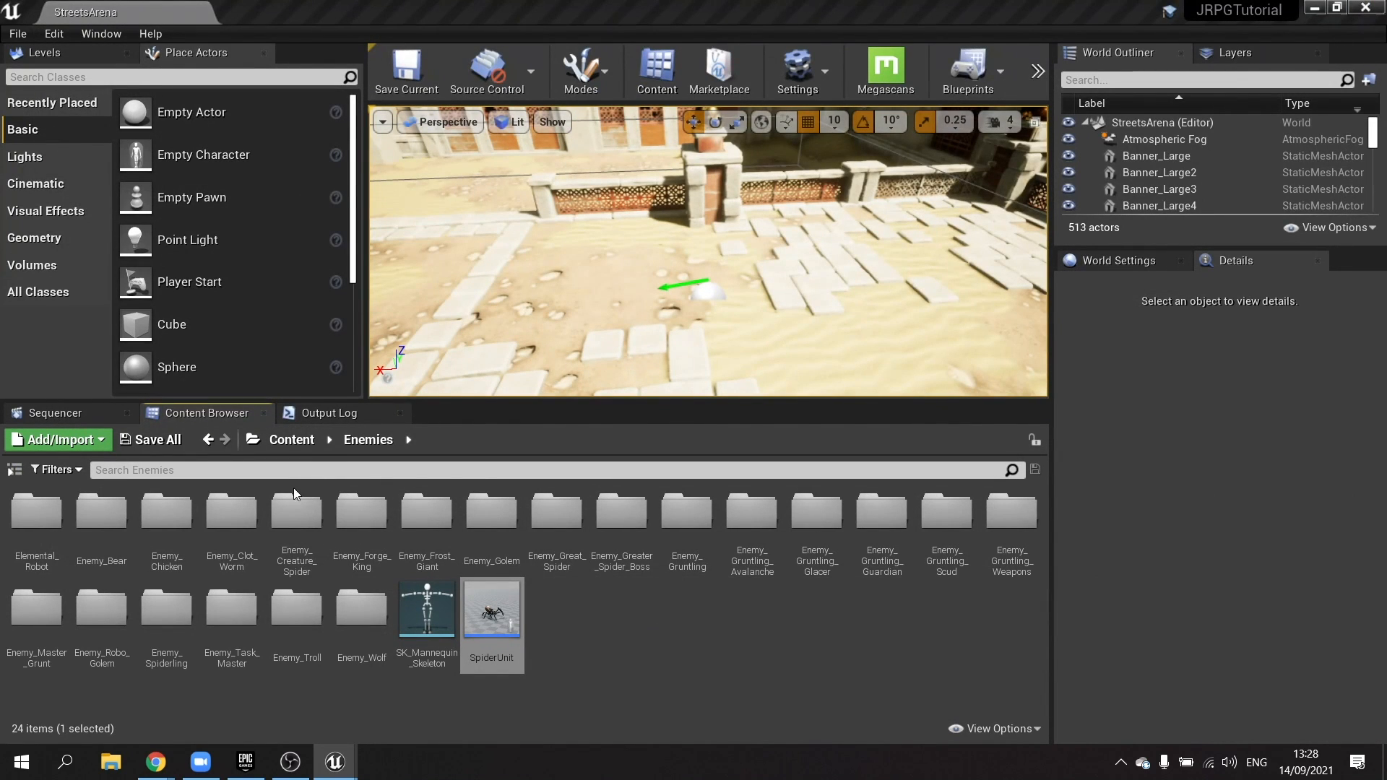
# Open CombatComponent's event graph at the AttackCommand event and its ranged-character Branch
pyautogui.click(292, 440)
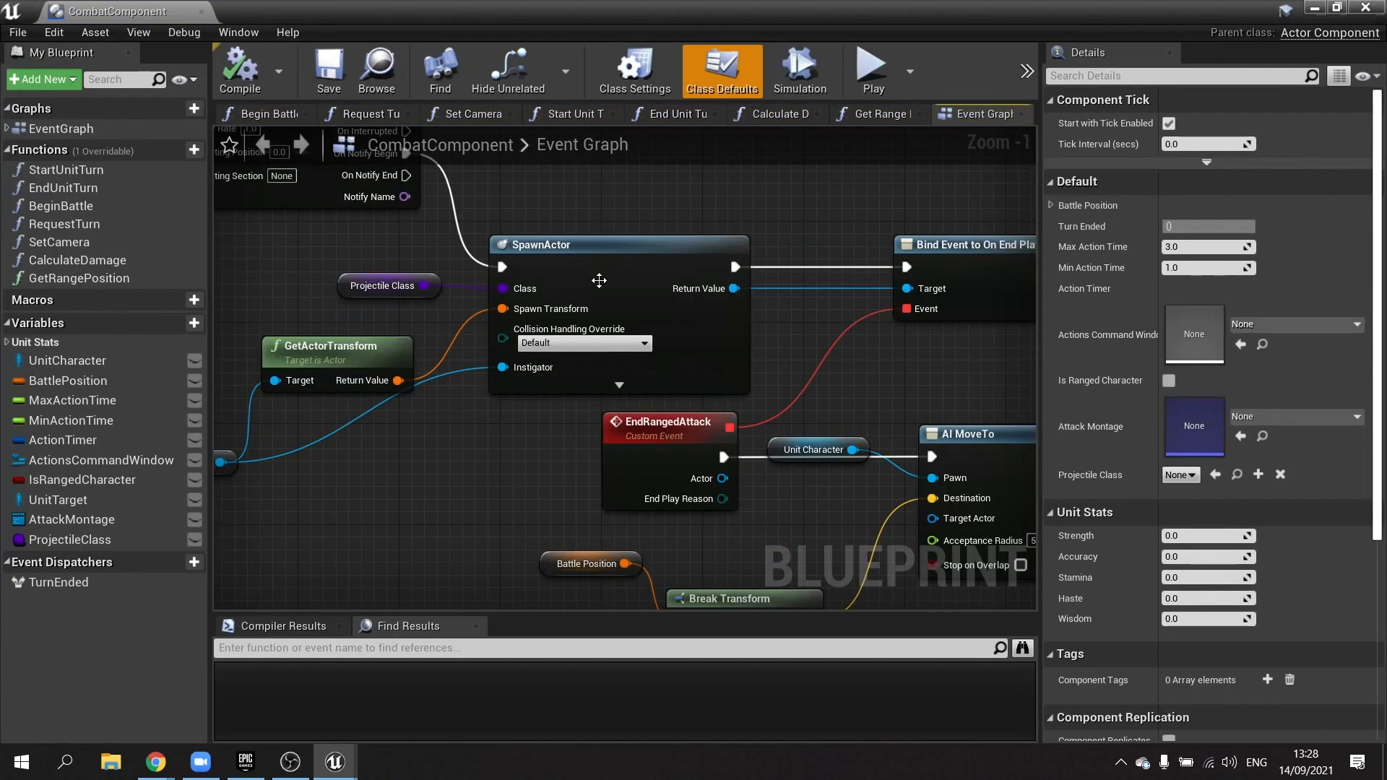
pyautogui.scroll(-3)
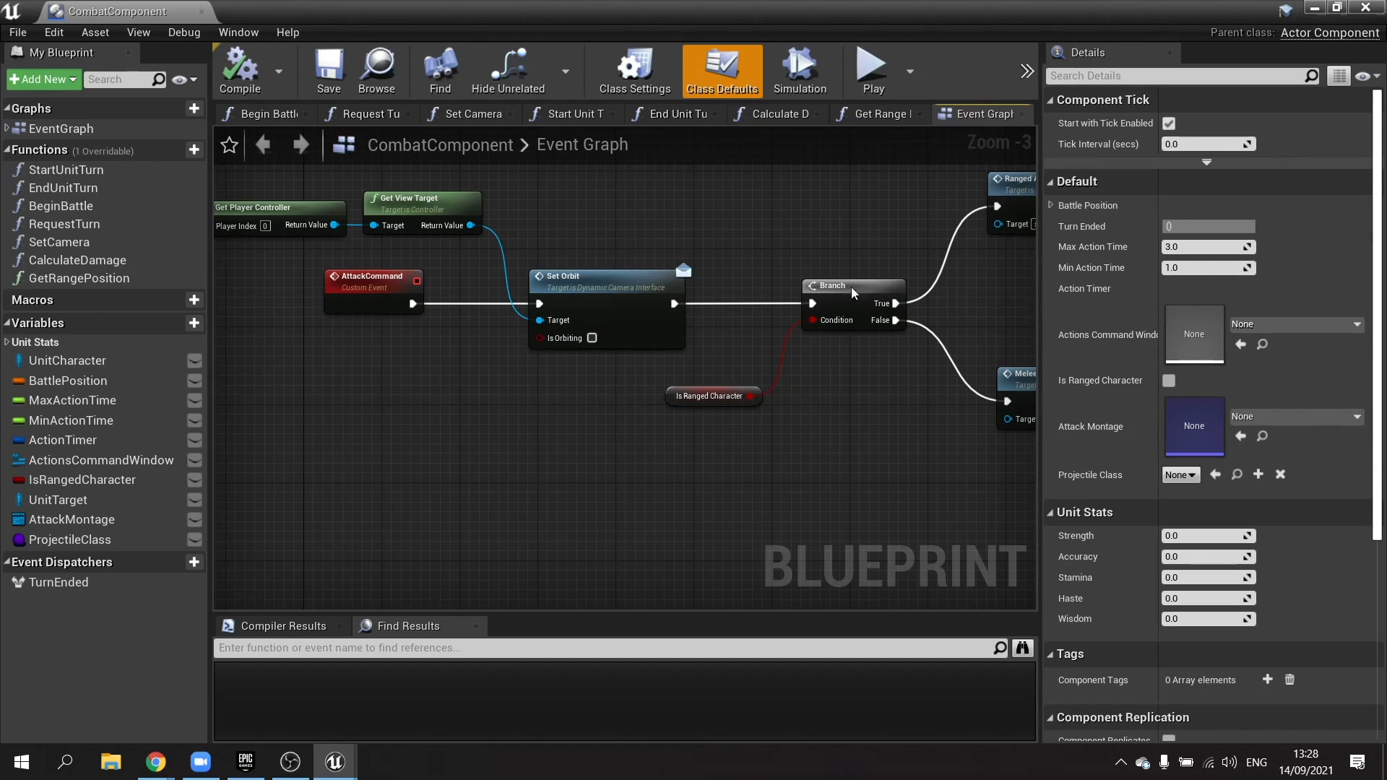
pyautogui.moveTo(778, 353)
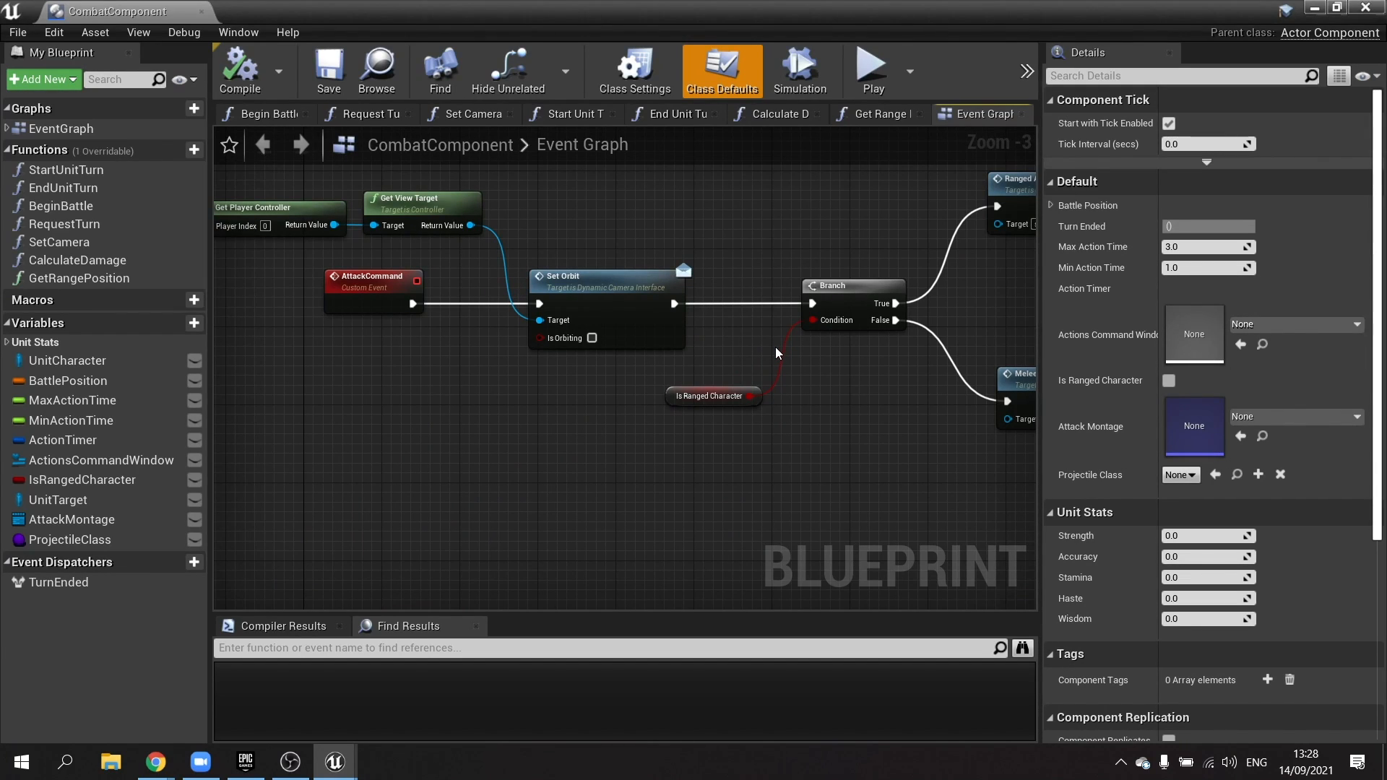
pyautogui.moveTo(625, 396)
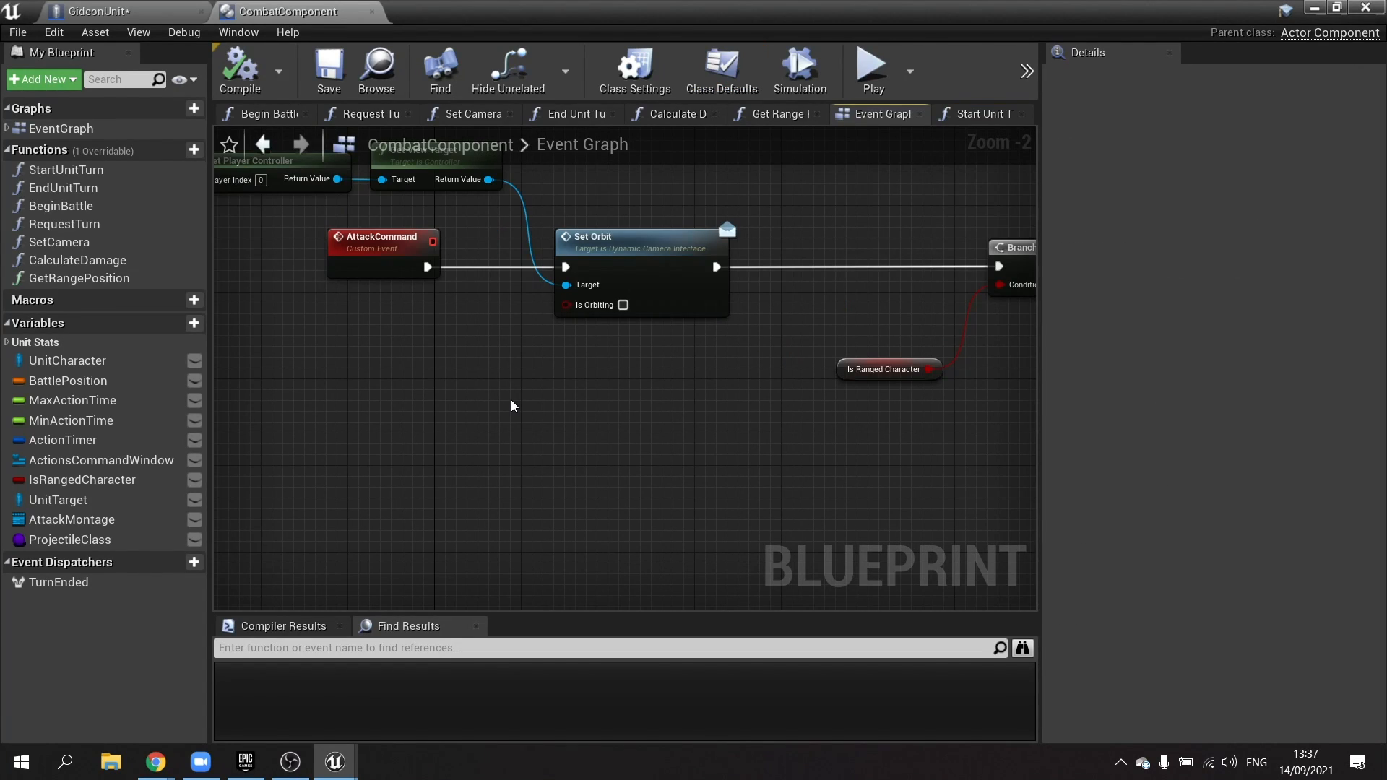
pyautogui.moveTo(695, 328)
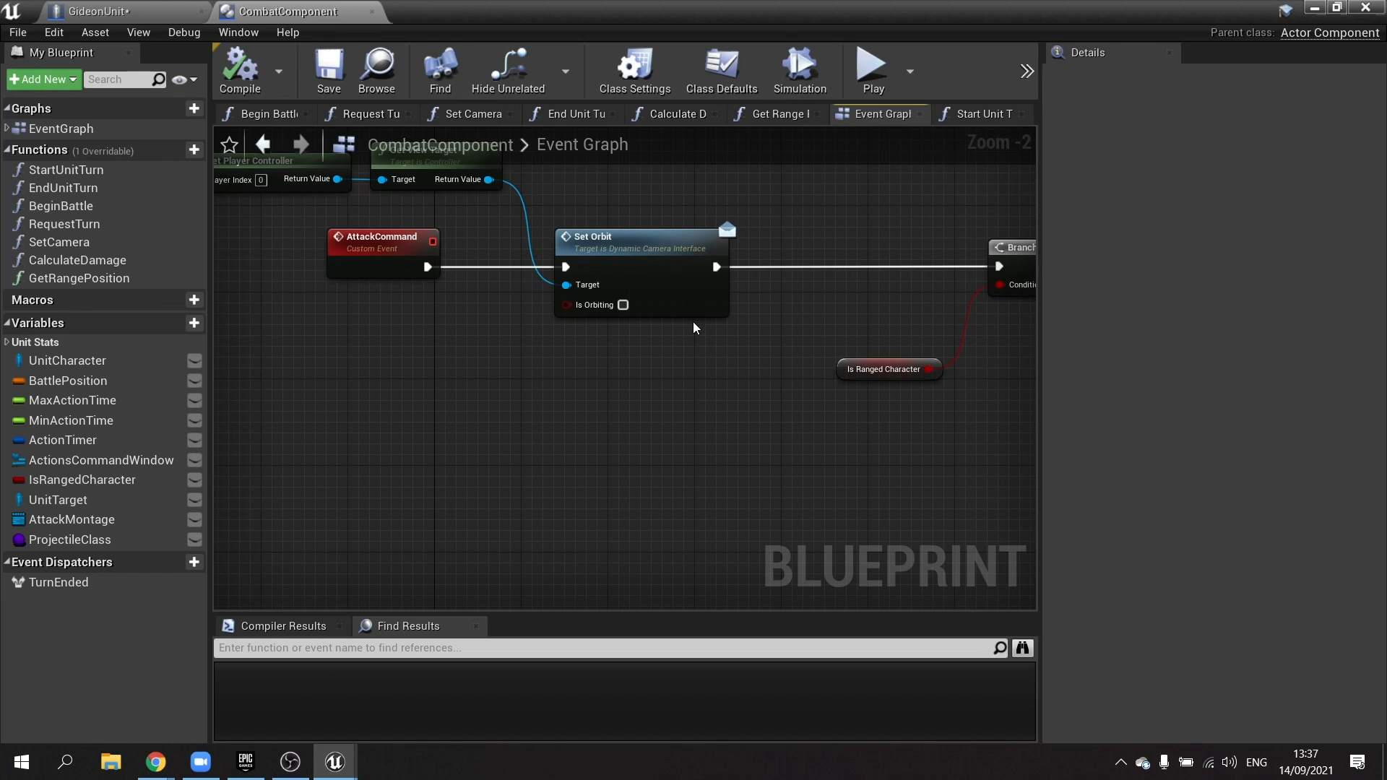
# Show the Start Unit Turn function past the Create Unit Battle HUD Widget node
pyautogui.click(984, 113)
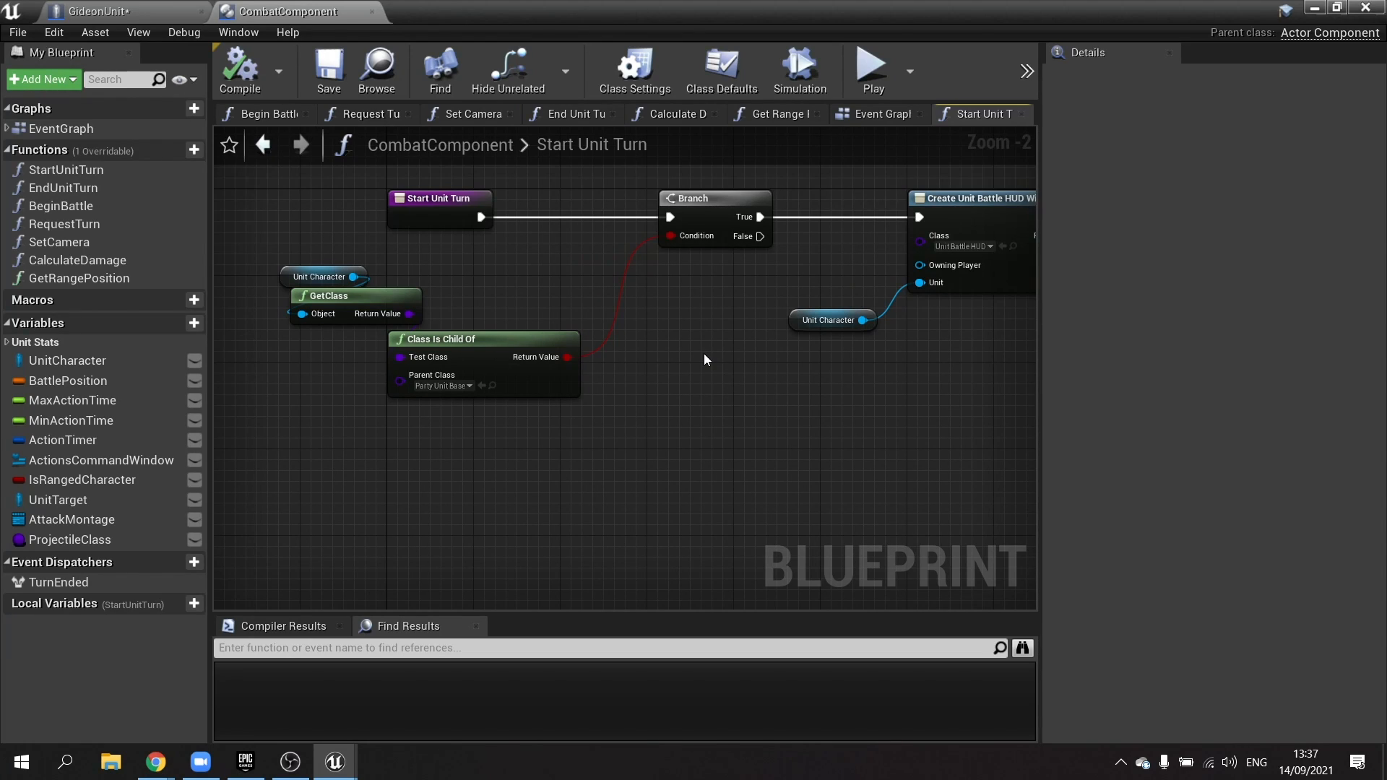
pyautogui.moveTo(483, 321)
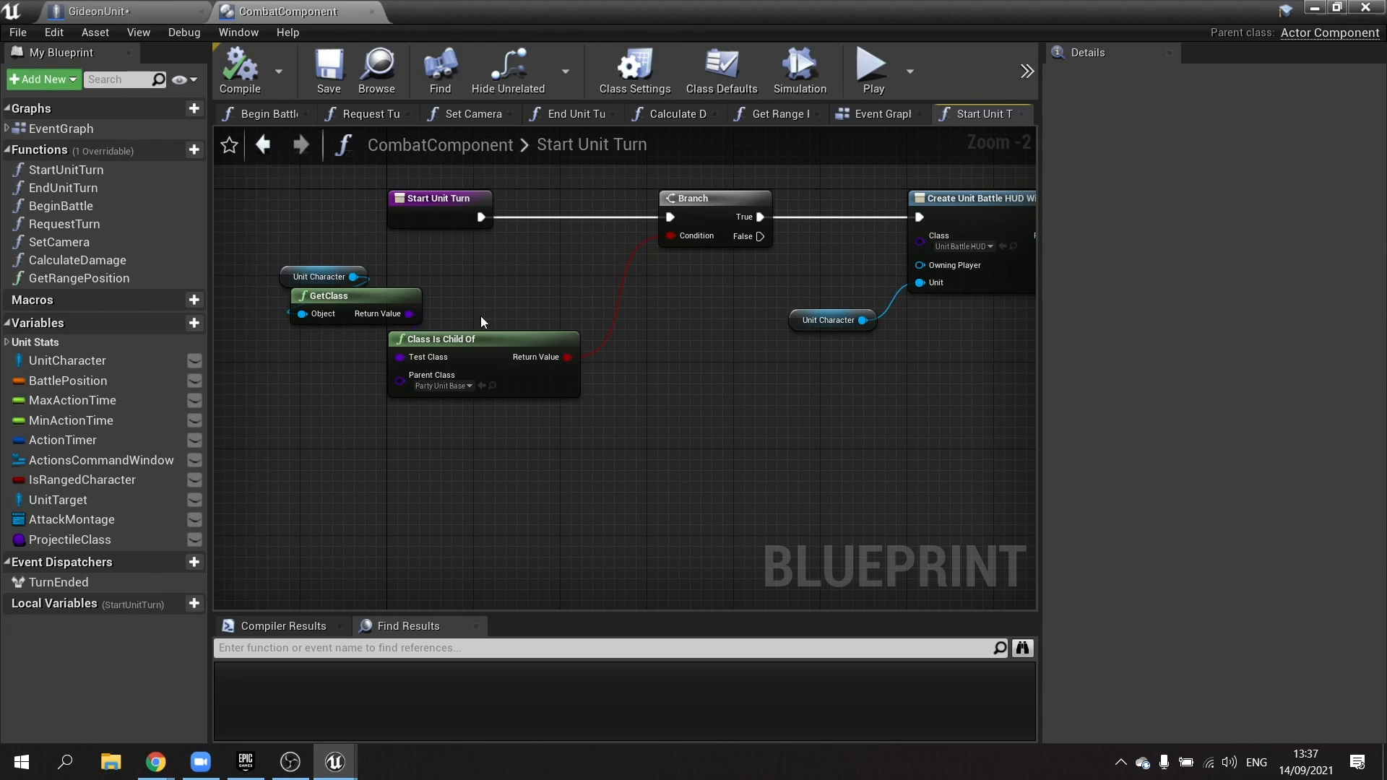
pyautogui.moveTo(329, 295)
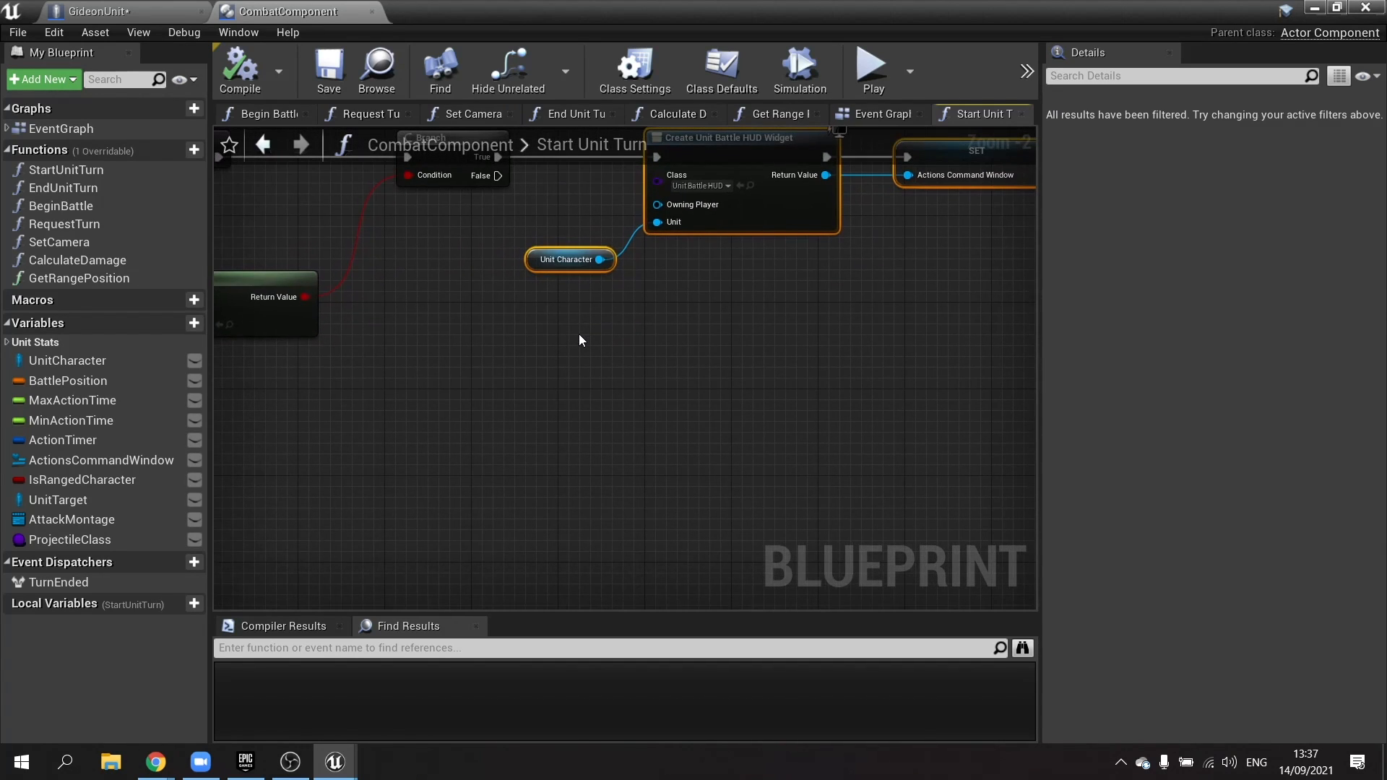
pyautogui.moveTo(588, 383)
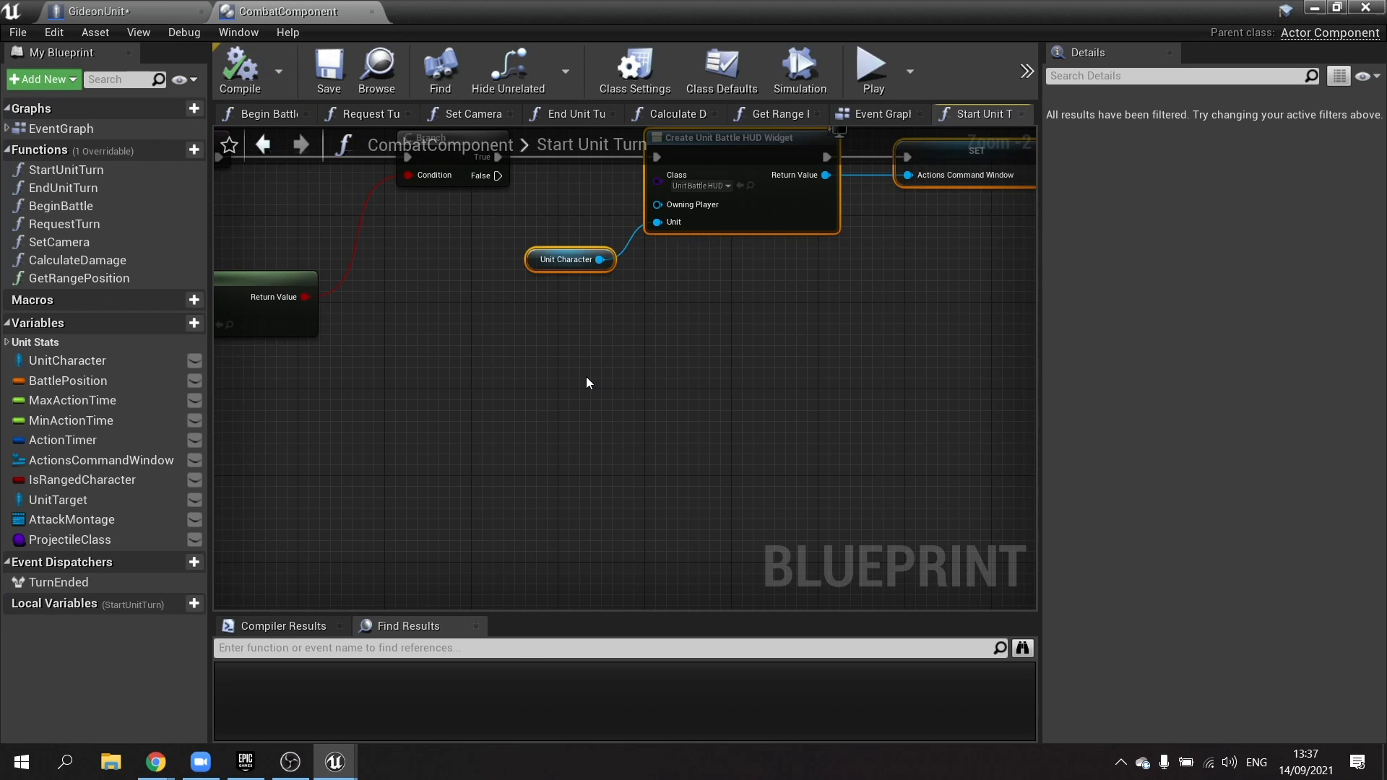
pyautogui.moveTo(585, 370)
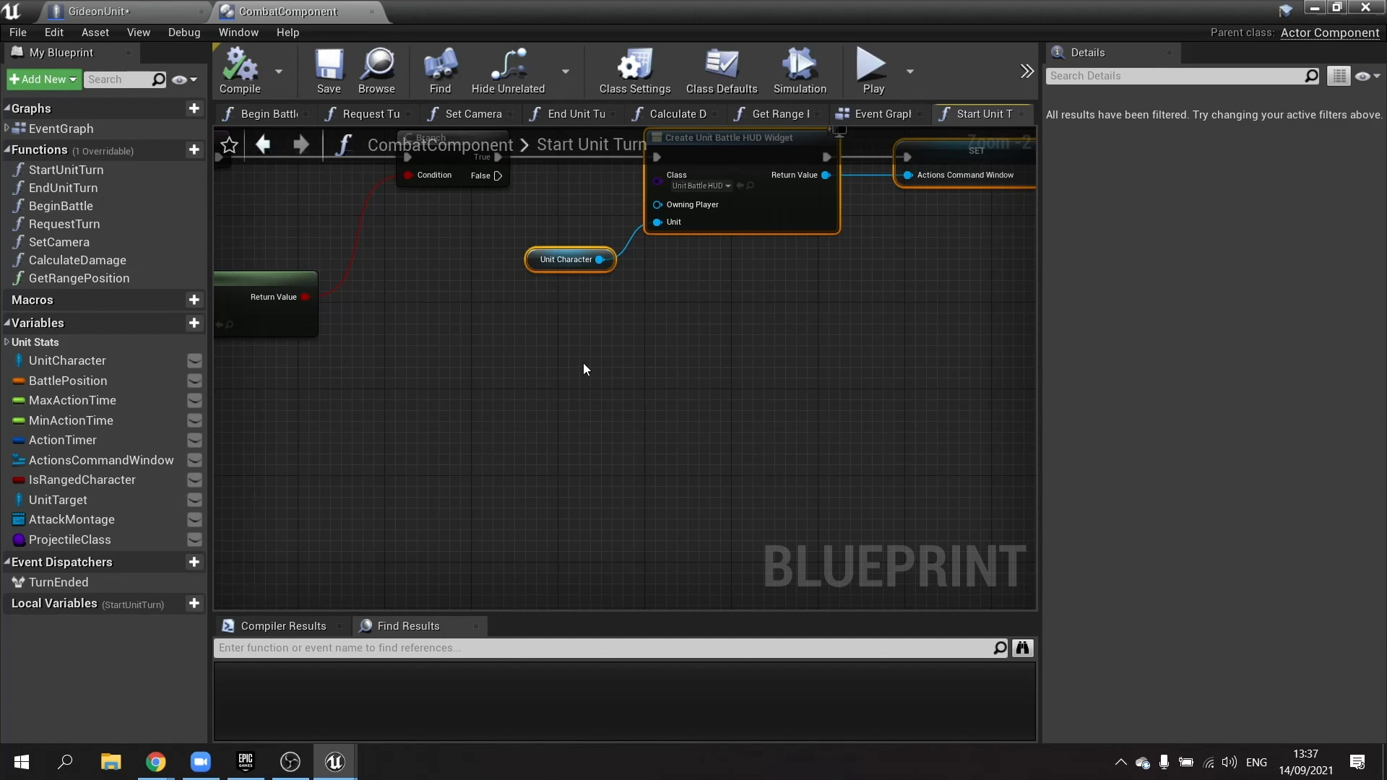
# Add a Get All Actors Of Class node with PartyUnitBase as the actor class
pyautogui.write('get all actors')
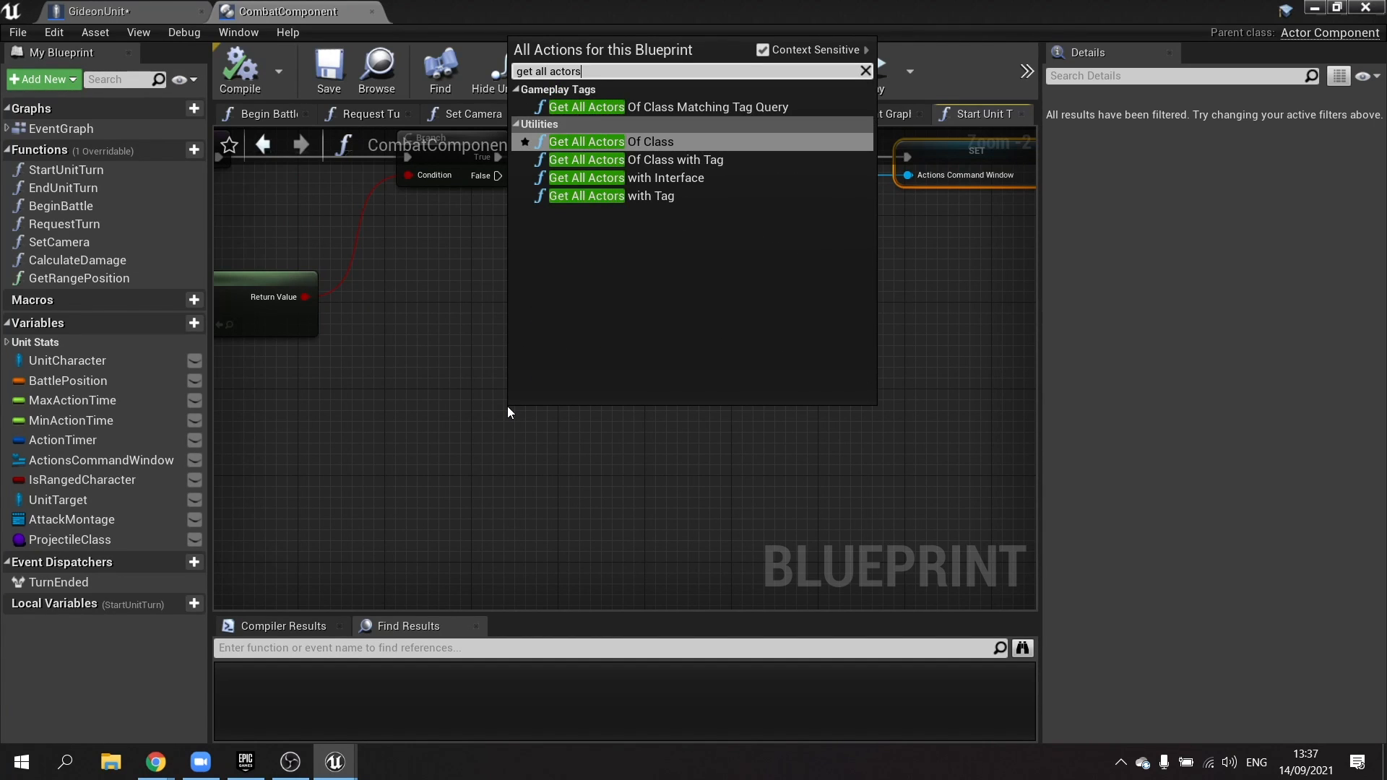
pyautogui.click(611, 142)
pyautogui.write('party uni')
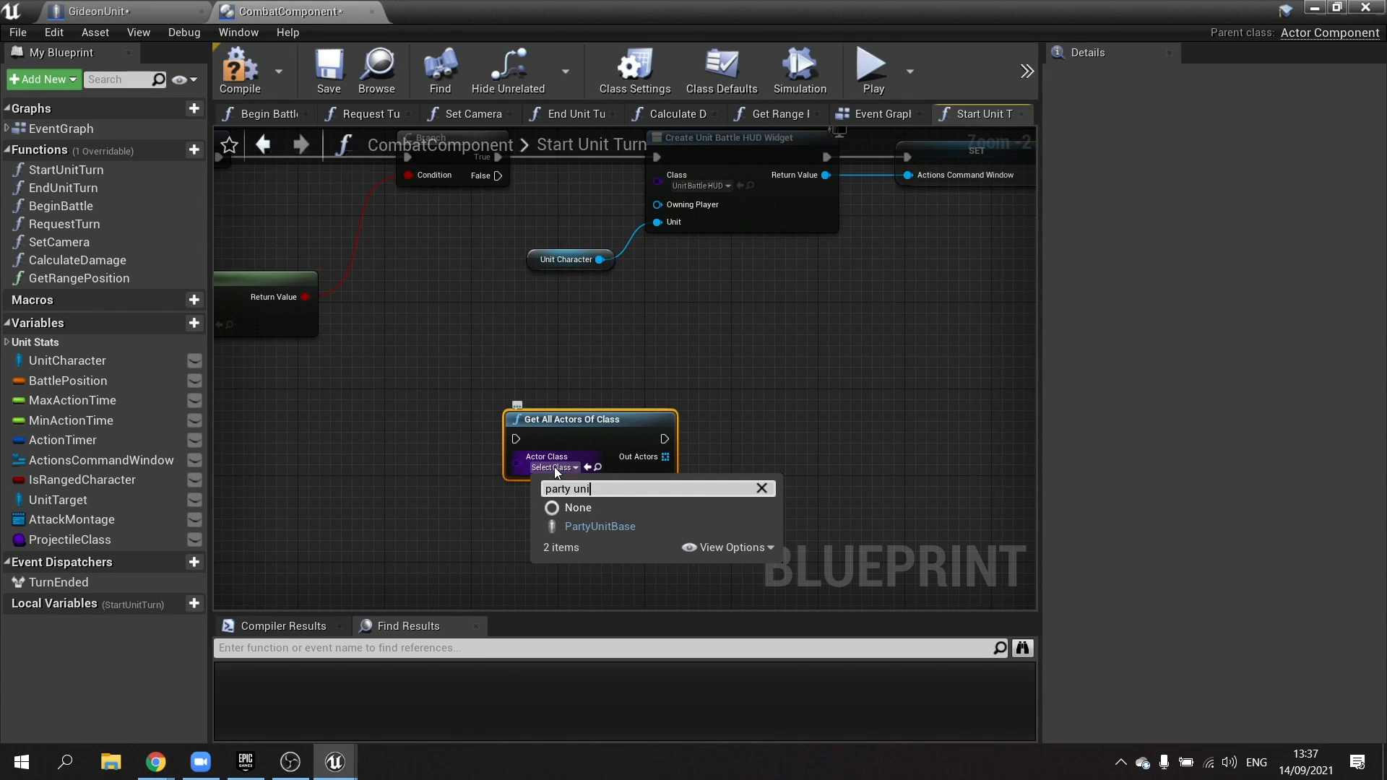
pyautogui.click(599, 526)
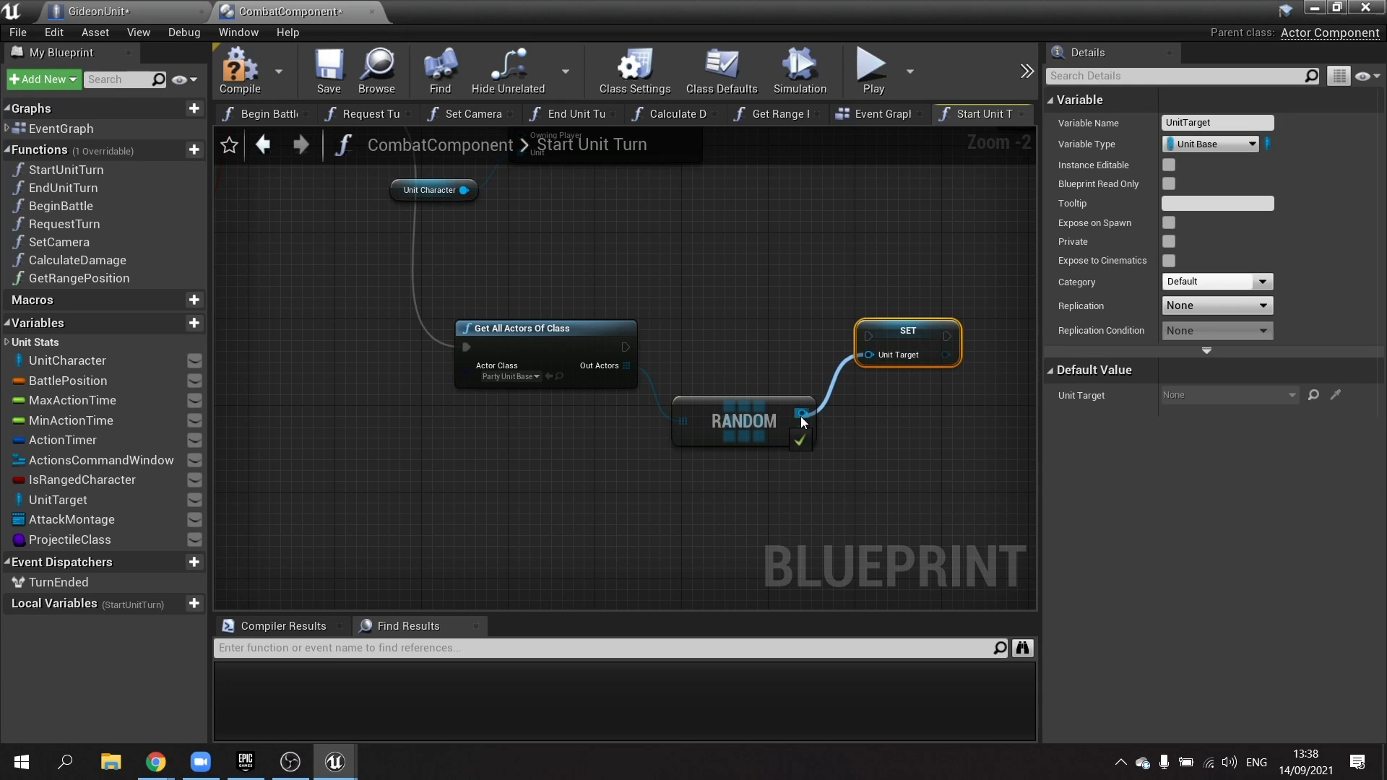
pyautogui.moveTo(908, 340)
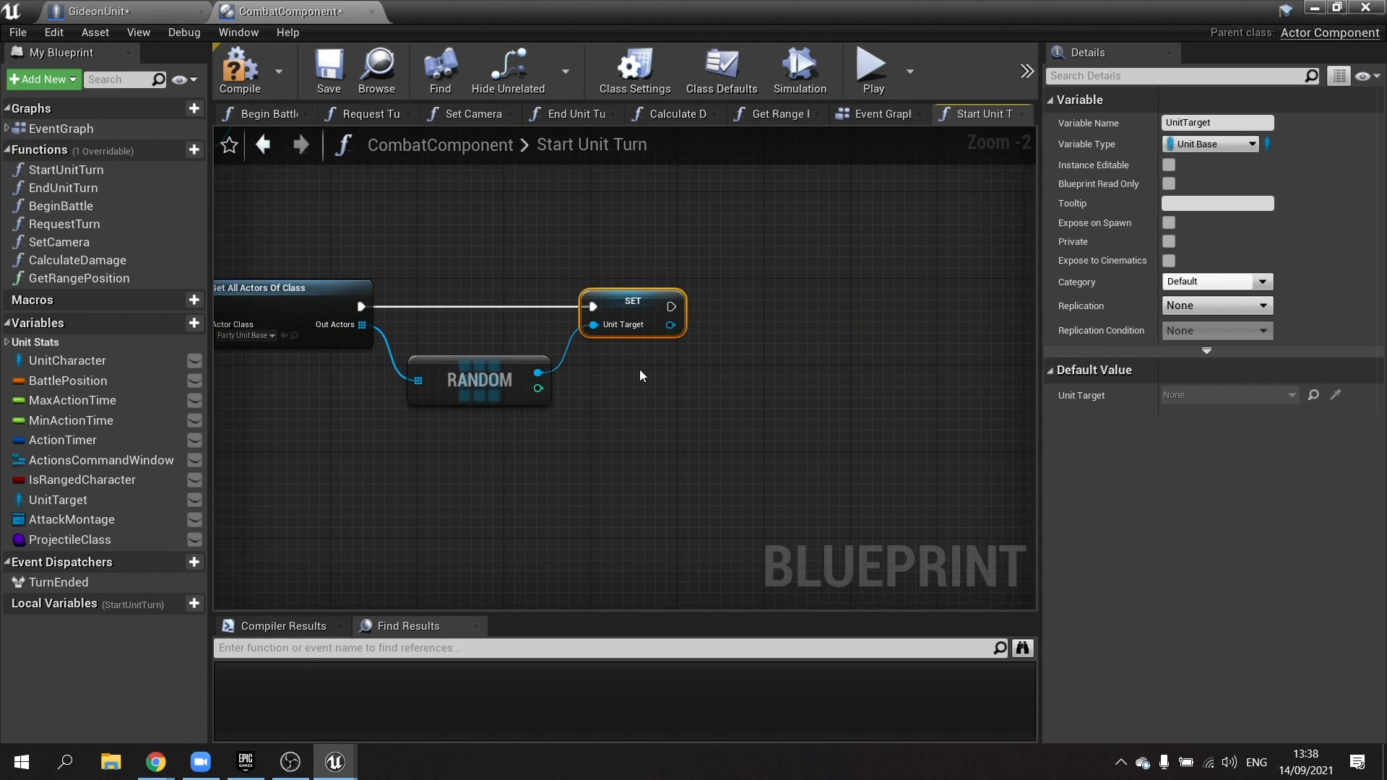
# Wire a Switch on Int after the SET node whose 0 output calls Attack Command
pyautogui.moveTo(672, 301); pyautogui.dragTo(812, 341)
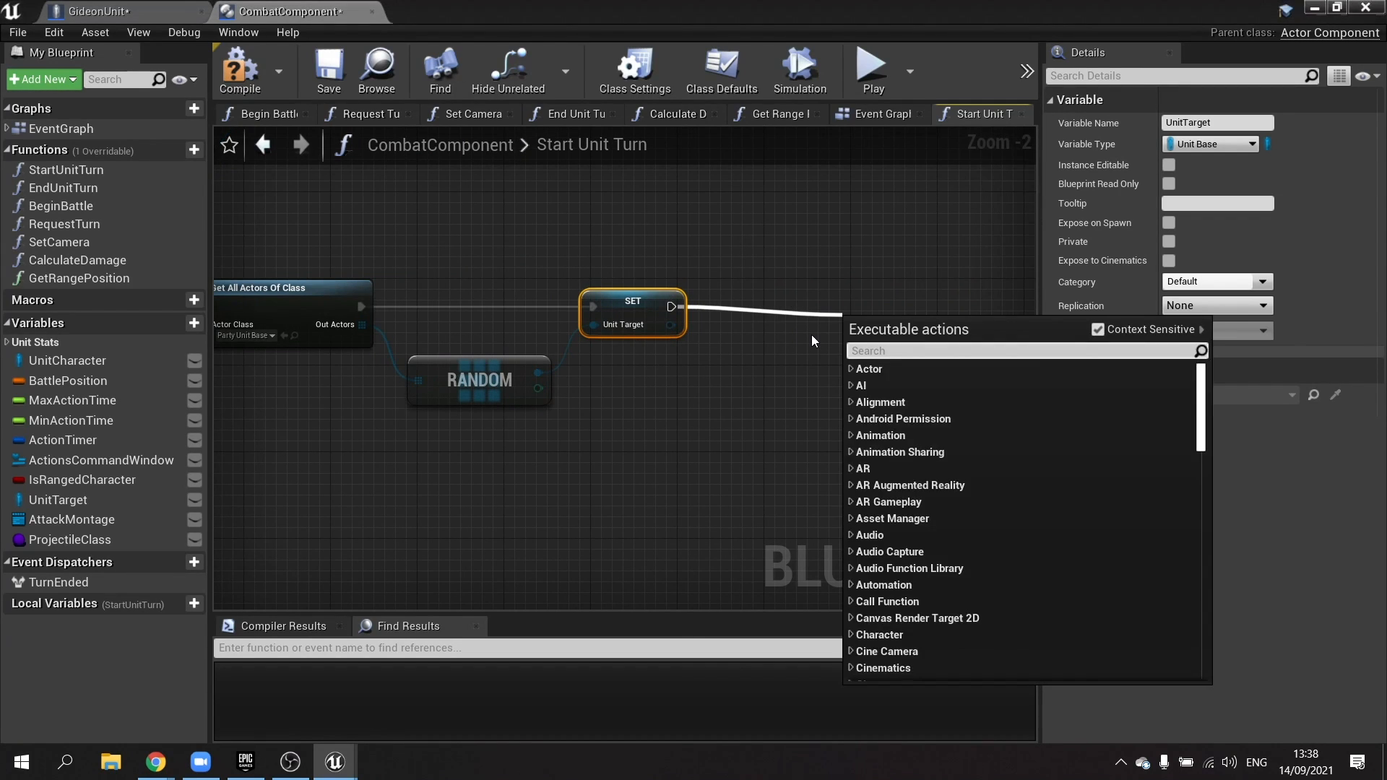
pyautogui.write('switch on')
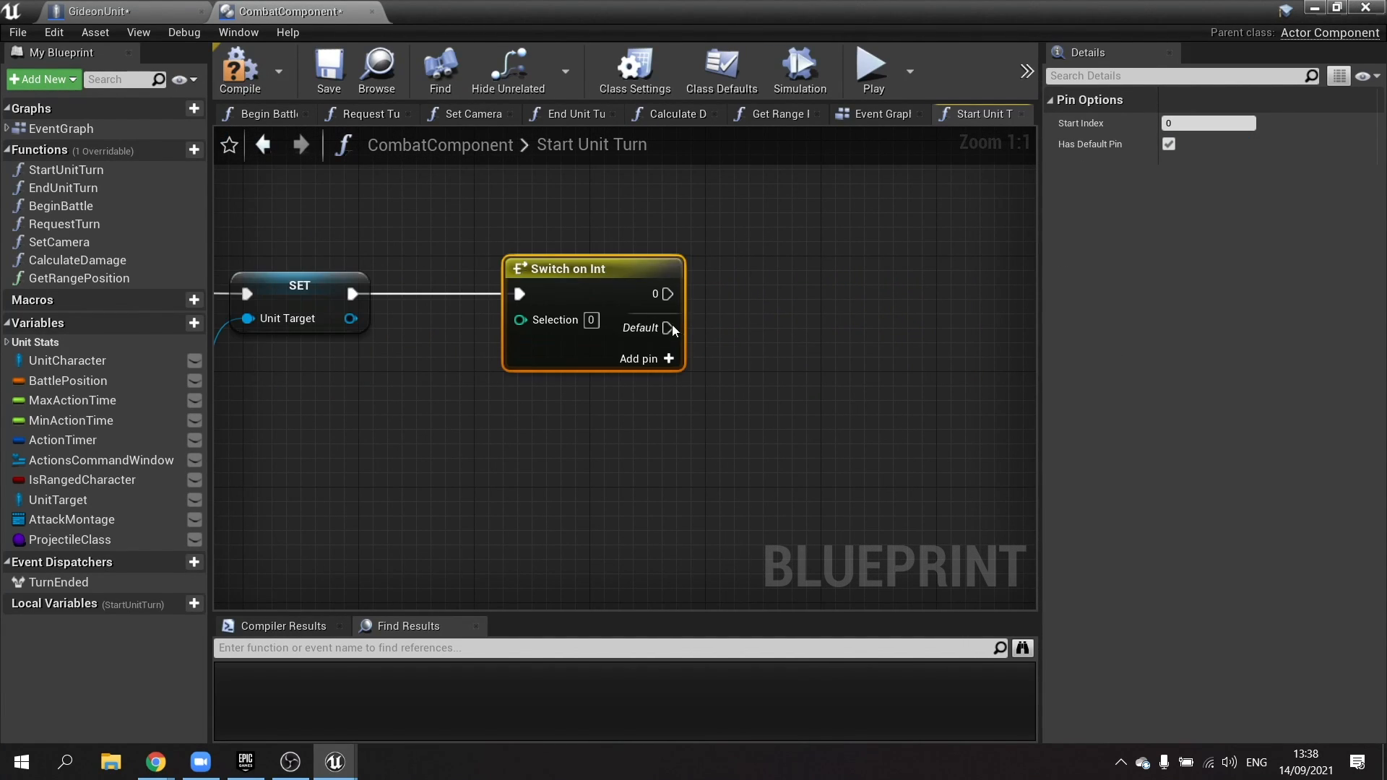
pyautogui.moveTo(705, 329)
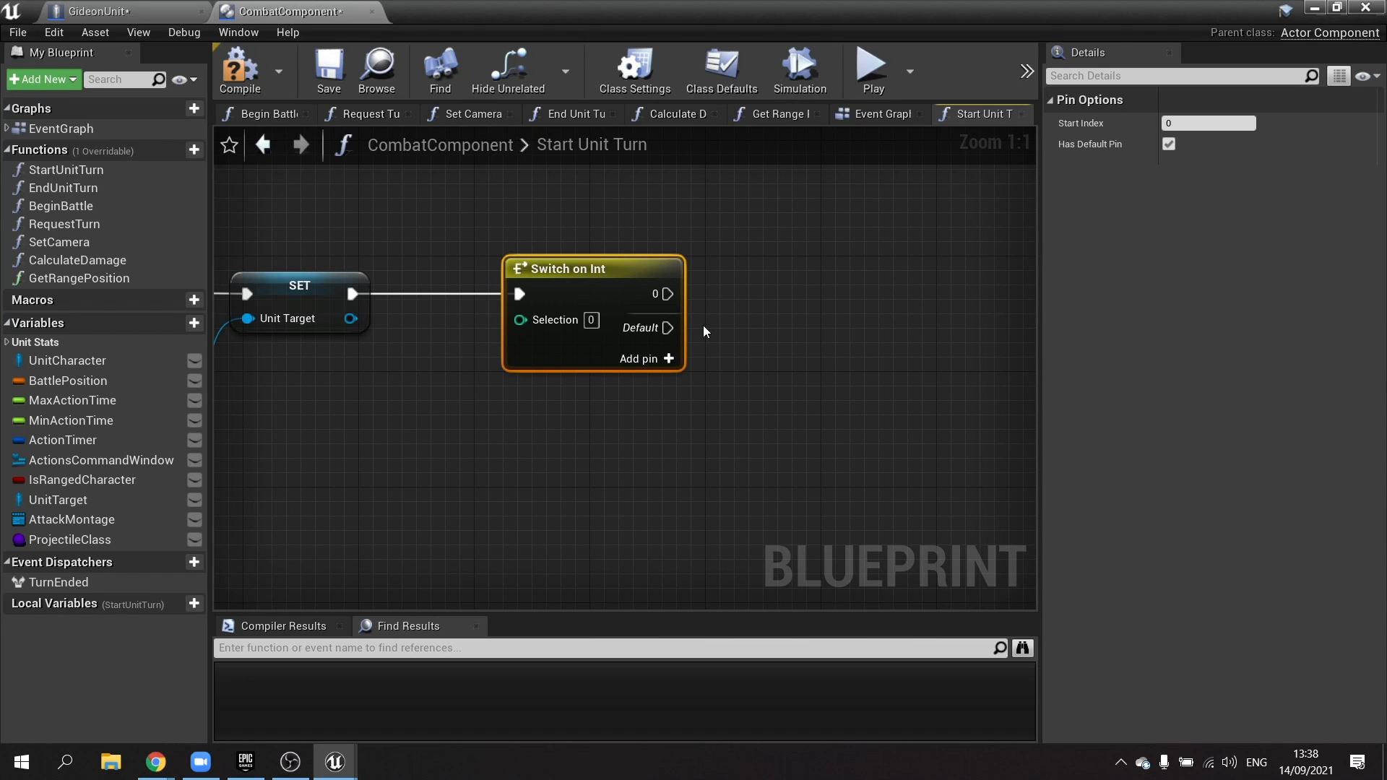
pyautogui.moveTo(671, 294); pyautogui.dragTo(841, 283)
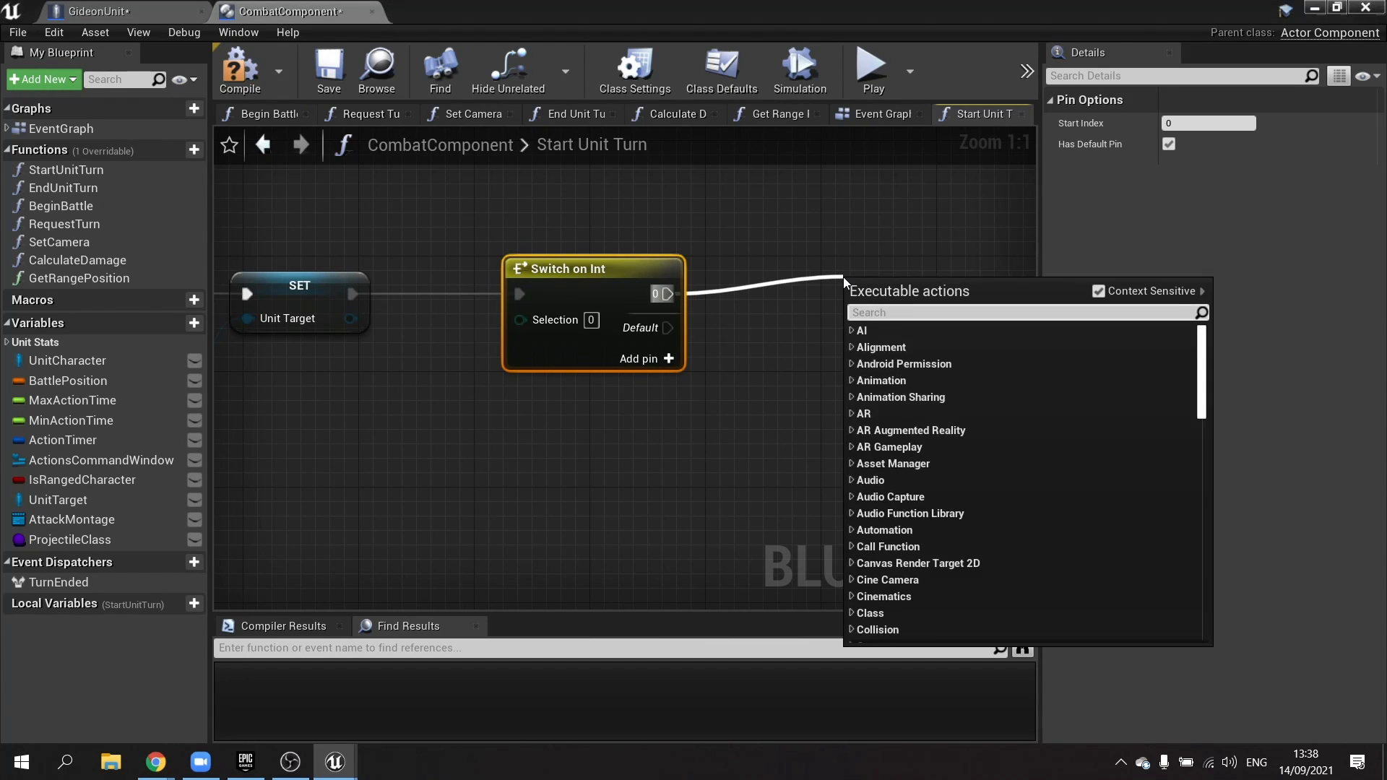
pyautogui.write('attack')
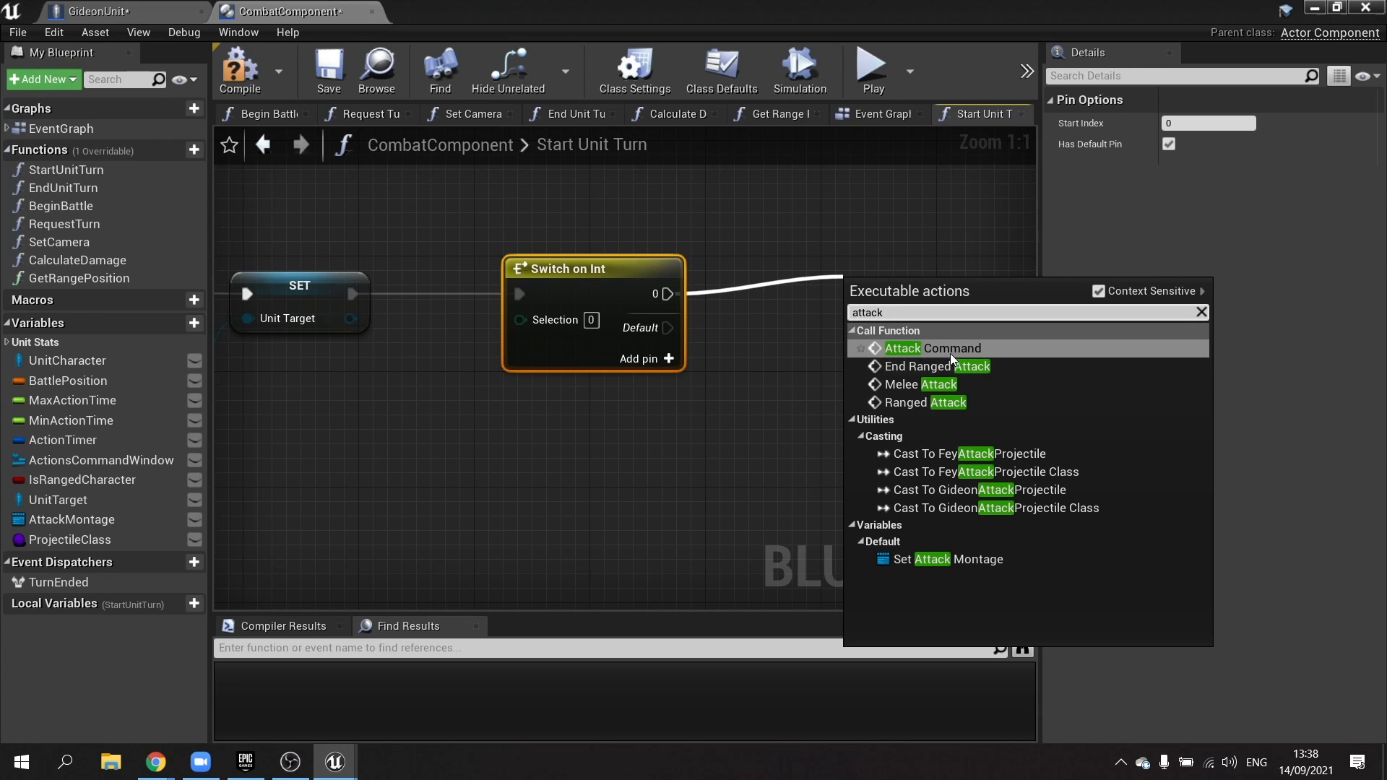
pyautogui.click(931, 348)
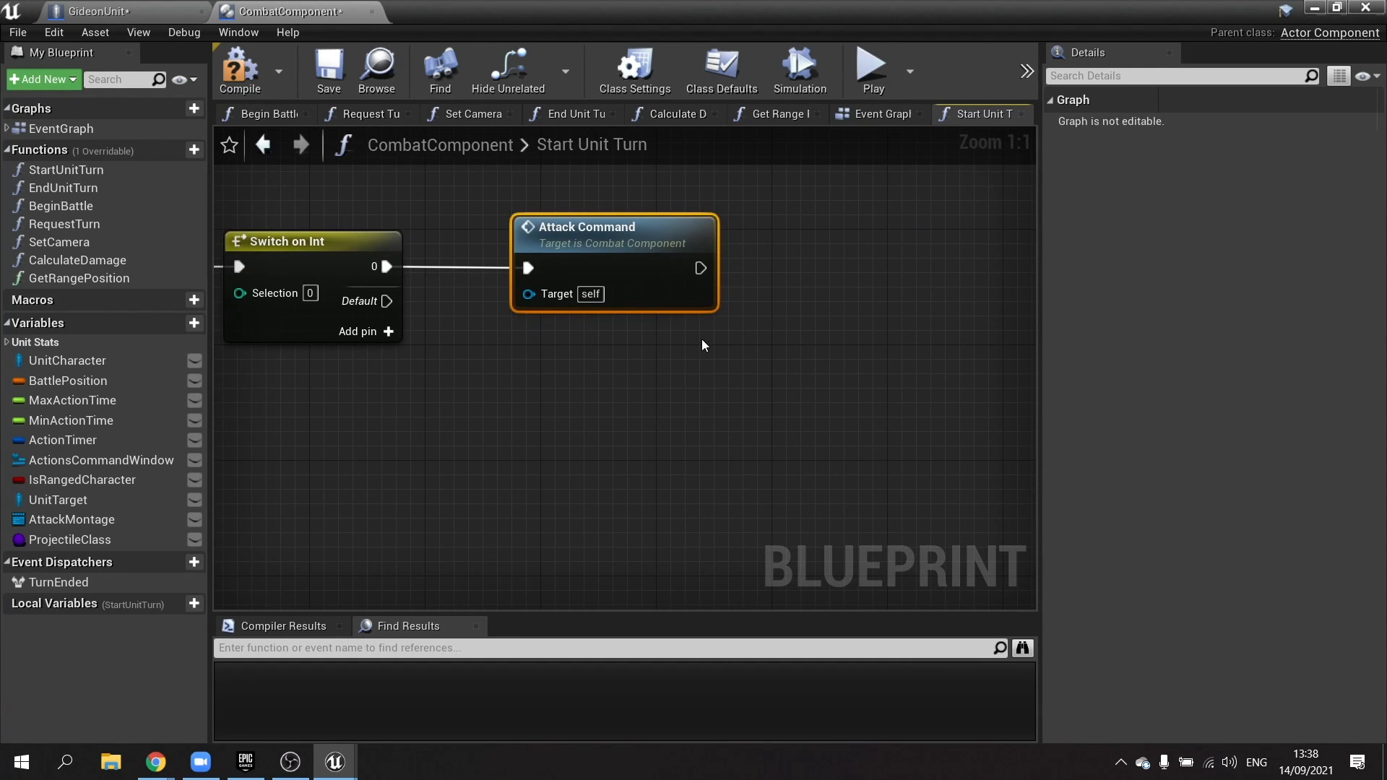
pyautogui.moveTo(700, 268); pyautogui.dragTo(790, 270)
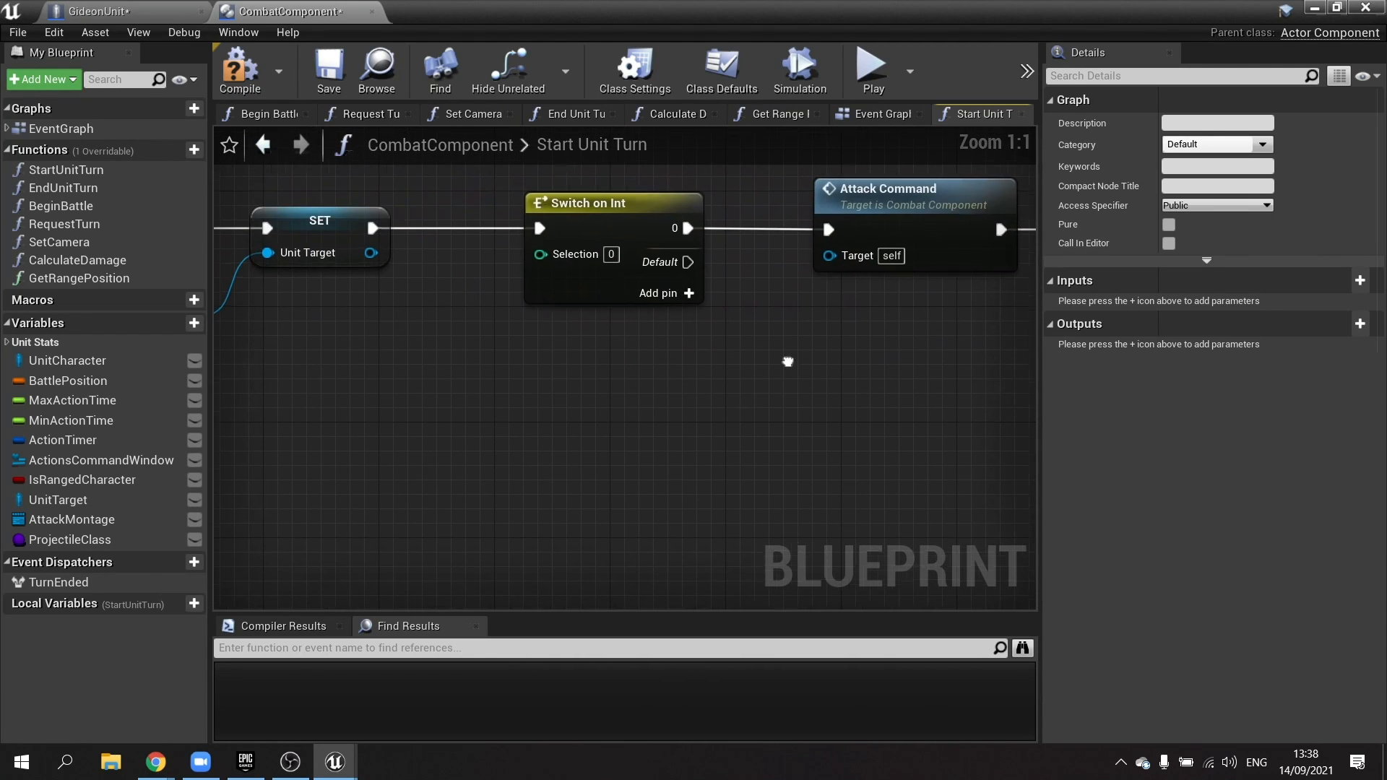
pyautogui.moveTo(788, 361); pyautogui.dragTo(857, 399)
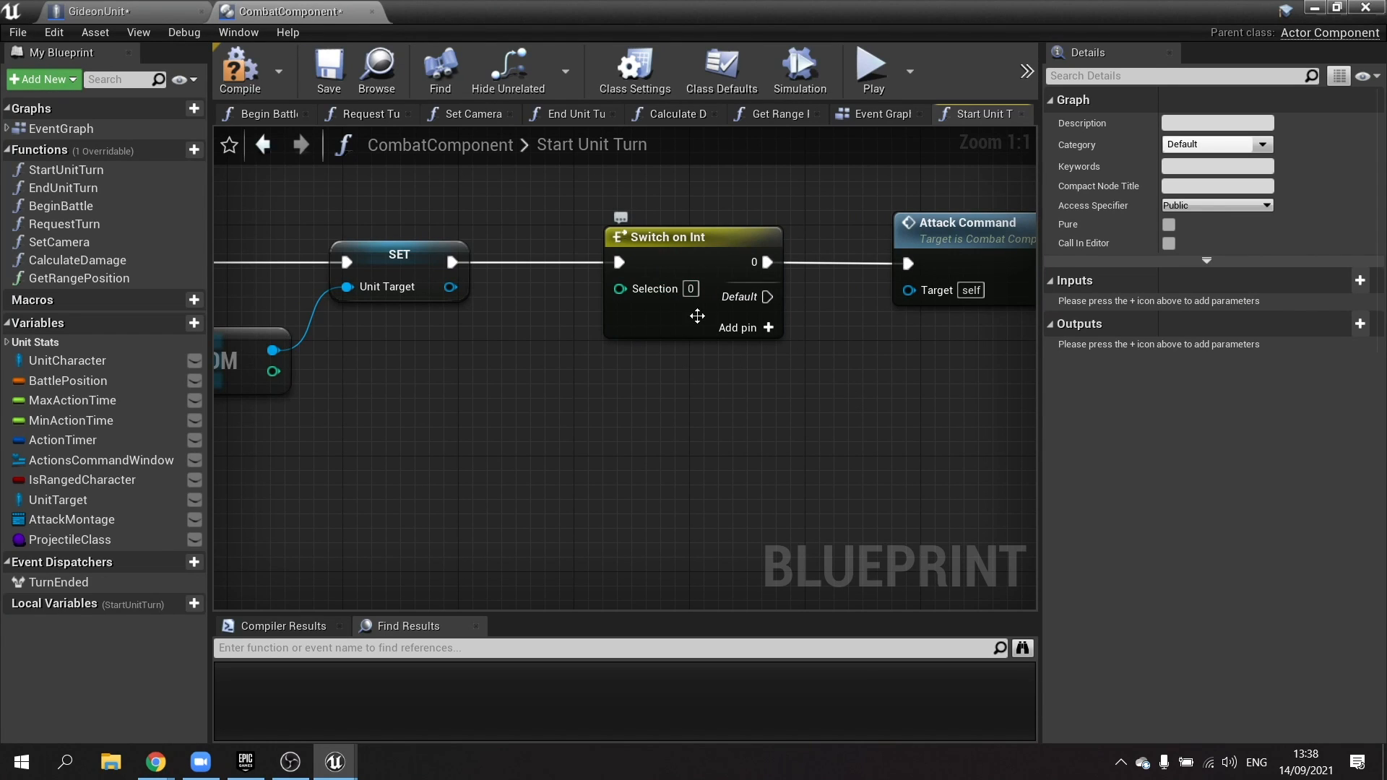
pyautogui.moveTo(682, 319)
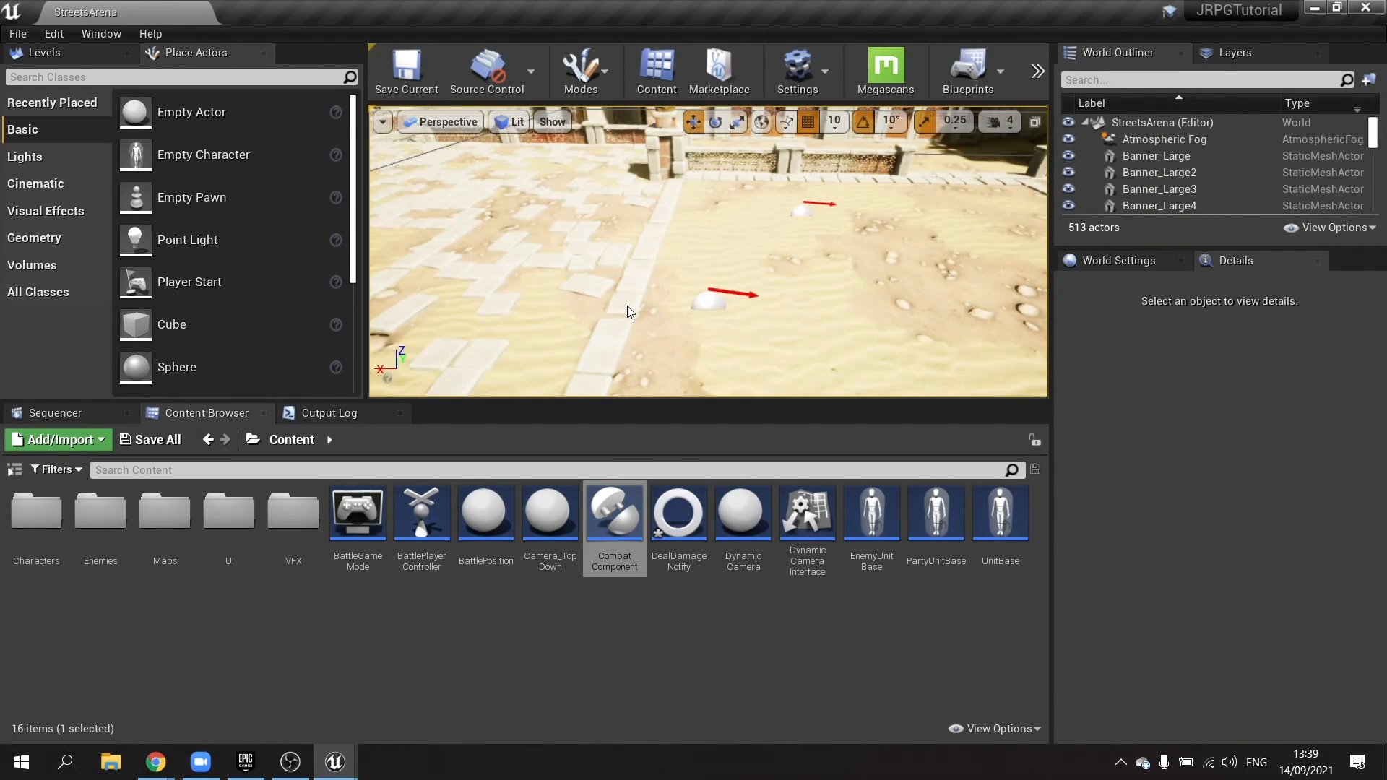
# Create a GreystoneHitReact montage from Greystone's HitReact_Front animation
pyautogui.click(361, 636)
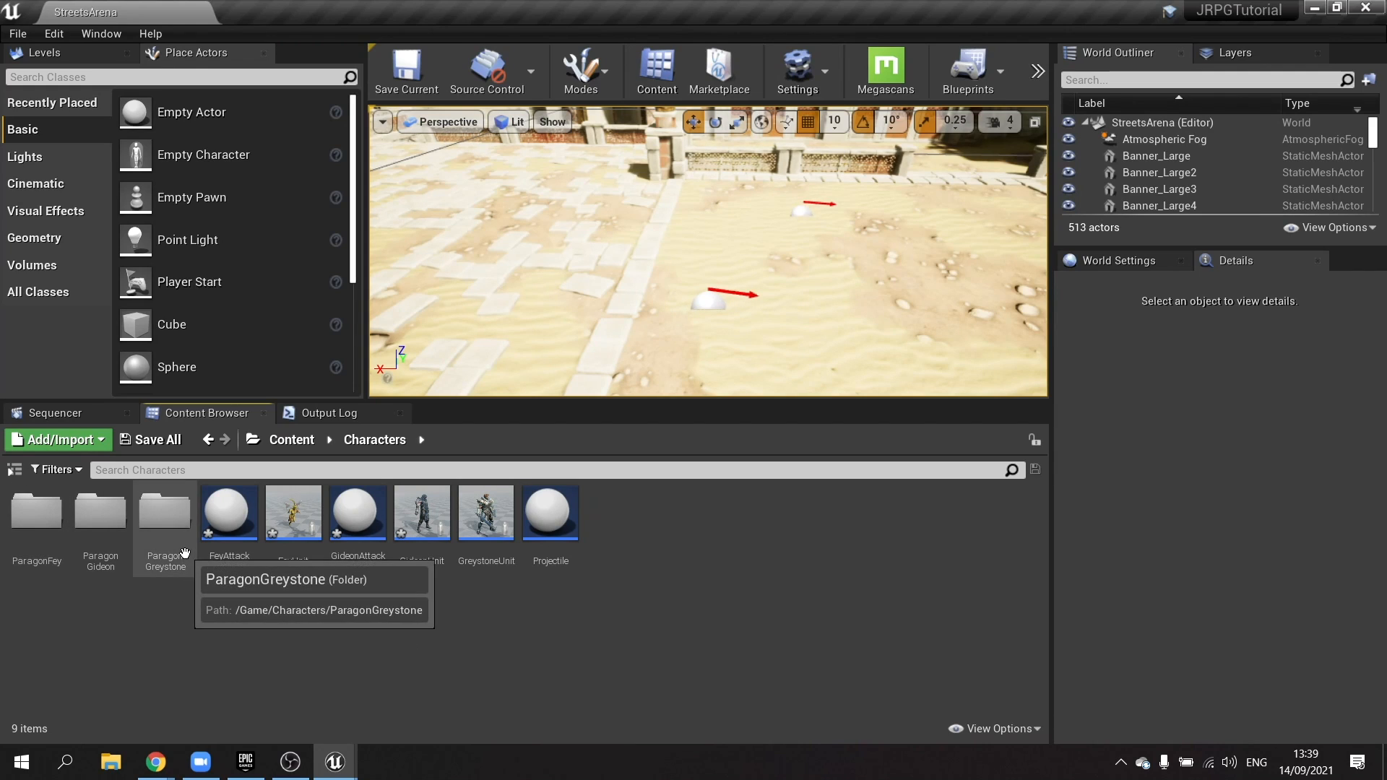
pyautogui.doubleClick(165, 512)
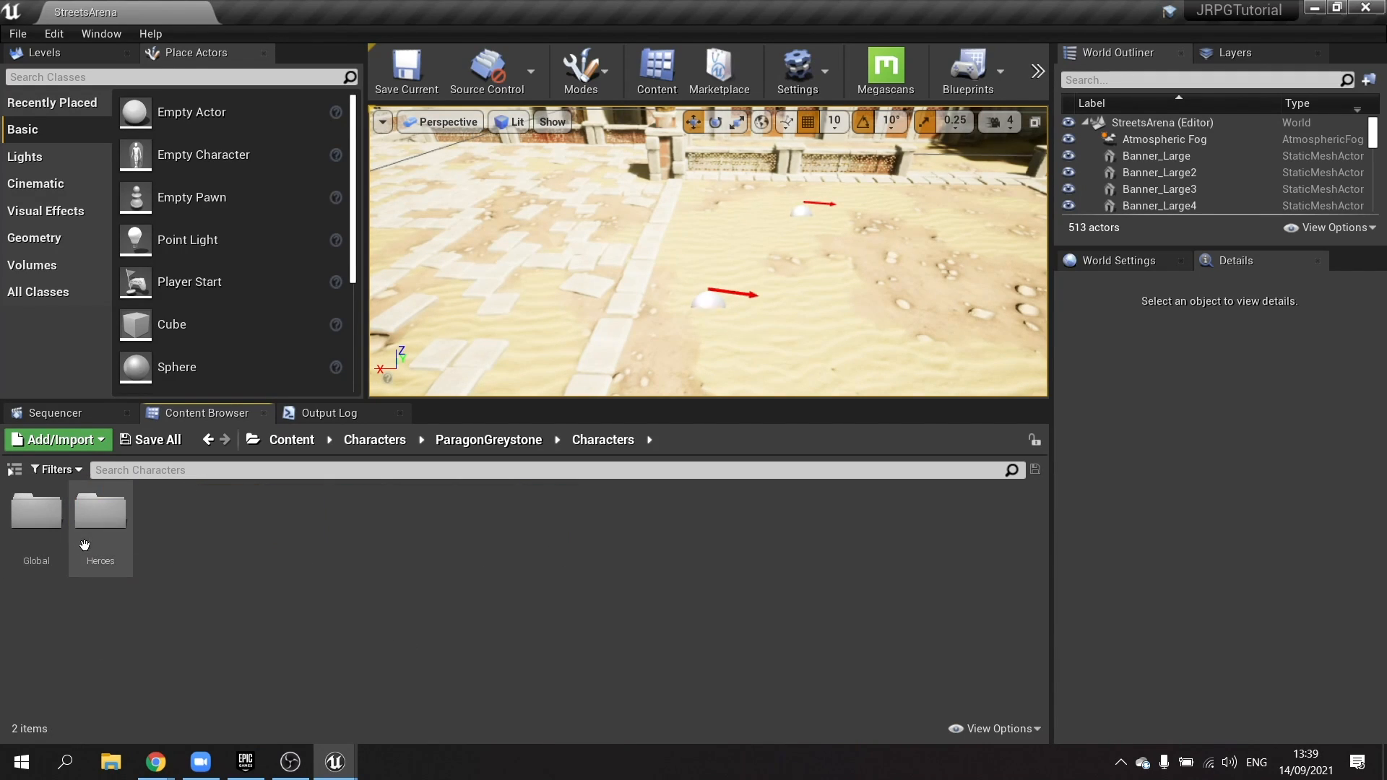
pyautogui.doubleClick(100, 511)
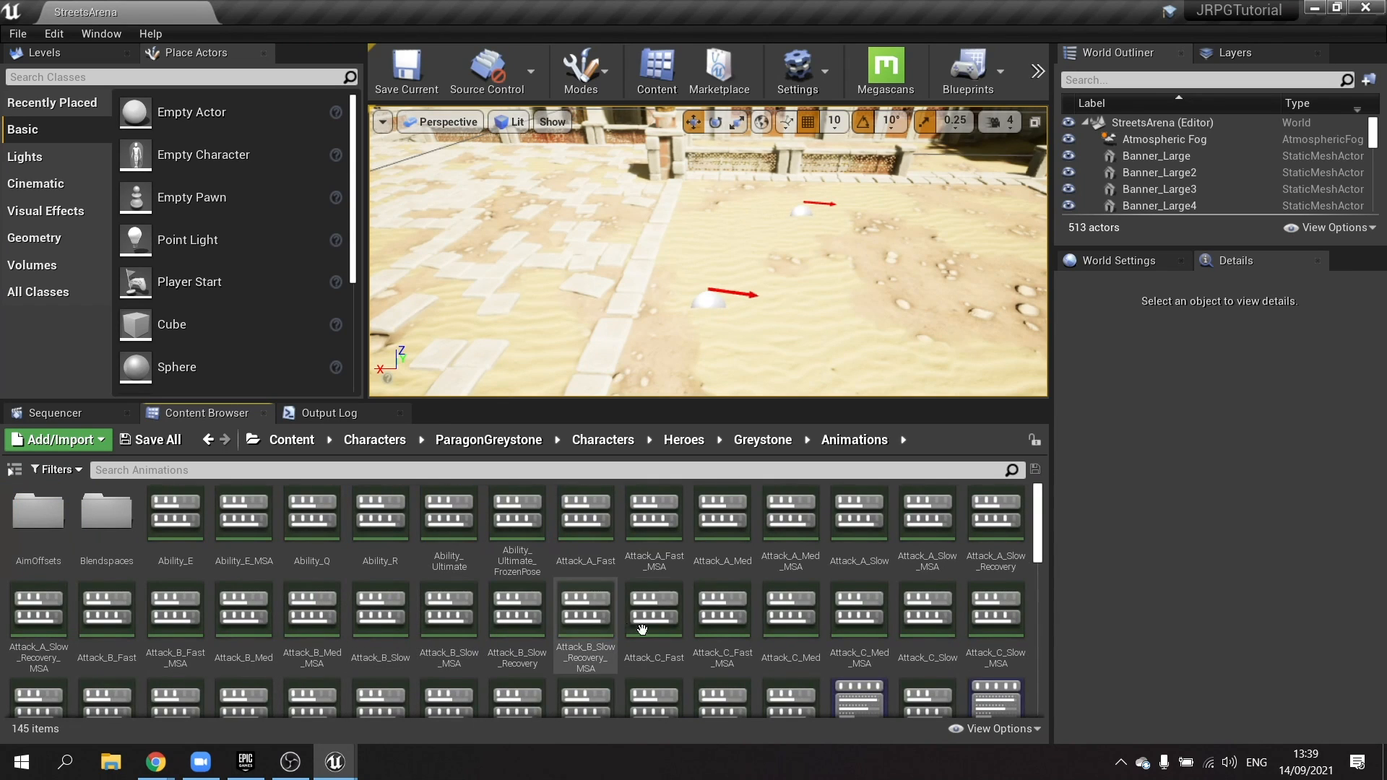
pyautogui.write('react')
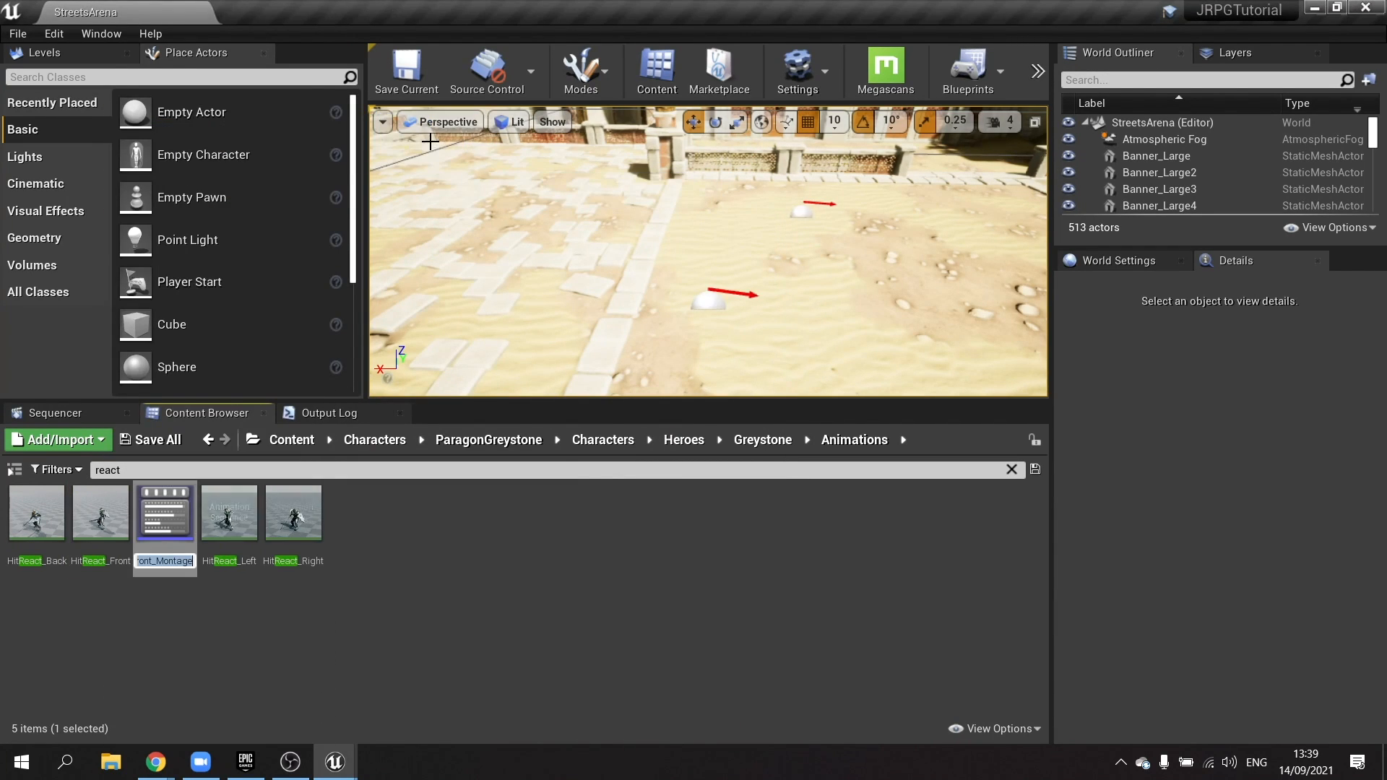
pyautogui.write('Gre')
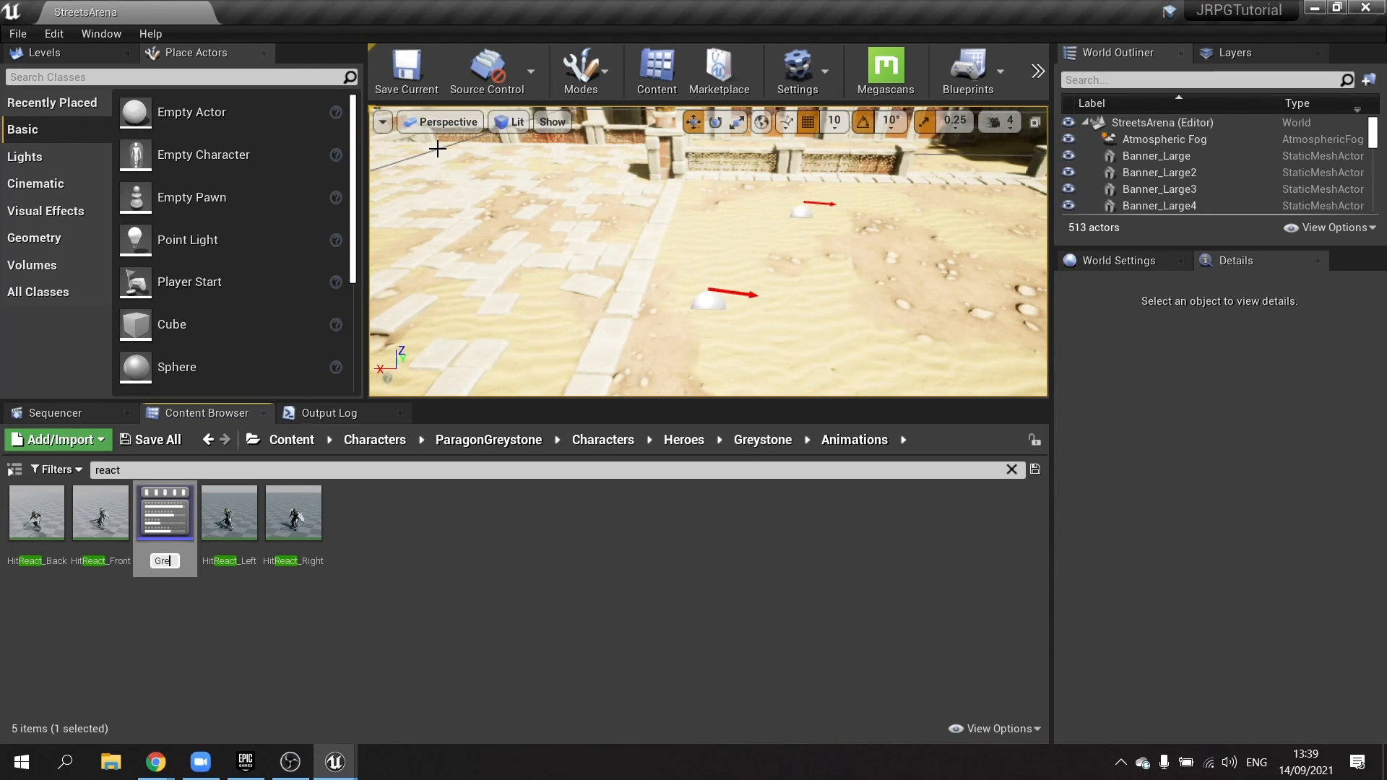
pyautogui.write('ystoneHitReact')
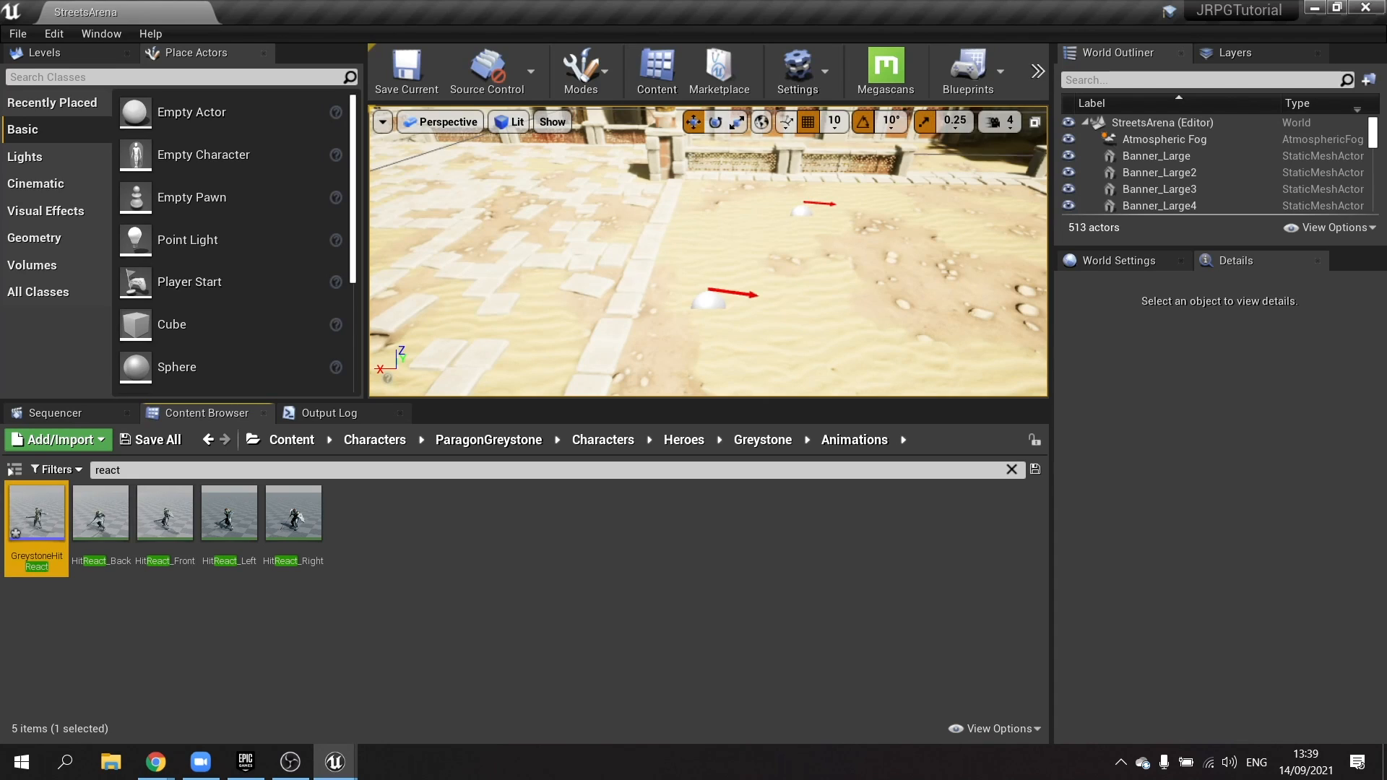
# Create a GideonHitReact montage from Gideon's HitReact_Front, then return to the Enemies folder
pyautogui.click(489, 440)
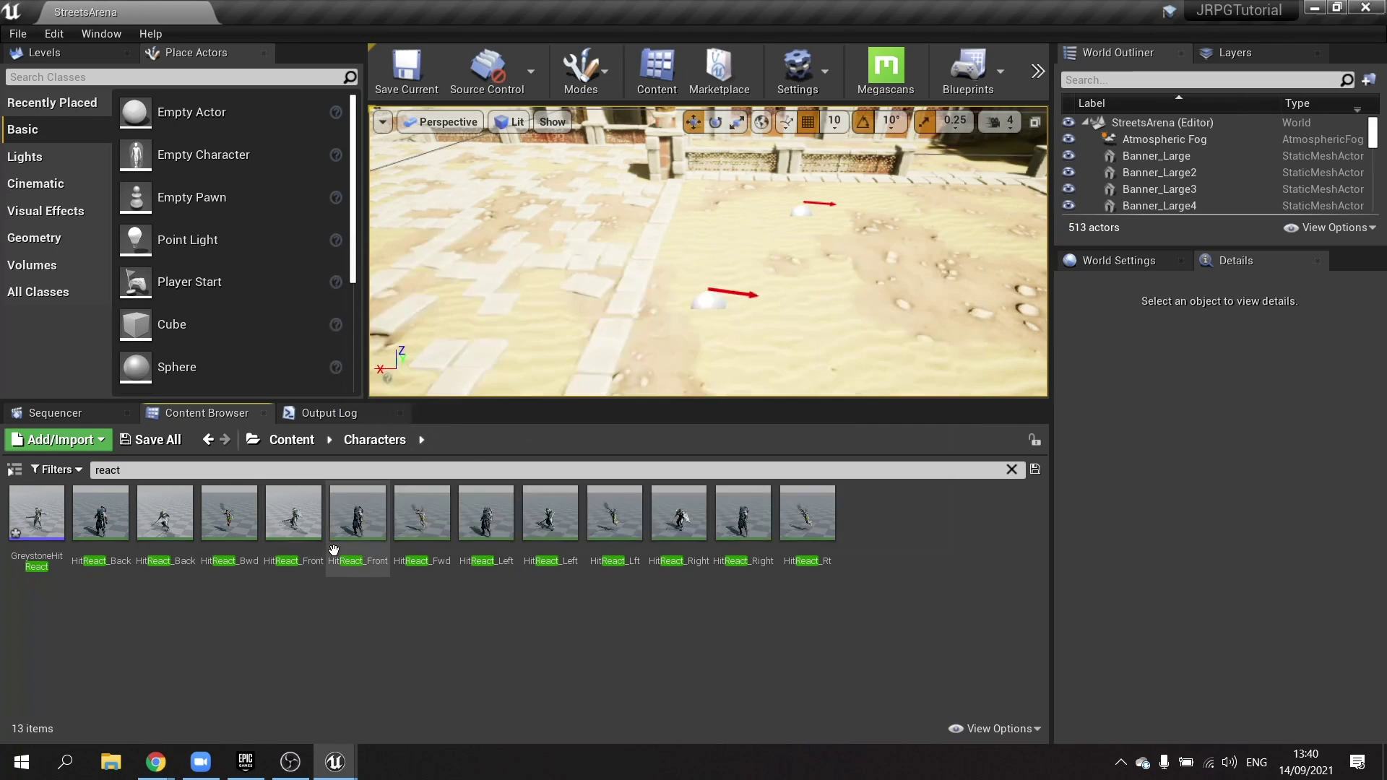
pyautogui.click(359, 513)
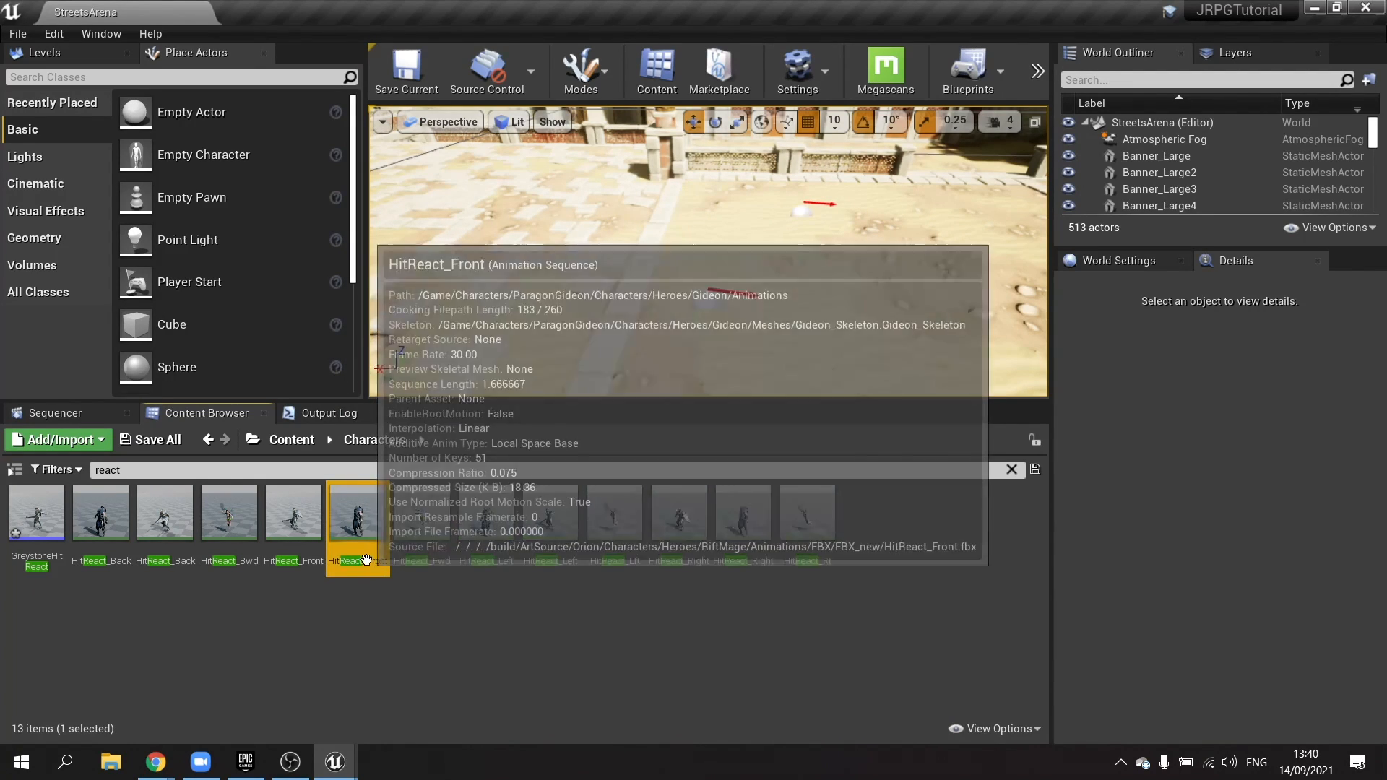
pyautogui.rightClick(357, 528)
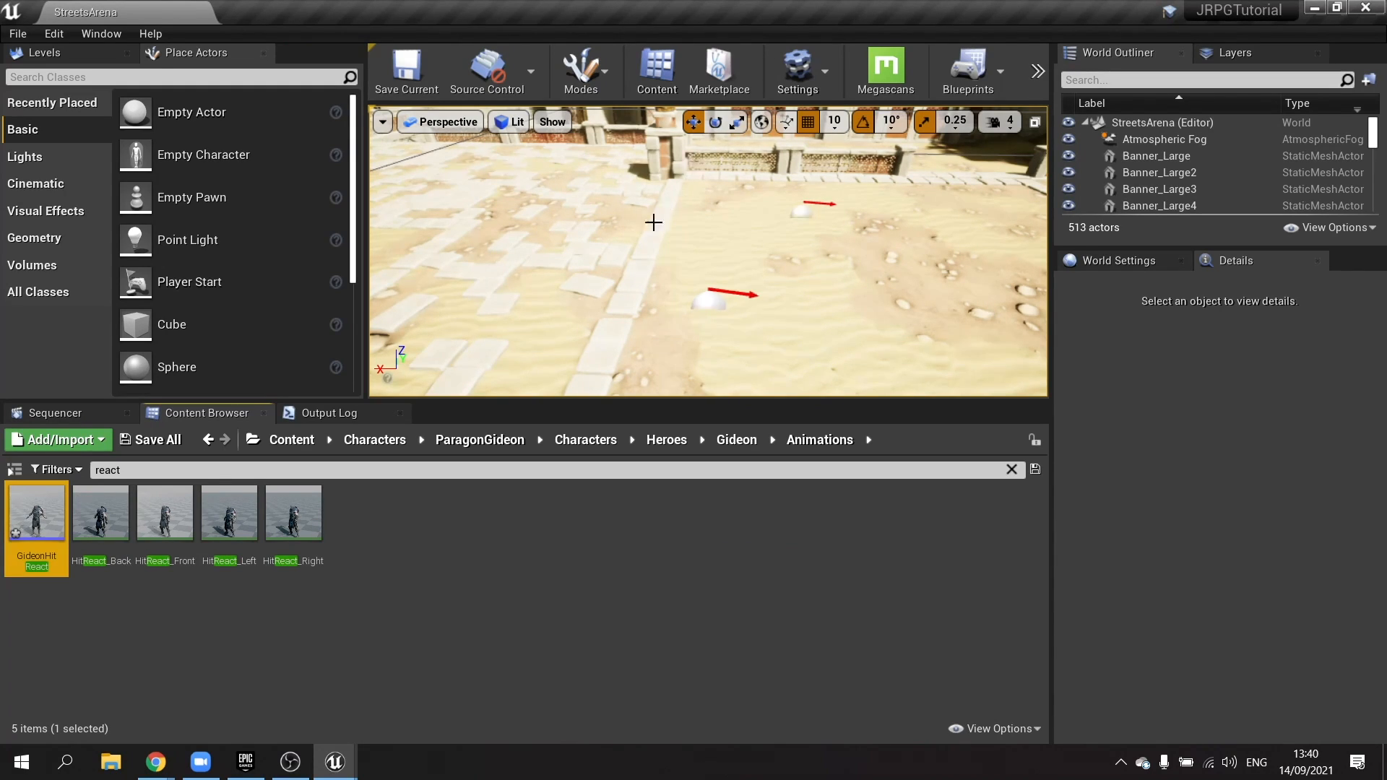
pyautogui.click(374, 440)
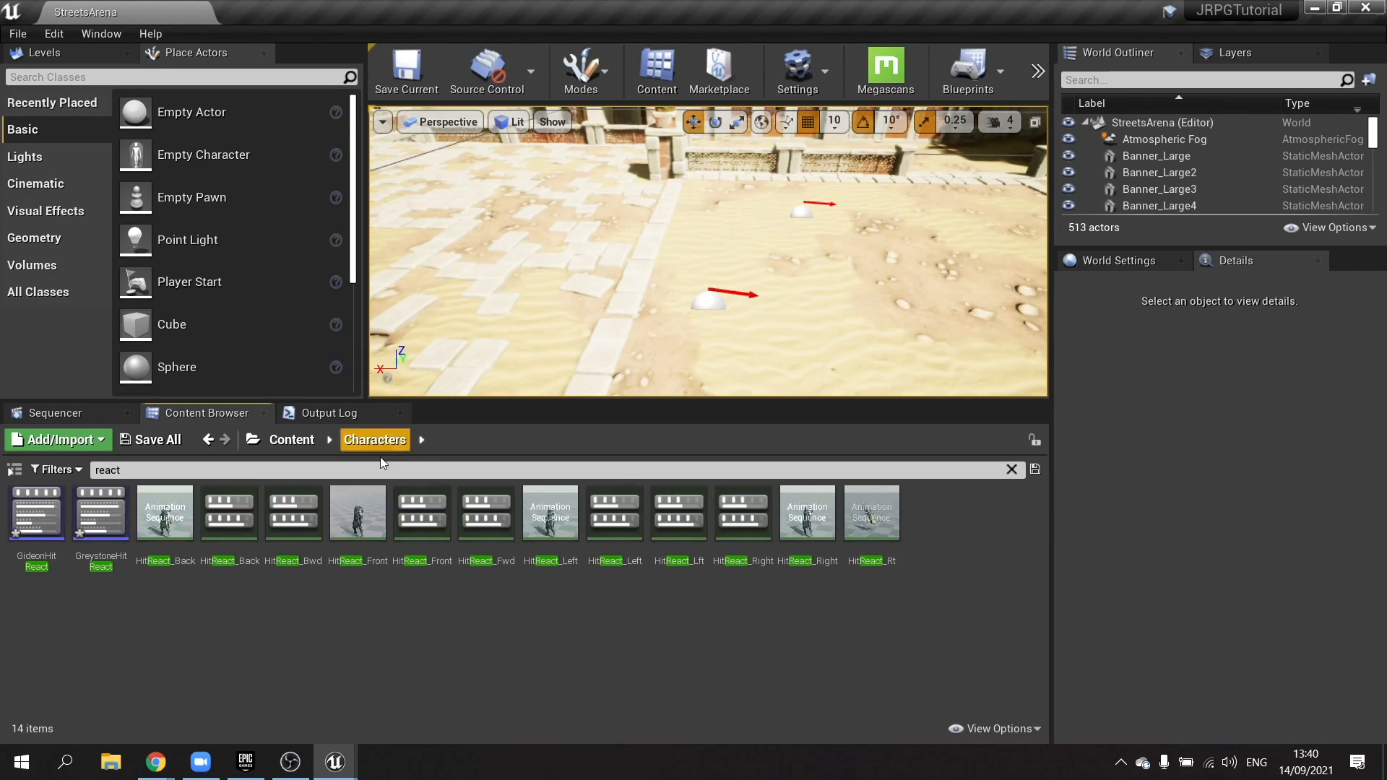
pyautogui.moveTo(293, 513)
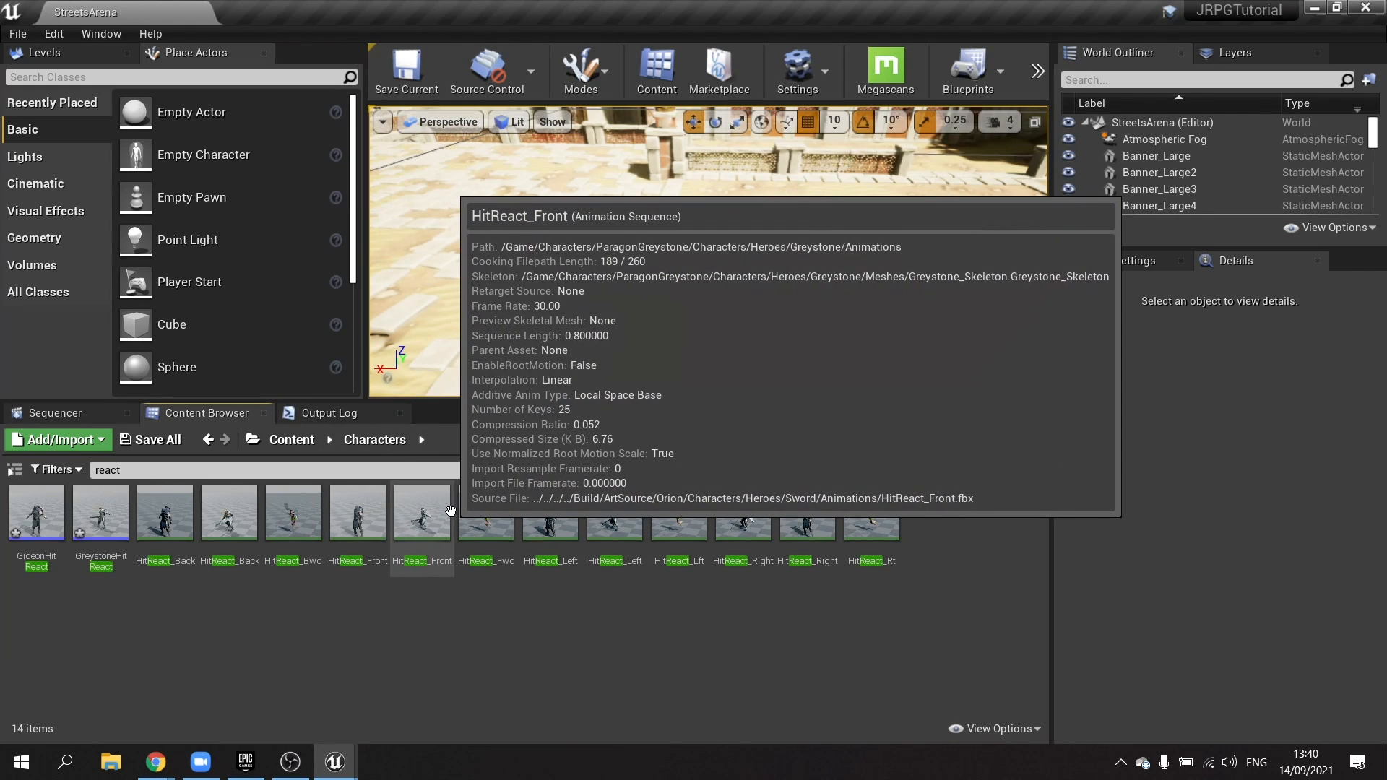
pyautogui.click(486, 513)
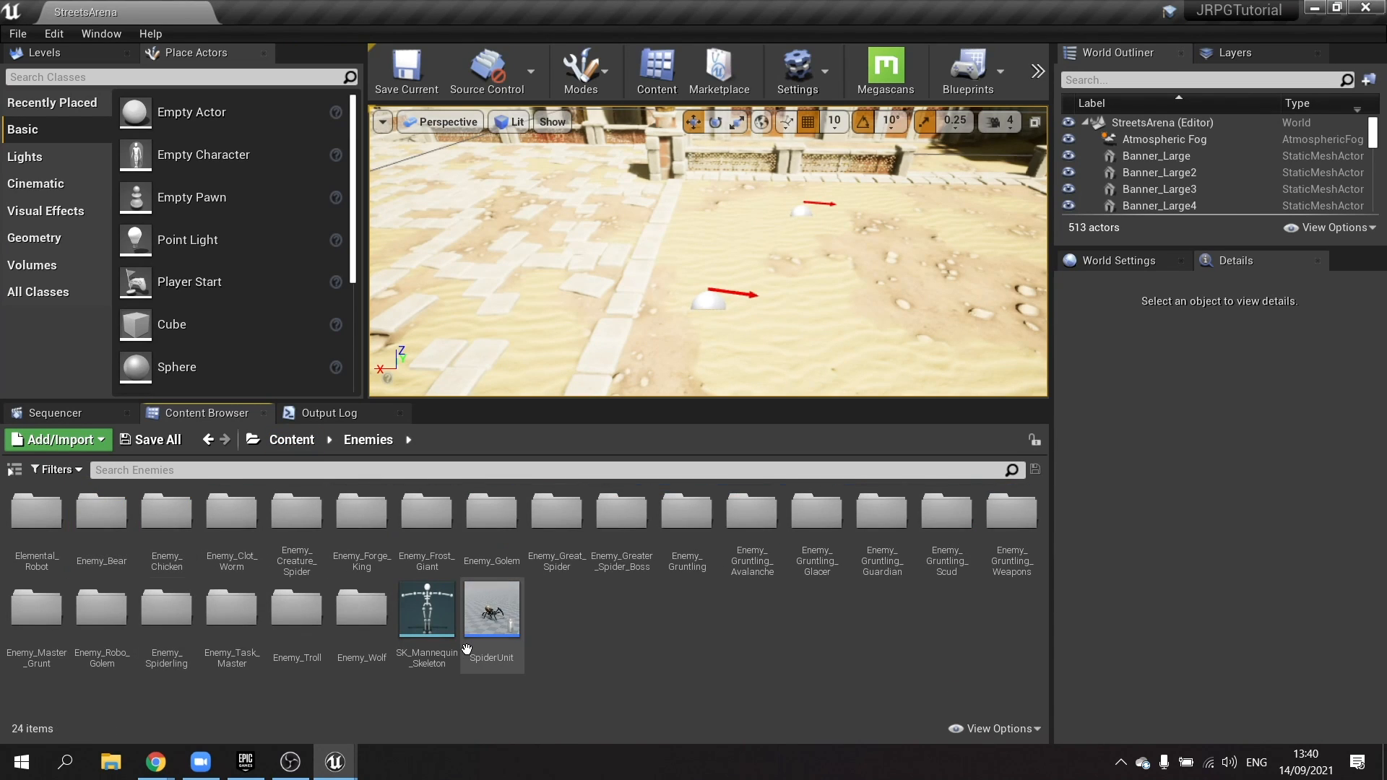
pyautogui.moveTo(590, 604)
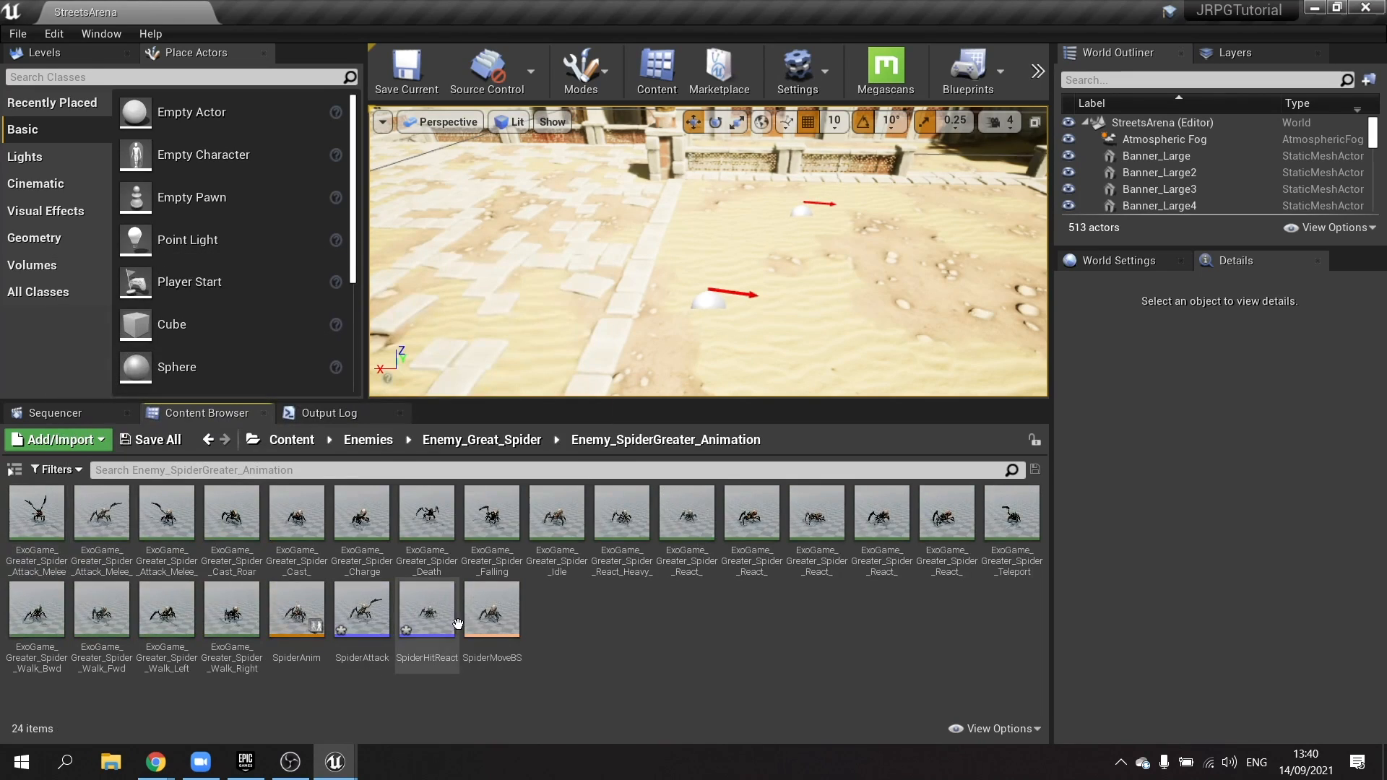
# Add a DealDamageNotify at the strike frame and a Play Particle Effect notify after it in SpiderAttack
pyautogui.doubleClick(361, 608)
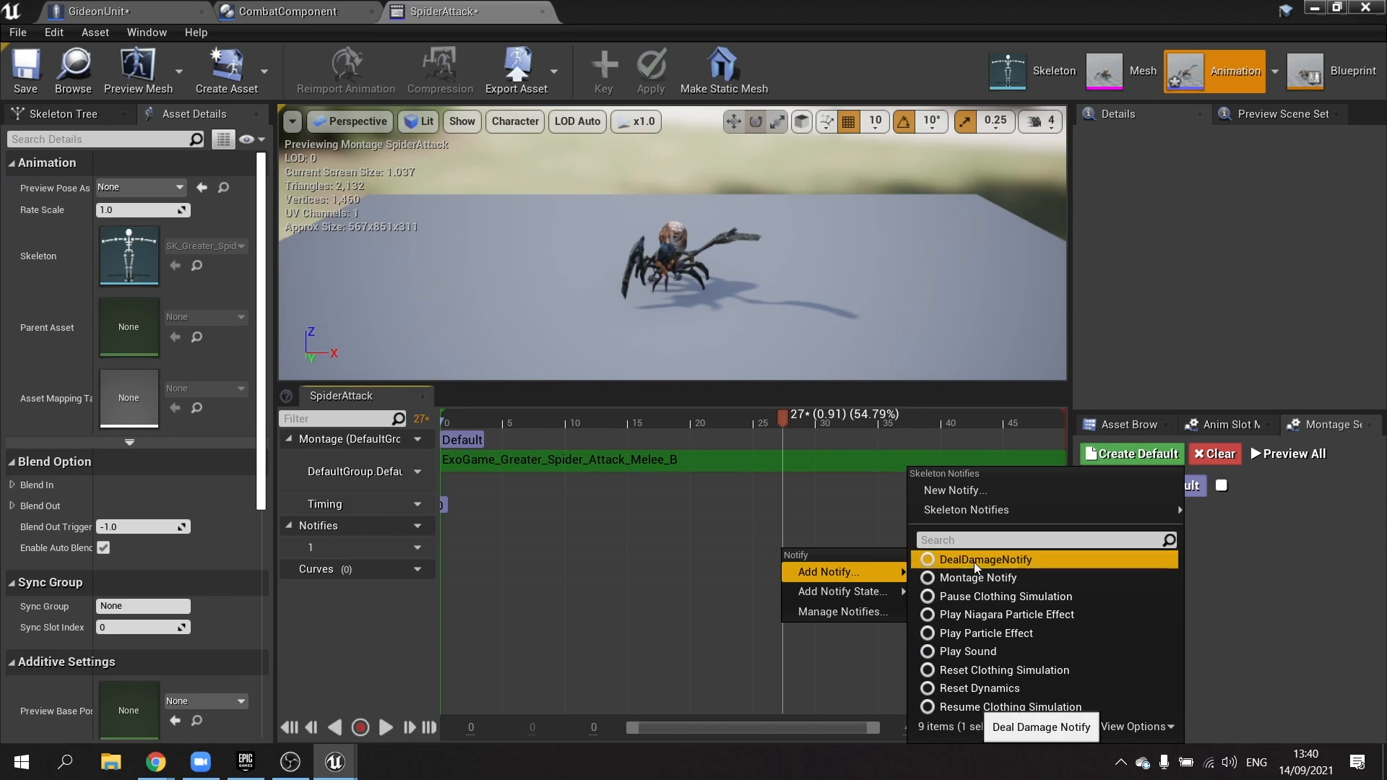
pyautogui.click(986, 559)
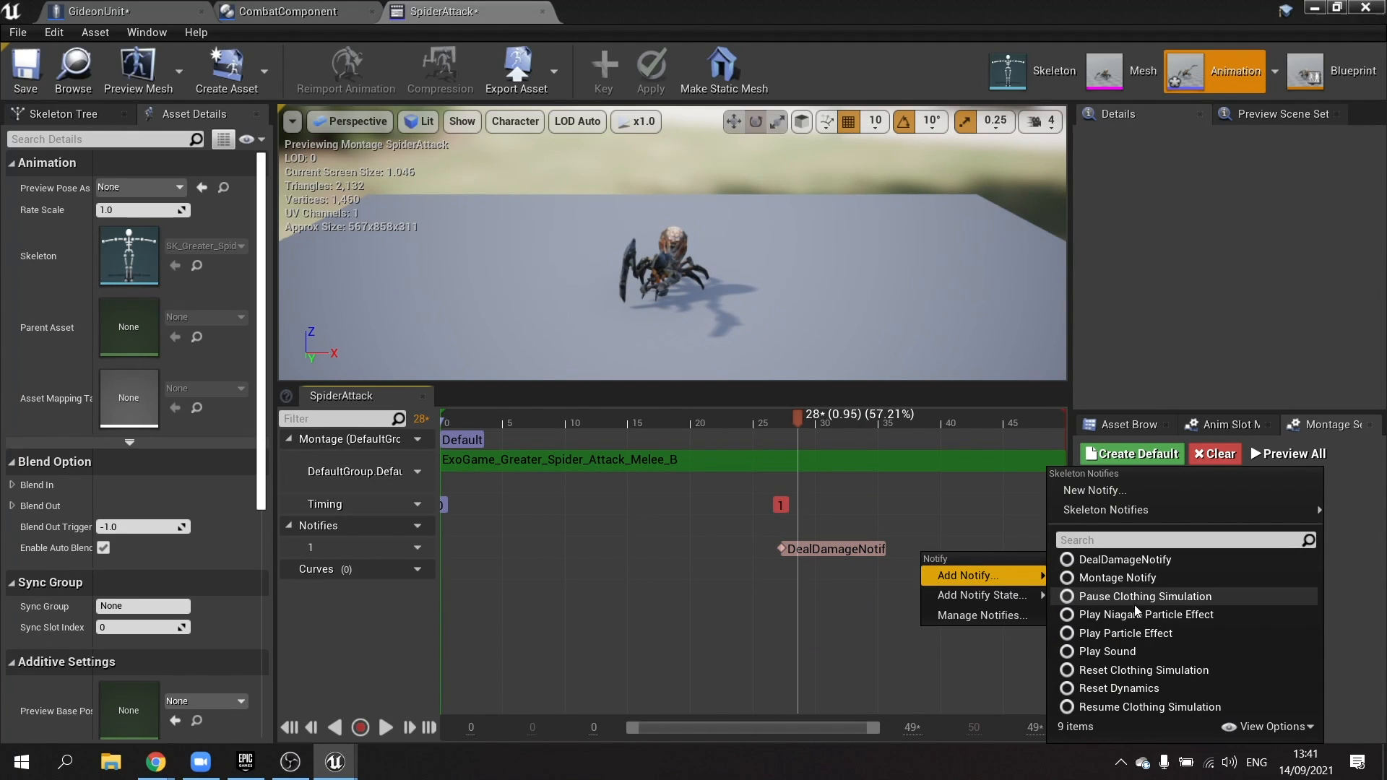
pyautogui.click(1126, 633)
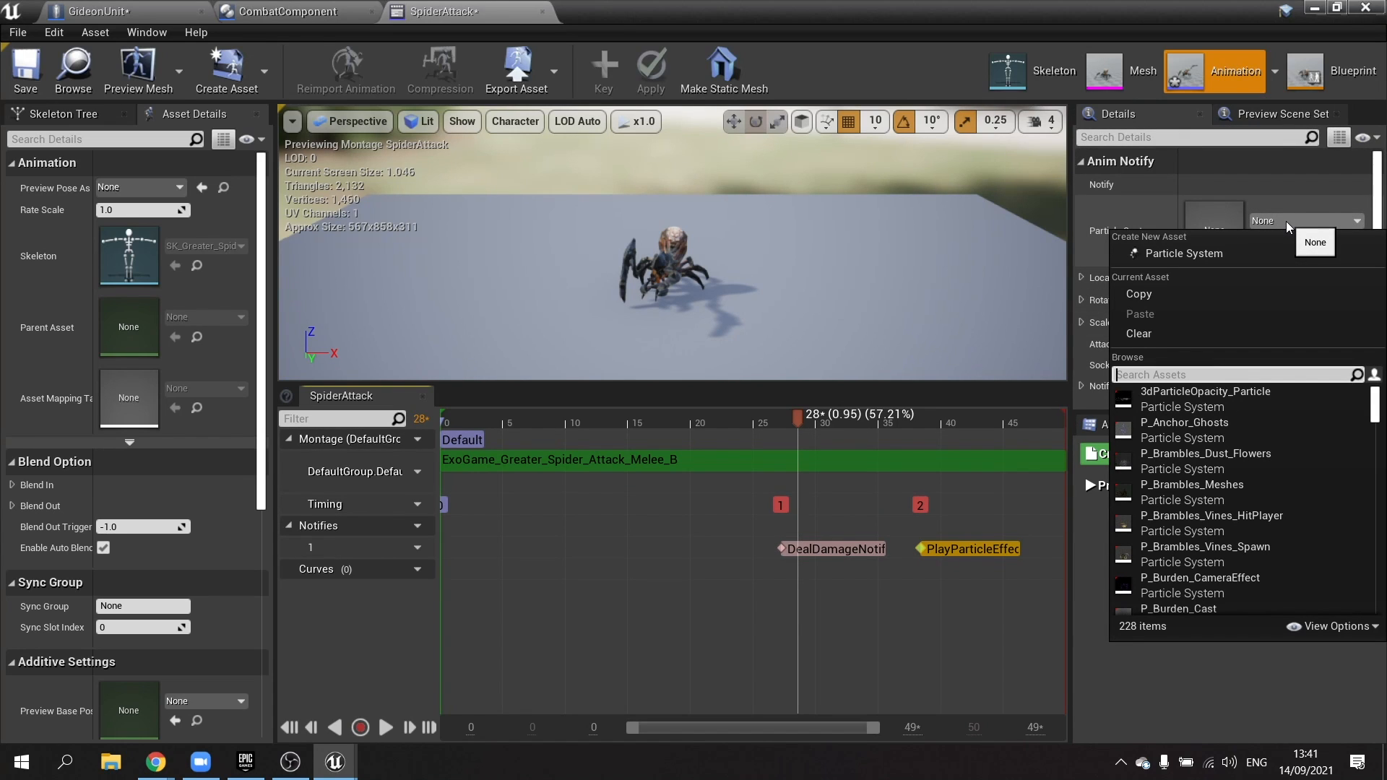
# Set the particle notify's Particle System to P_ky_hit_slash
pyautogui.write('hit')
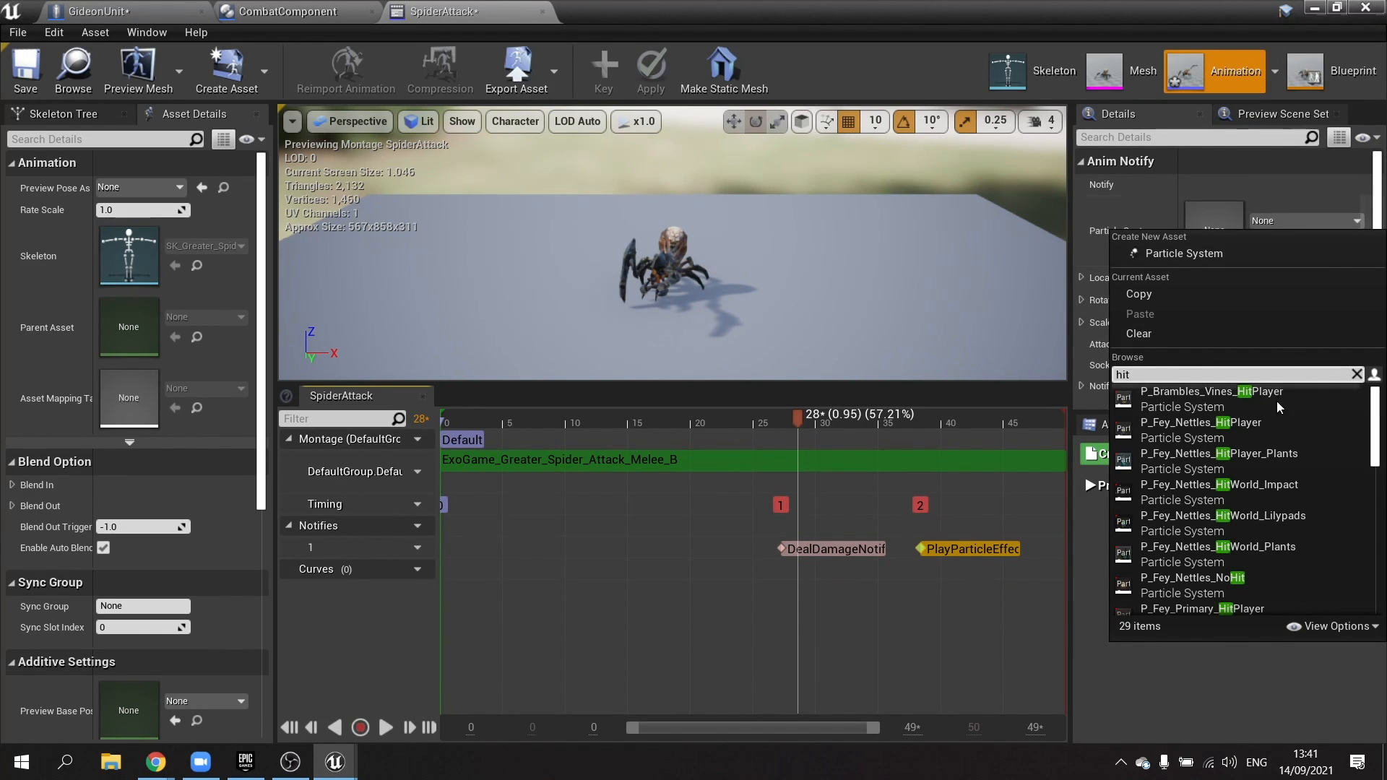
pyautogui.scroll(-3)
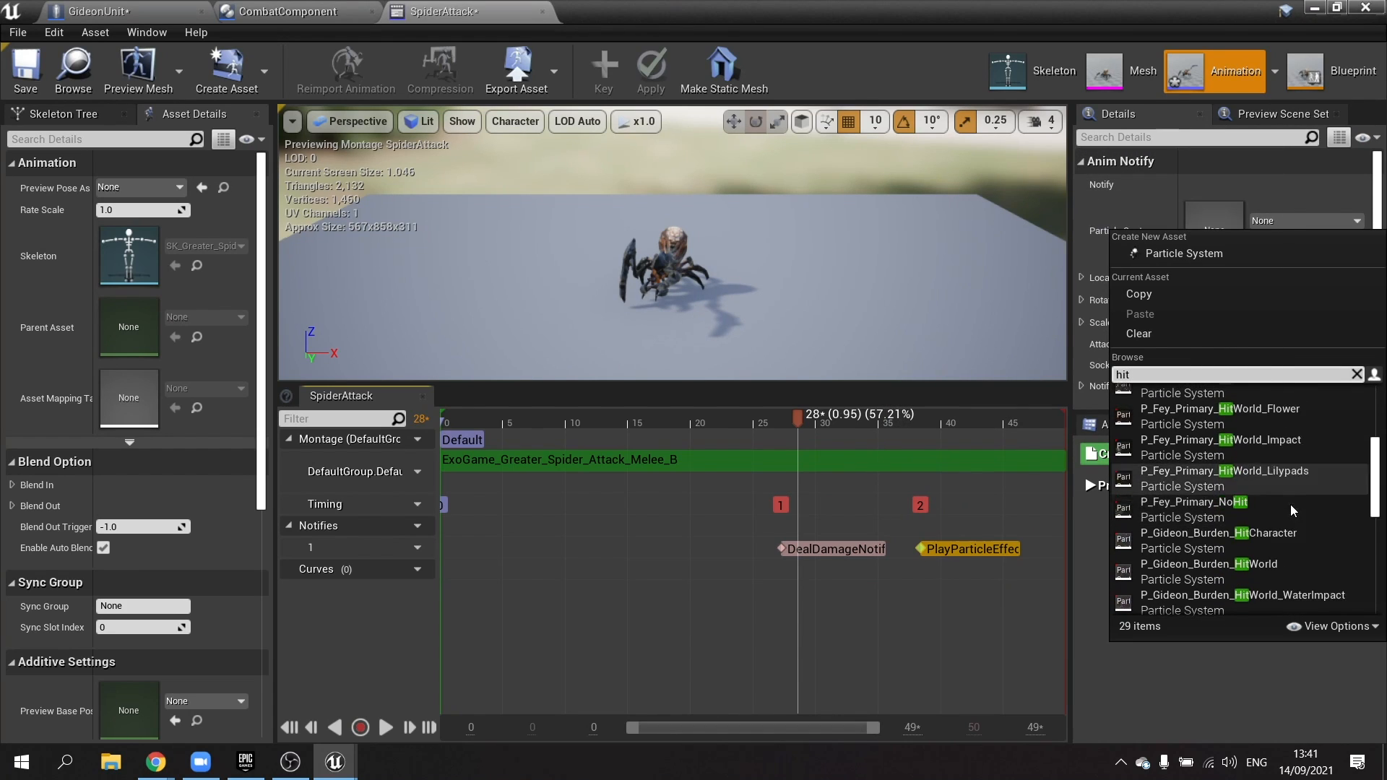
pyautogui.scroll(-3)
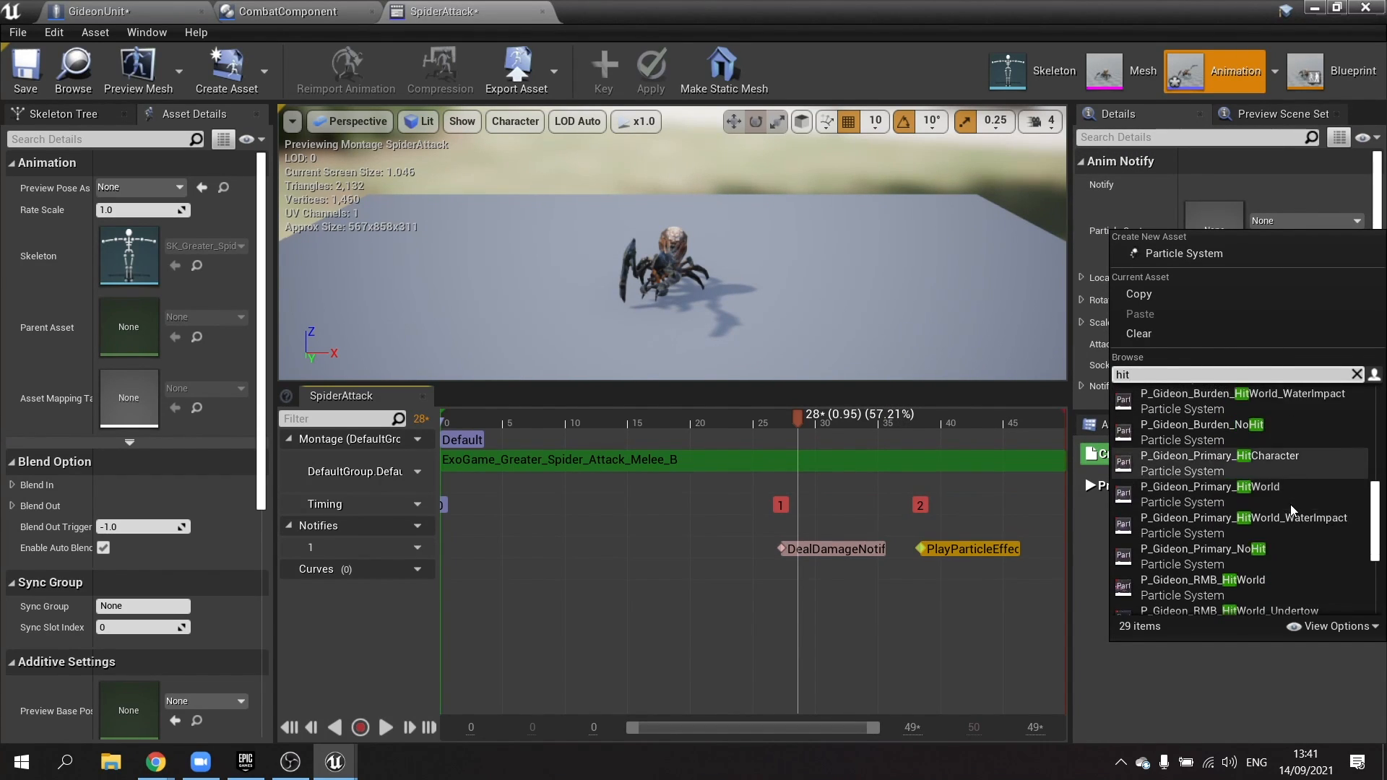
pyautogui.moveTo(1273, 529)
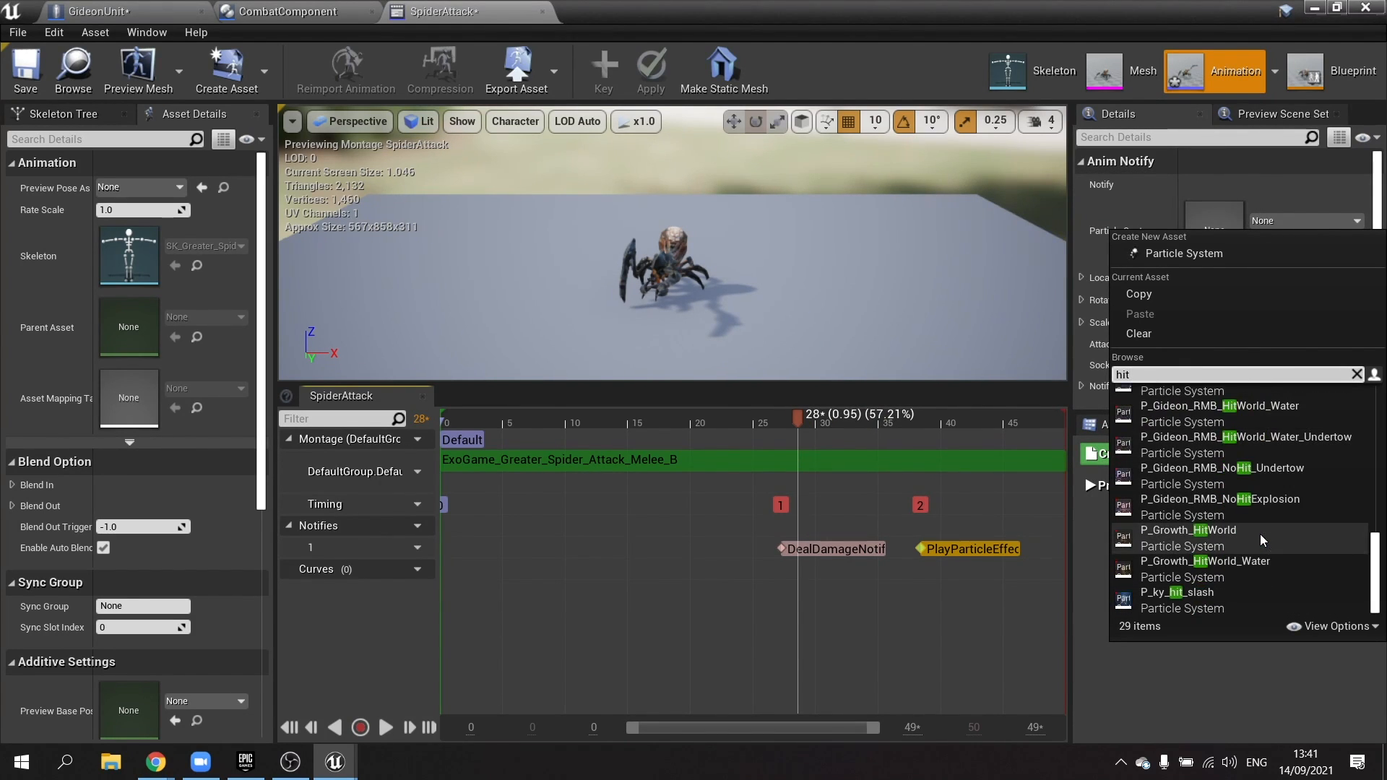
pyautogui.scroll(-3)
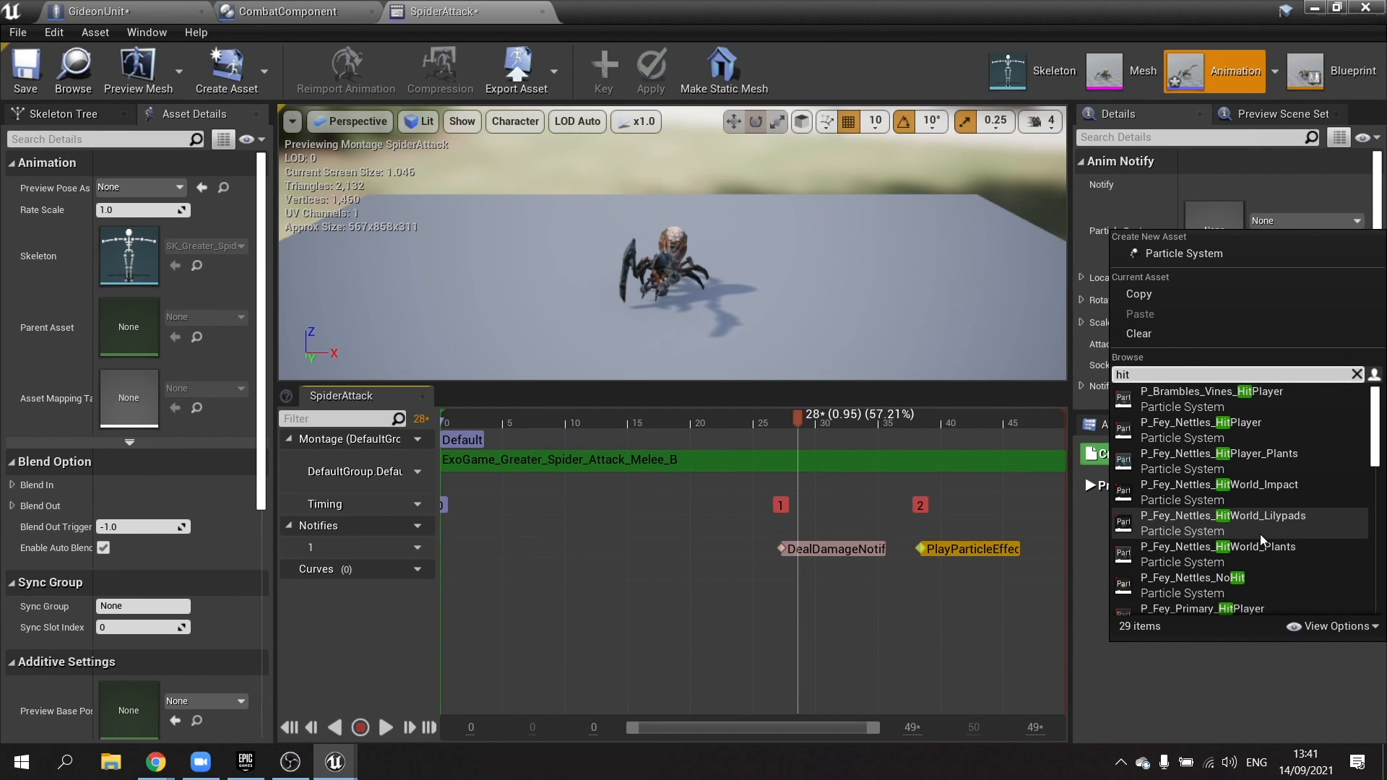
pyautogui.scroll(-3)
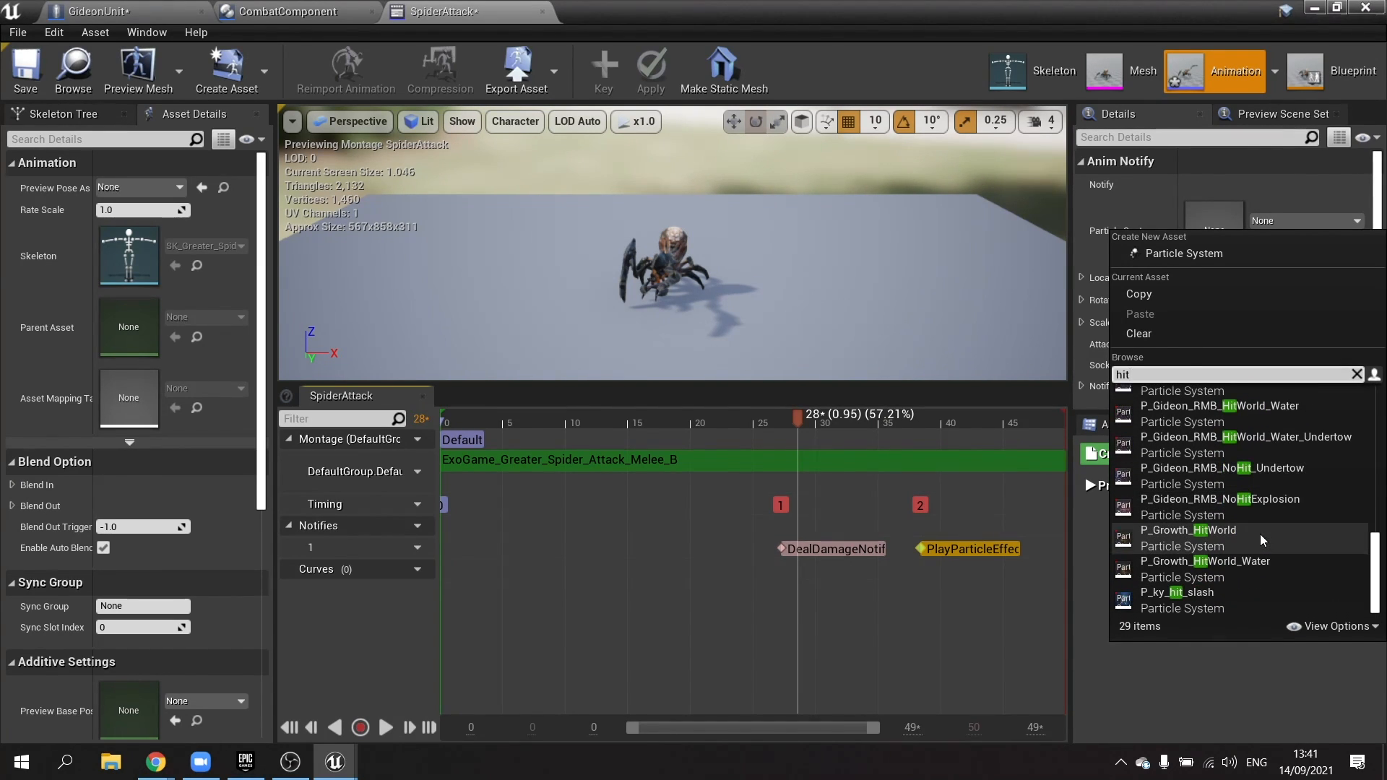
pyautogui.click(1177, 592)
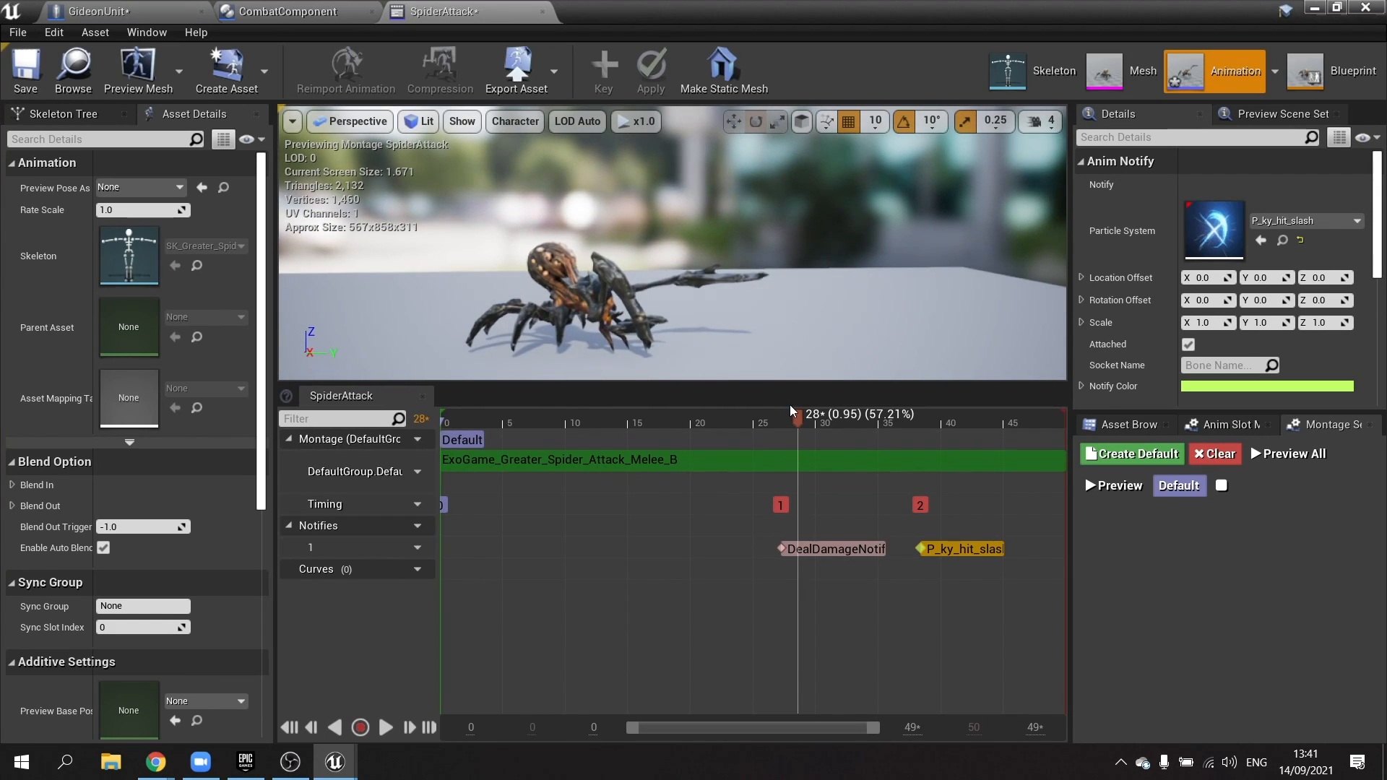
# Set the slash effect's Location Offset Y to 200.0 and add a second notify track
pyautogui.moveTo(797, 421); pyautogui.dragTo(935, 421)
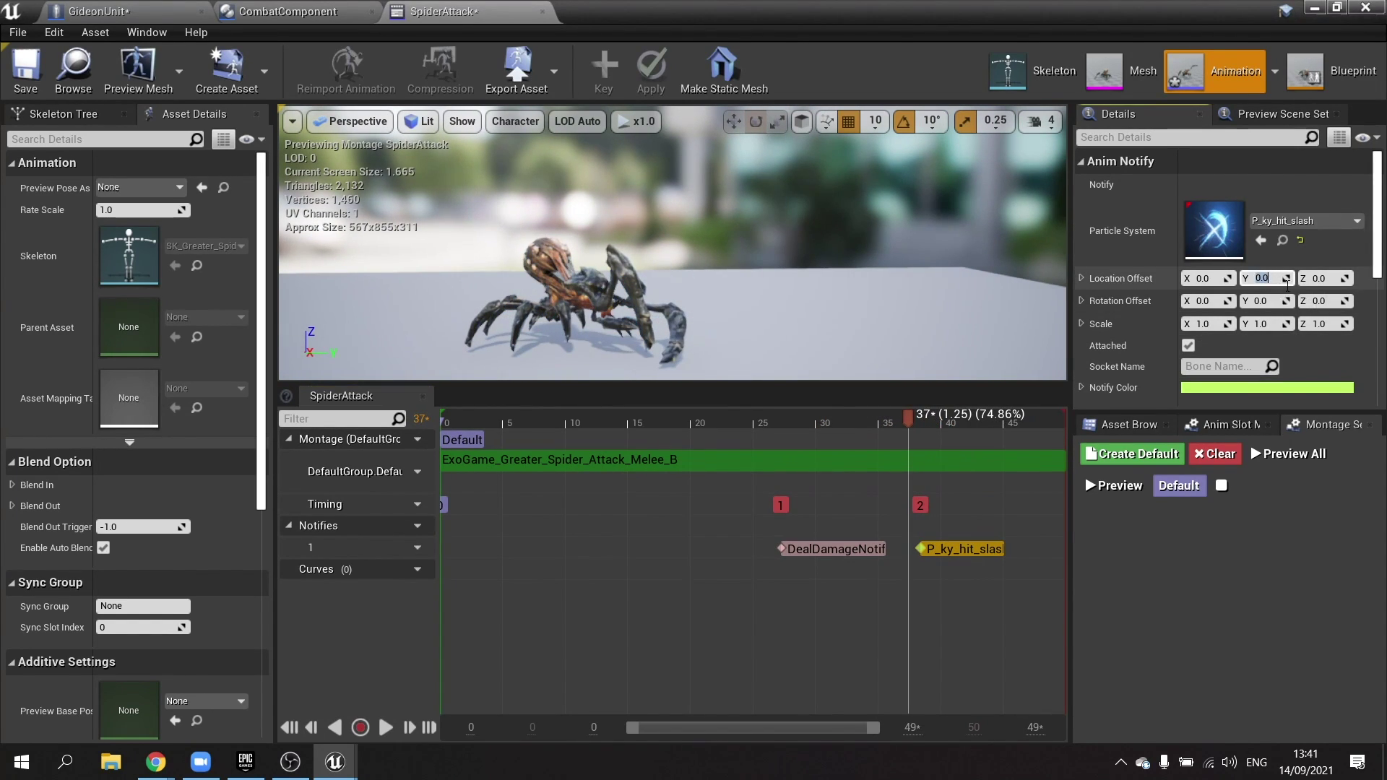
pyautogui.write('200.0')
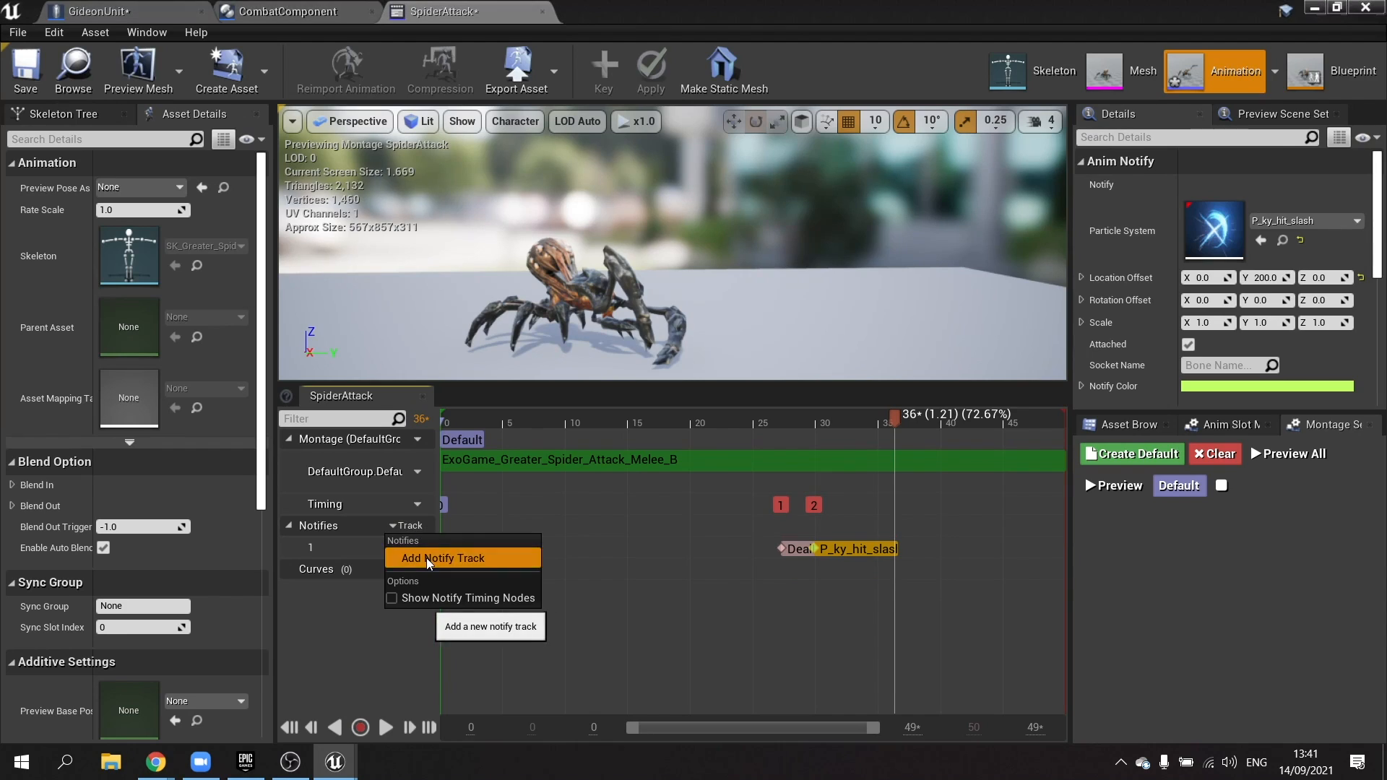
pyautogui.click(442, 558)
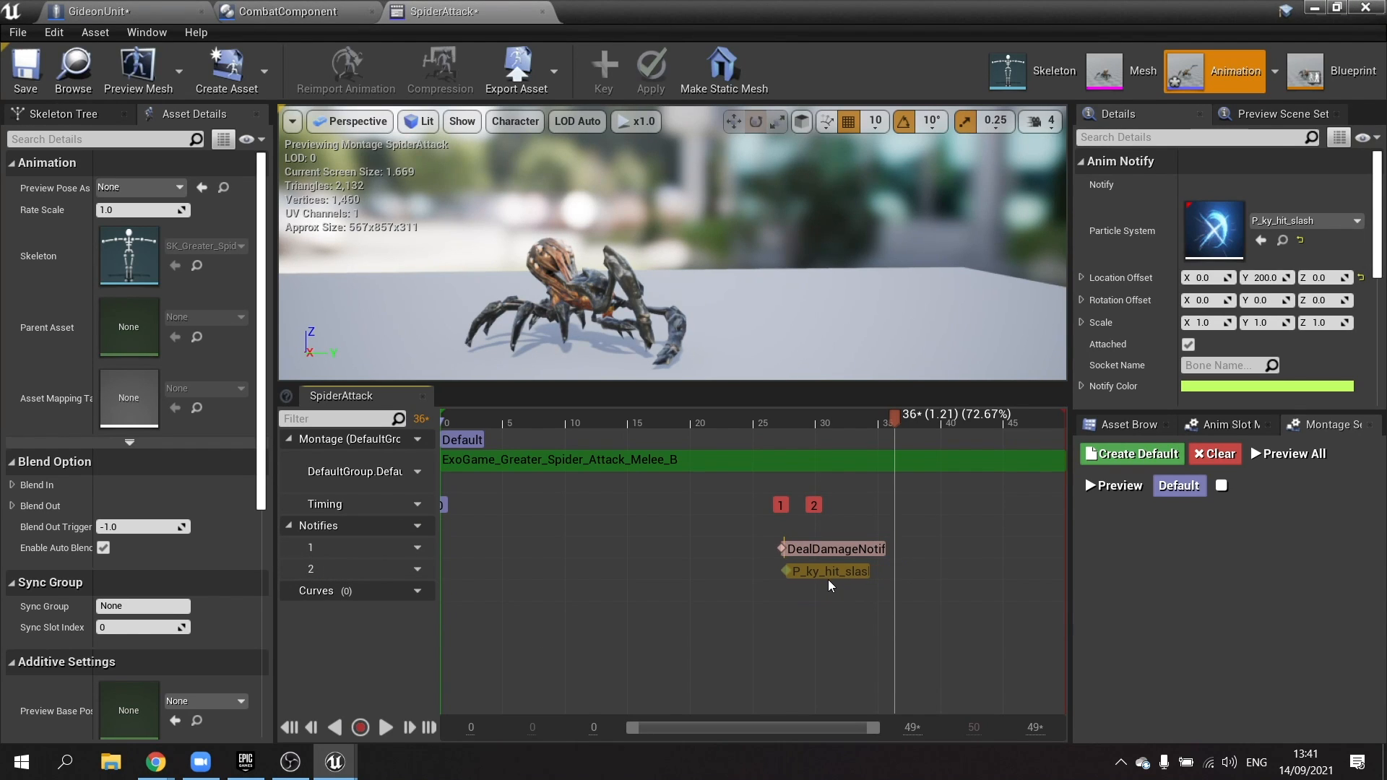
# Move the slash notify onto track 2 just after DealDamage and raise its offset to 498.79, then save
pyautogui.moveTo(885, 414); pyautogui.dragTo(712, 415)
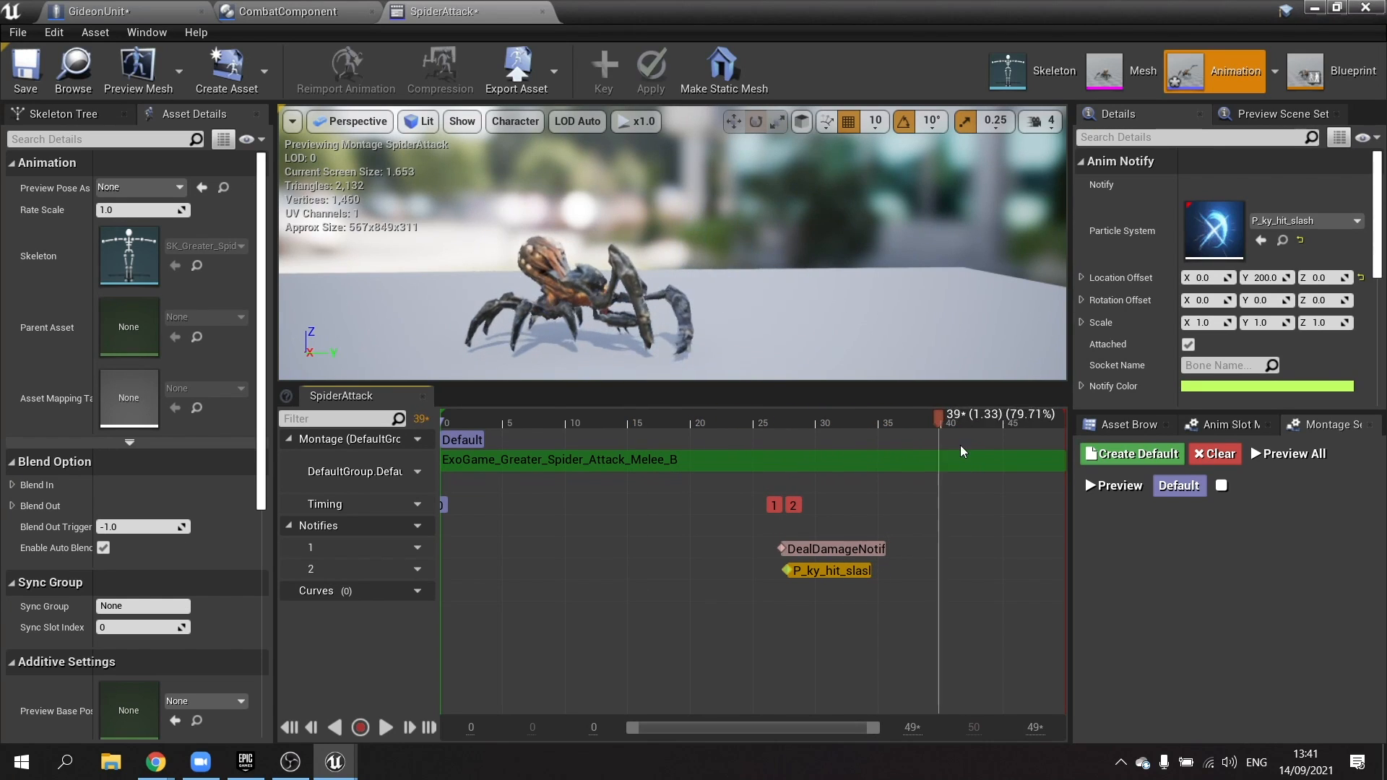
pyautogui.moveTo(936, 414); pyautogui.dragTo(763, 414)
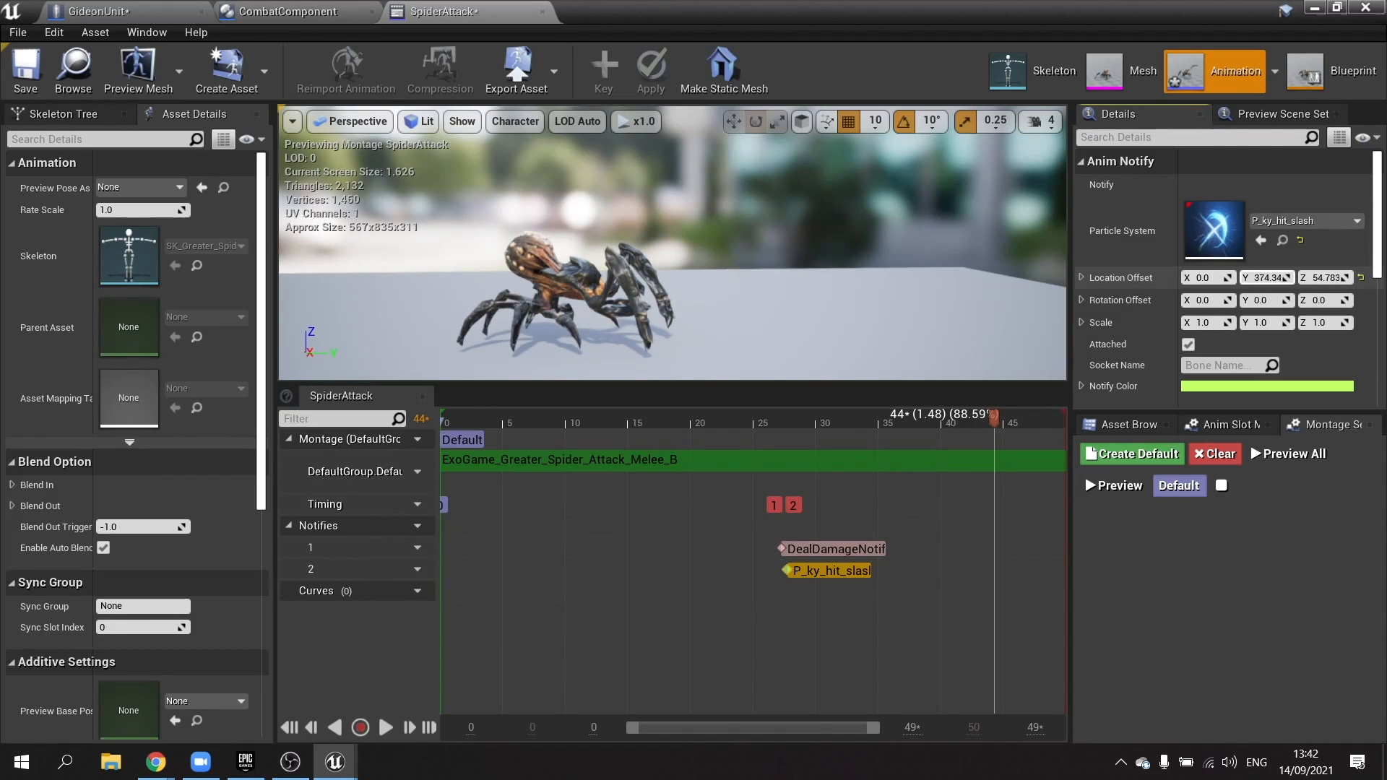
pyautogui.write('498.79')
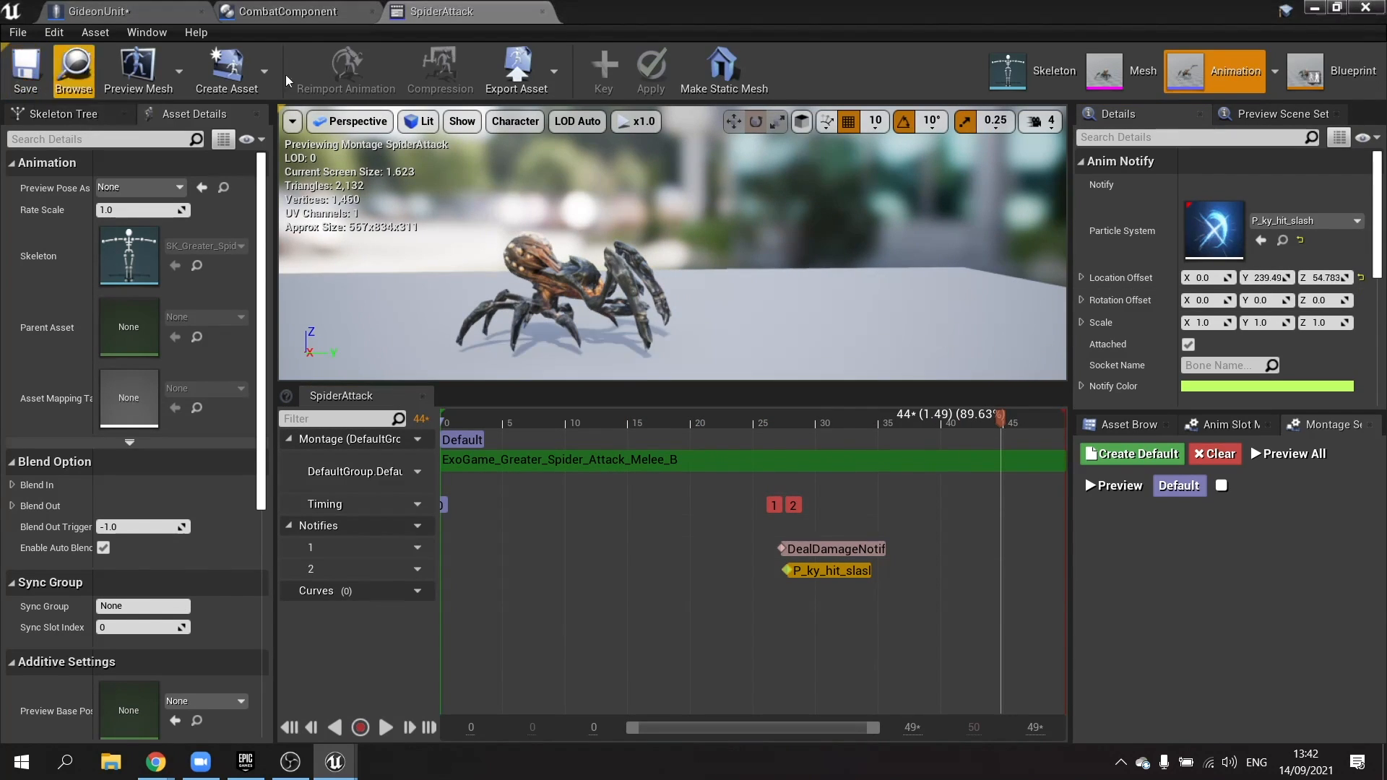
# Switch back to the CombatComponent blueprint's Start Unit Turn graph
pyautogui.click(281, 11)
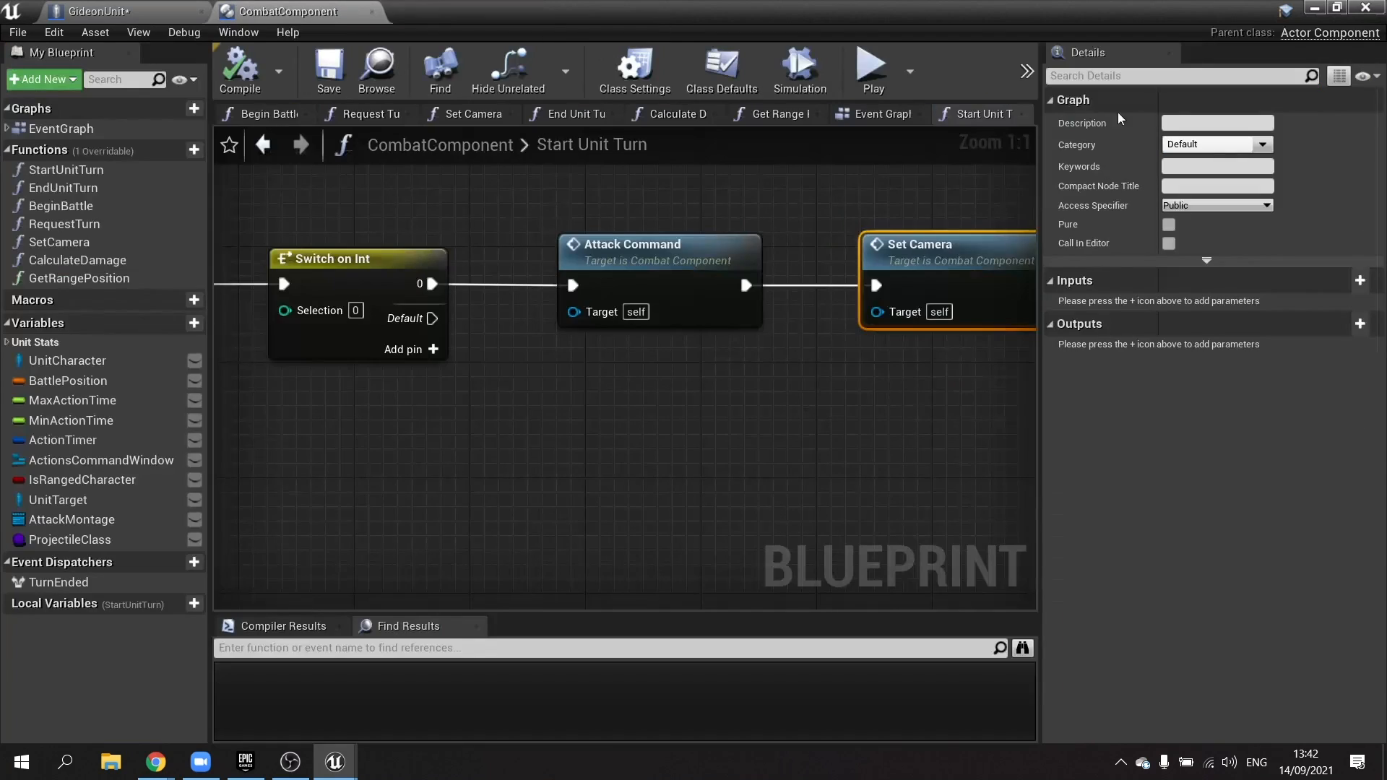
pyautogui.moveTo(683, 186)
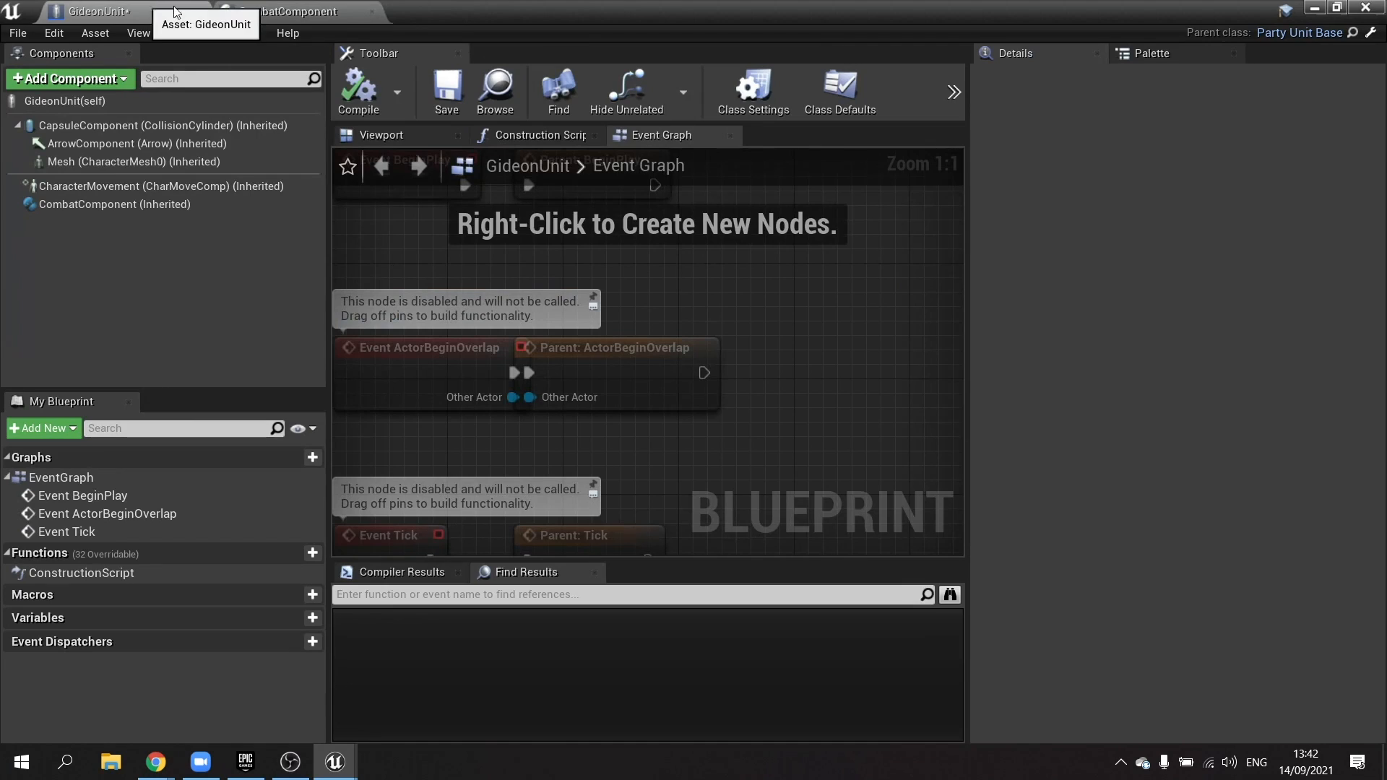
# Set Gideon's Hit React Animation to GideonHitReact in Class Defaults
pyautogui.click(841, 85)
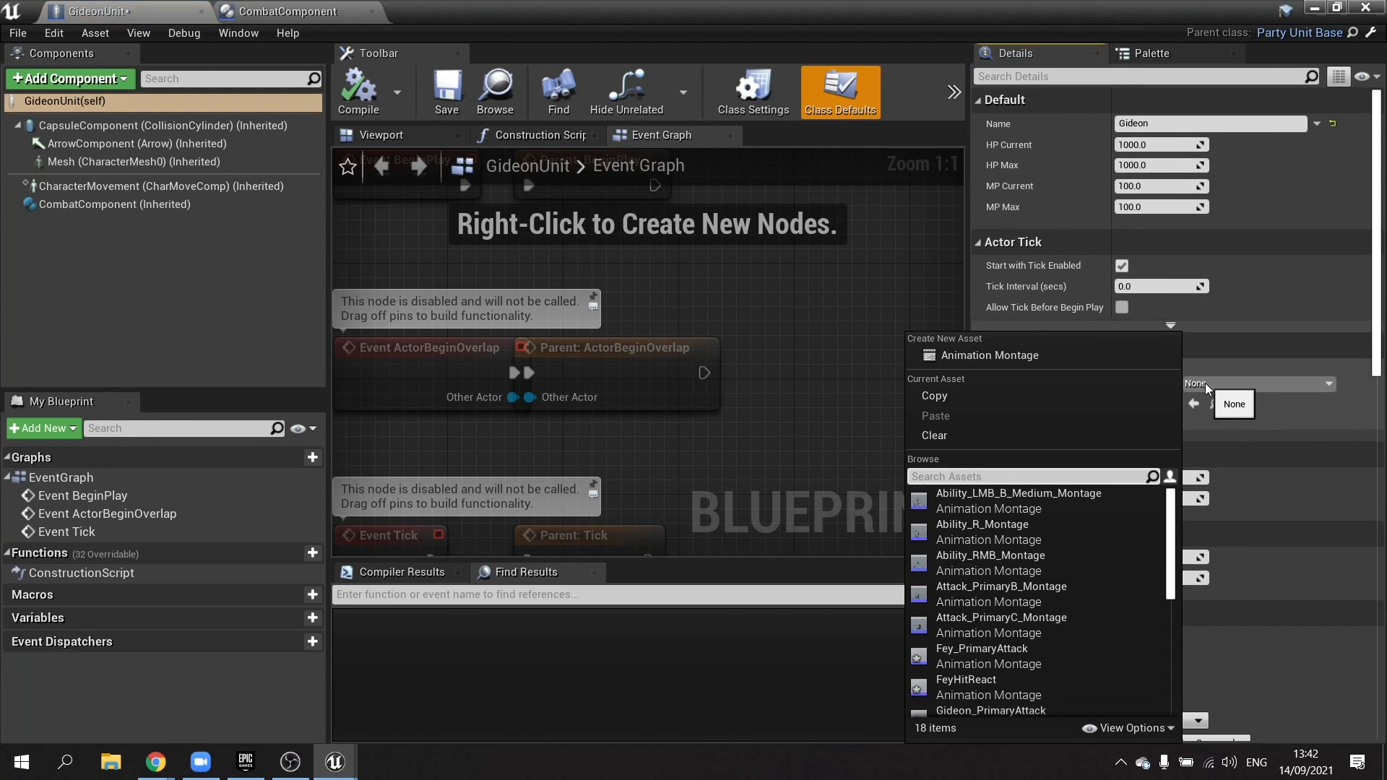
pyautogui.write('gide')
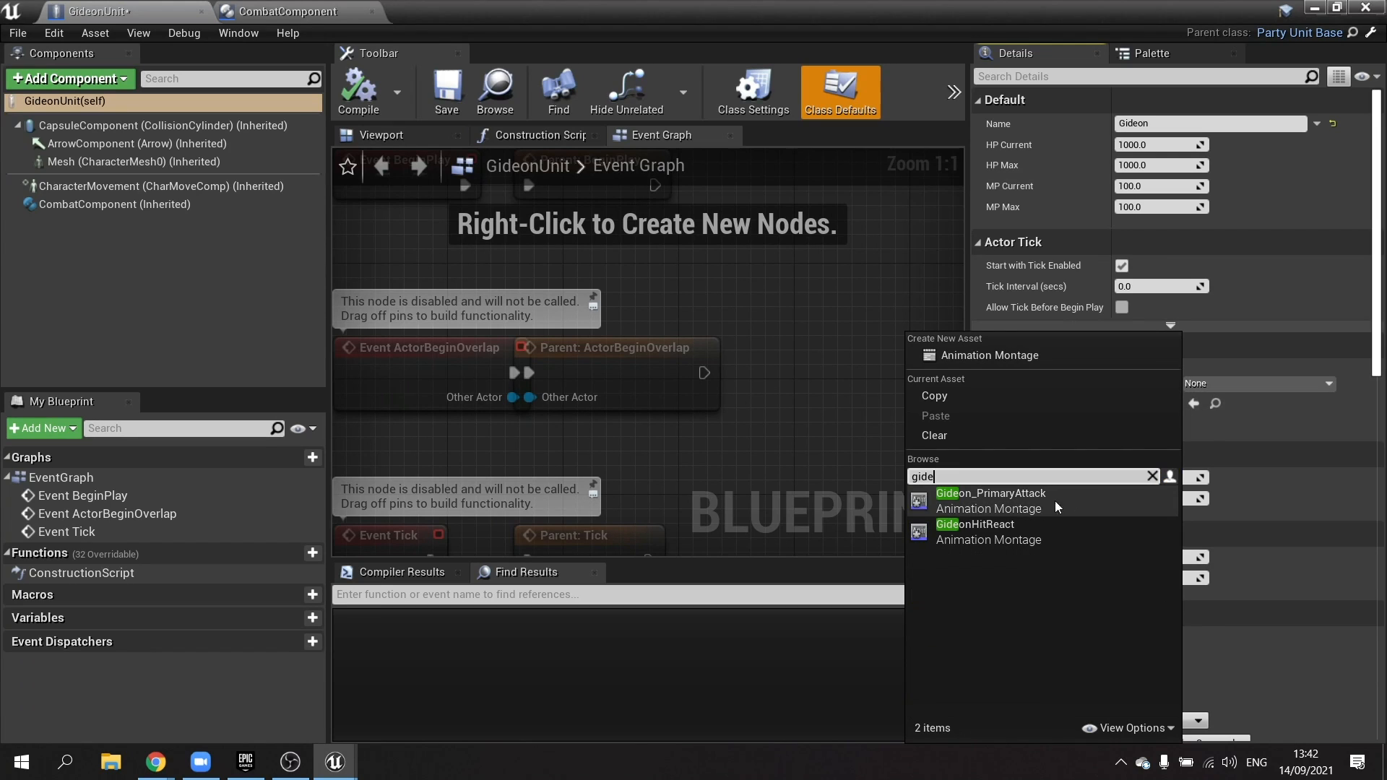
pyautogui.click(976, 532)
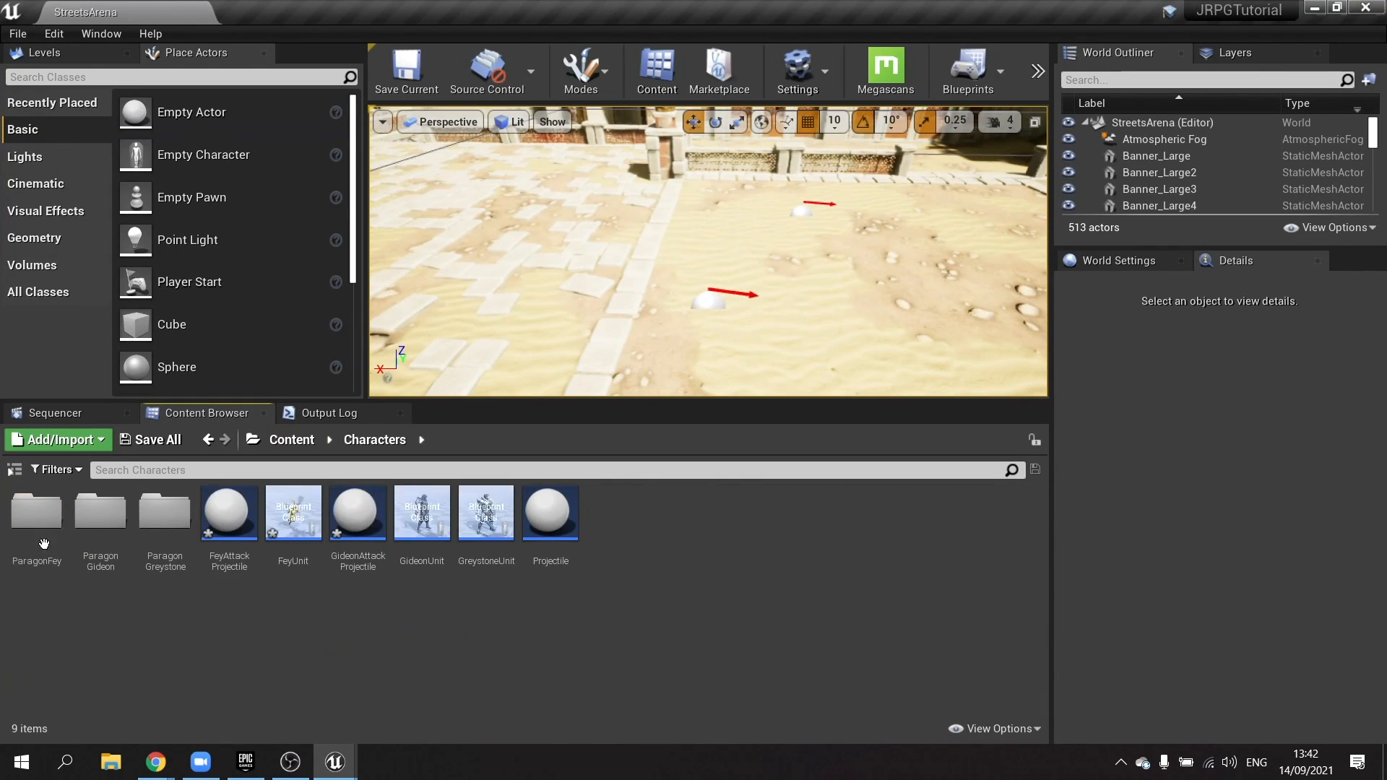
# Set Greystone's Hit React Animation to GreystoneHitReact
pyautogui.doubleClick(486, 511)
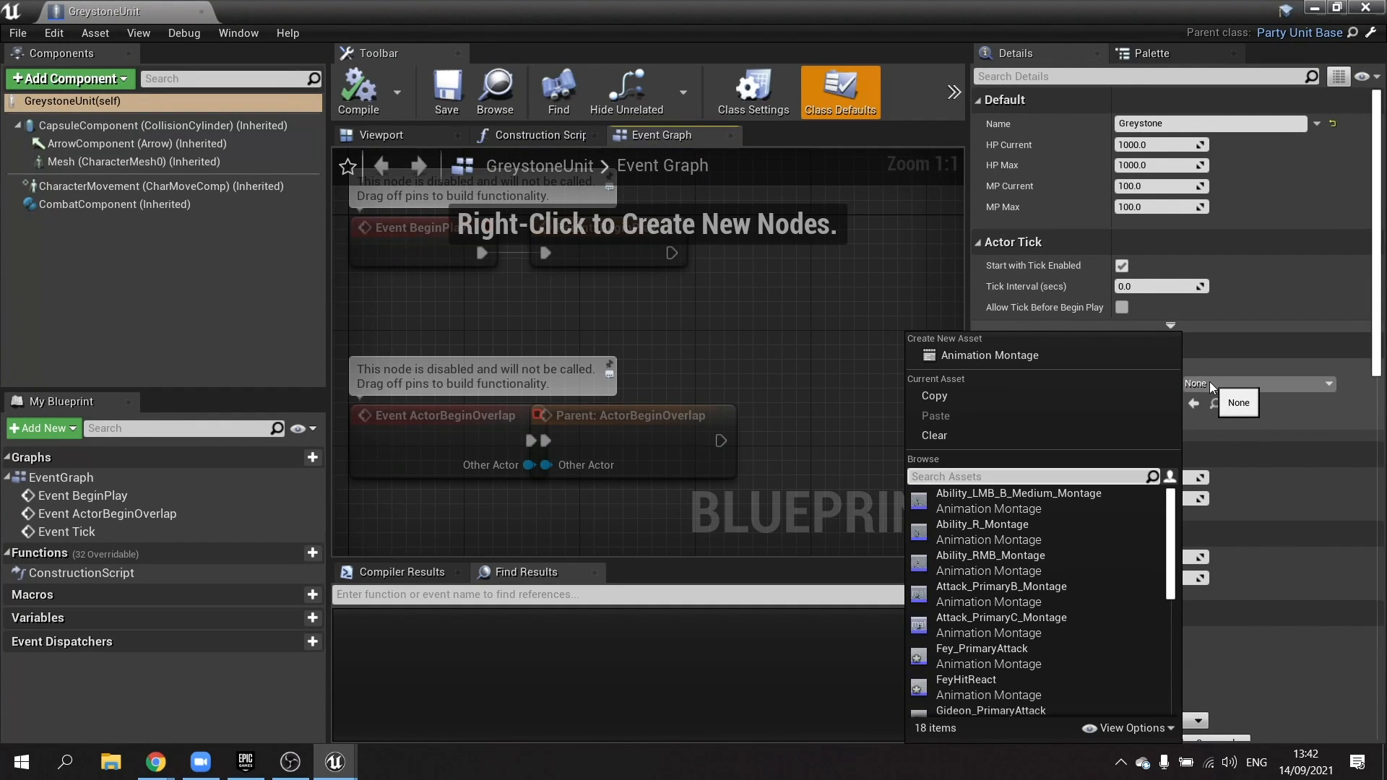
pyautogui.write('grey')
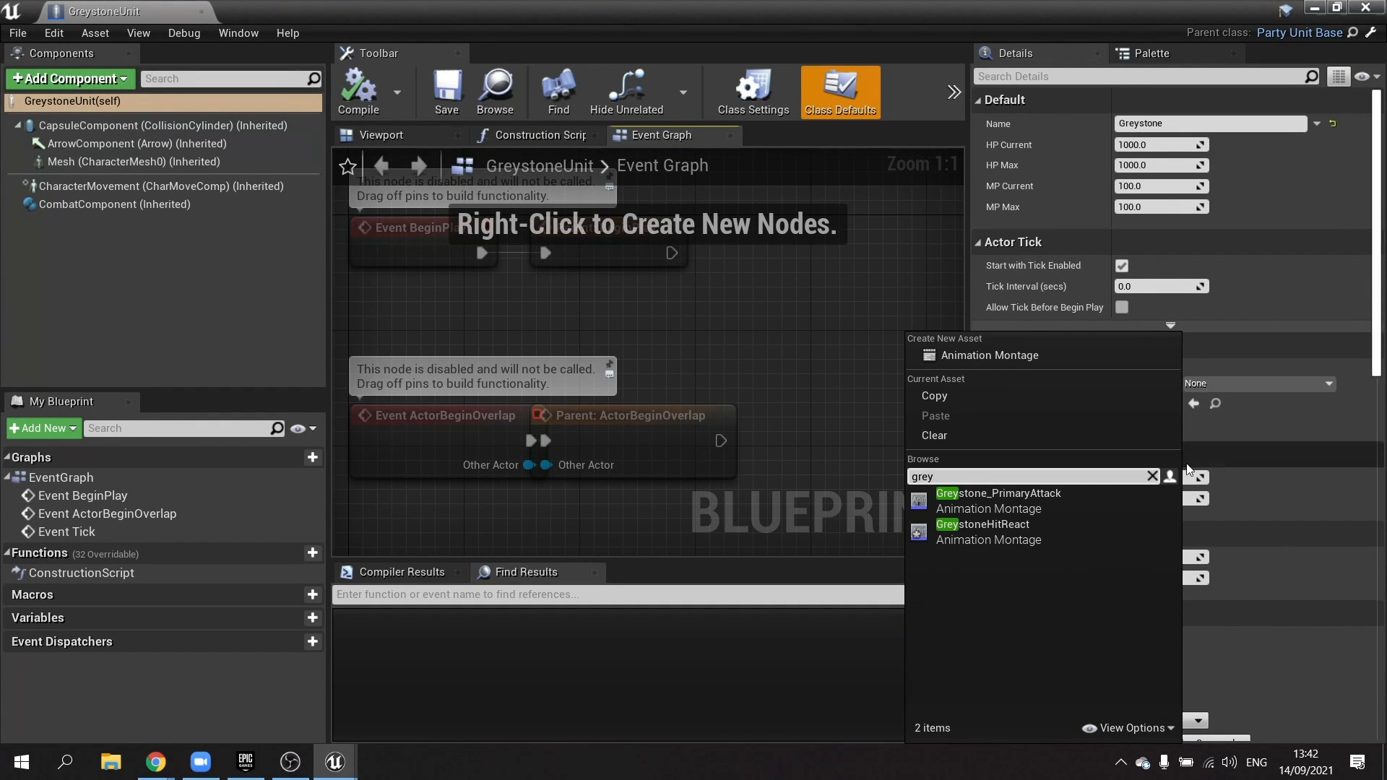
pyautogui.click(983, 525)
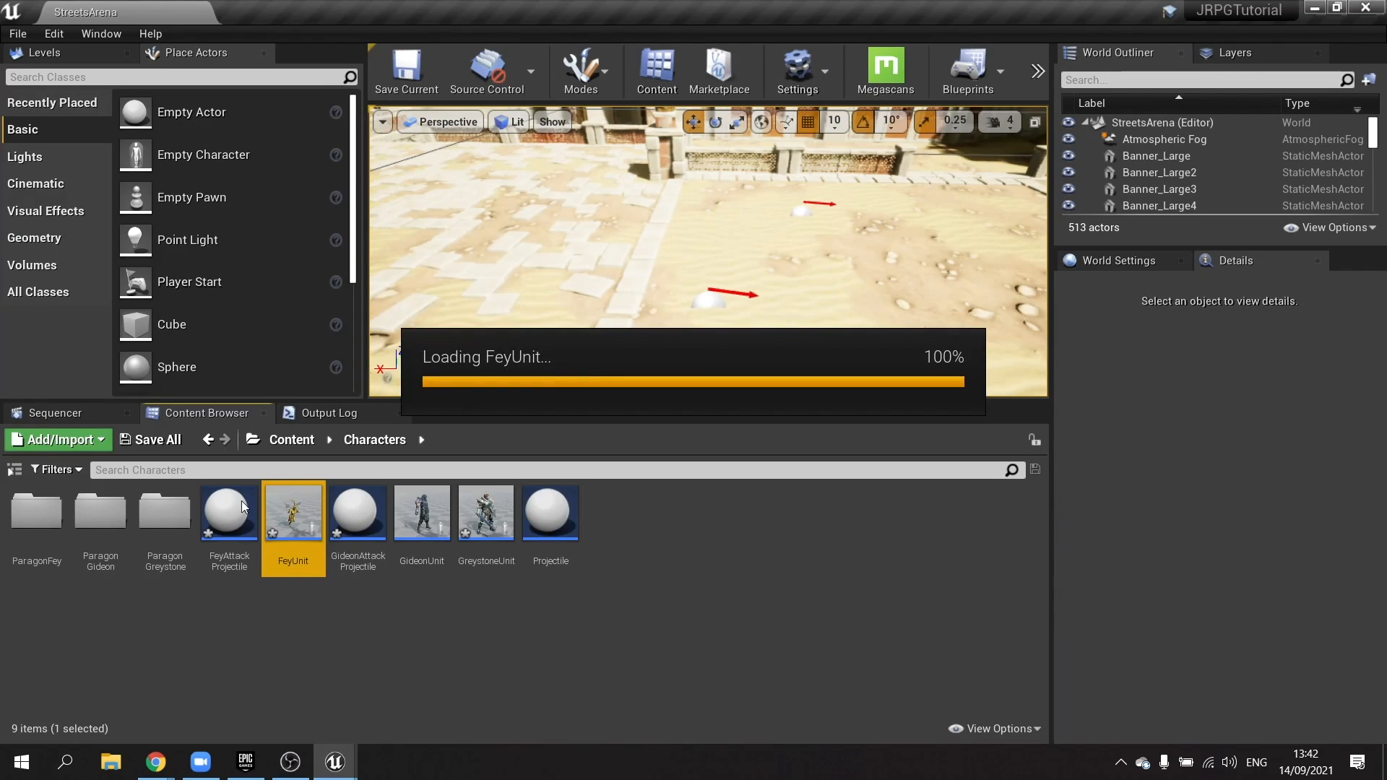
# Set Fey's Hit React Animation to FeyHitReact
pyautogui.doubleClick(293, 512)
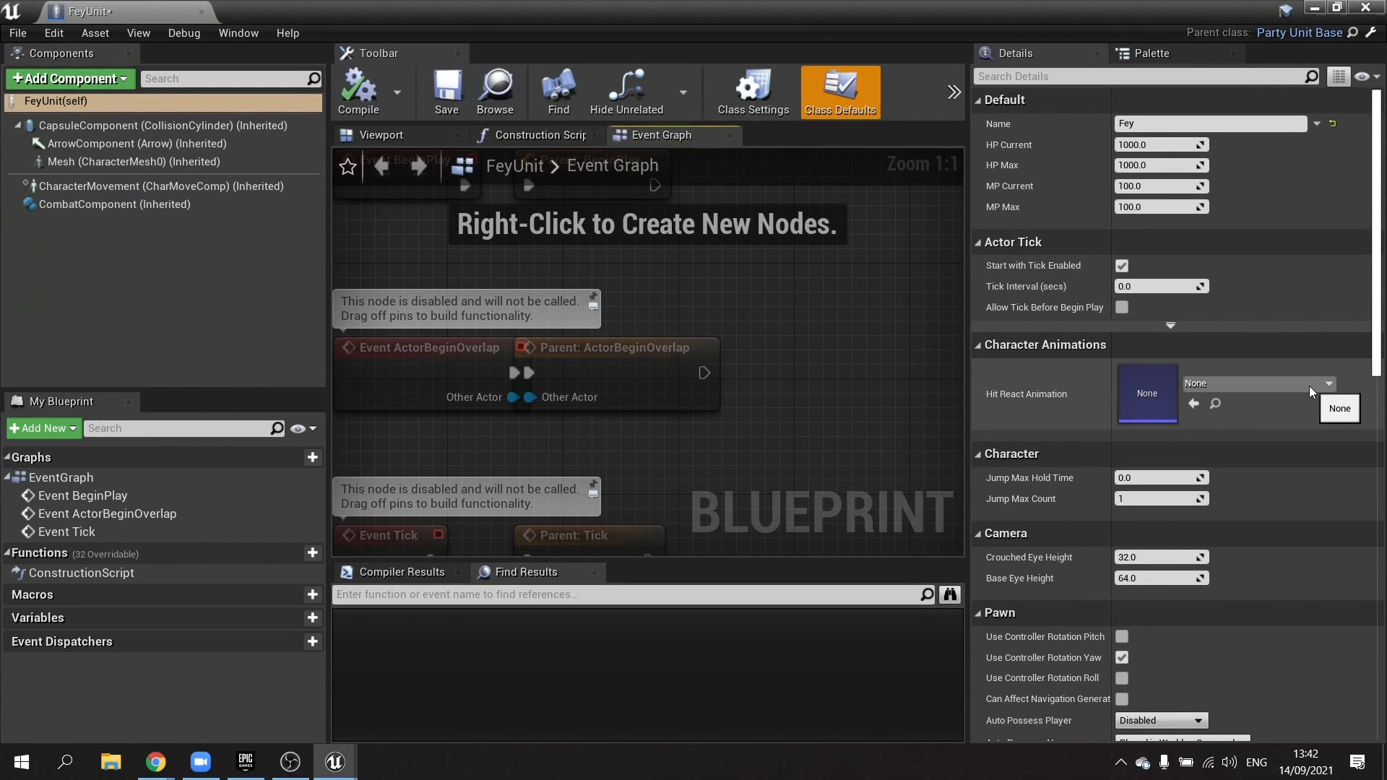
pyautogui.click(1329, 384)
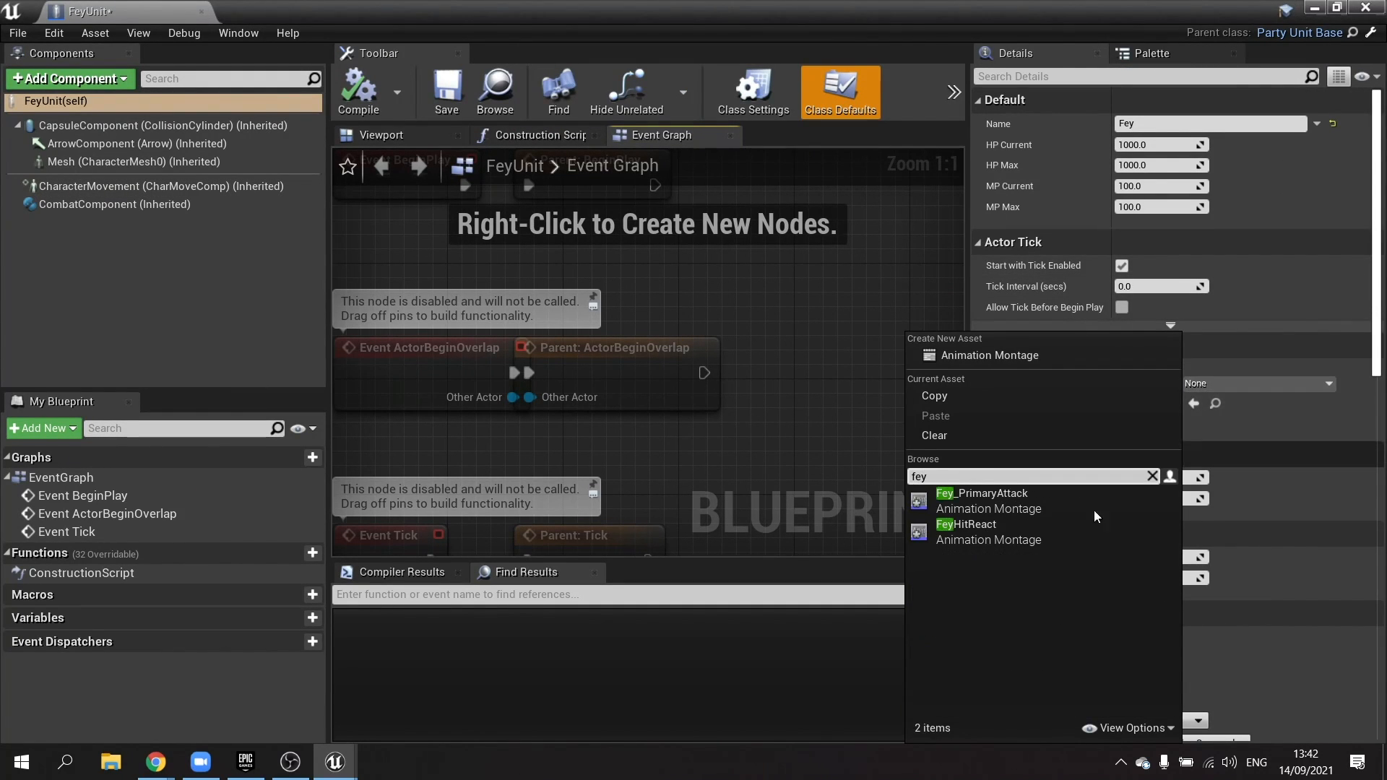
pyautogui.click(966, 532)
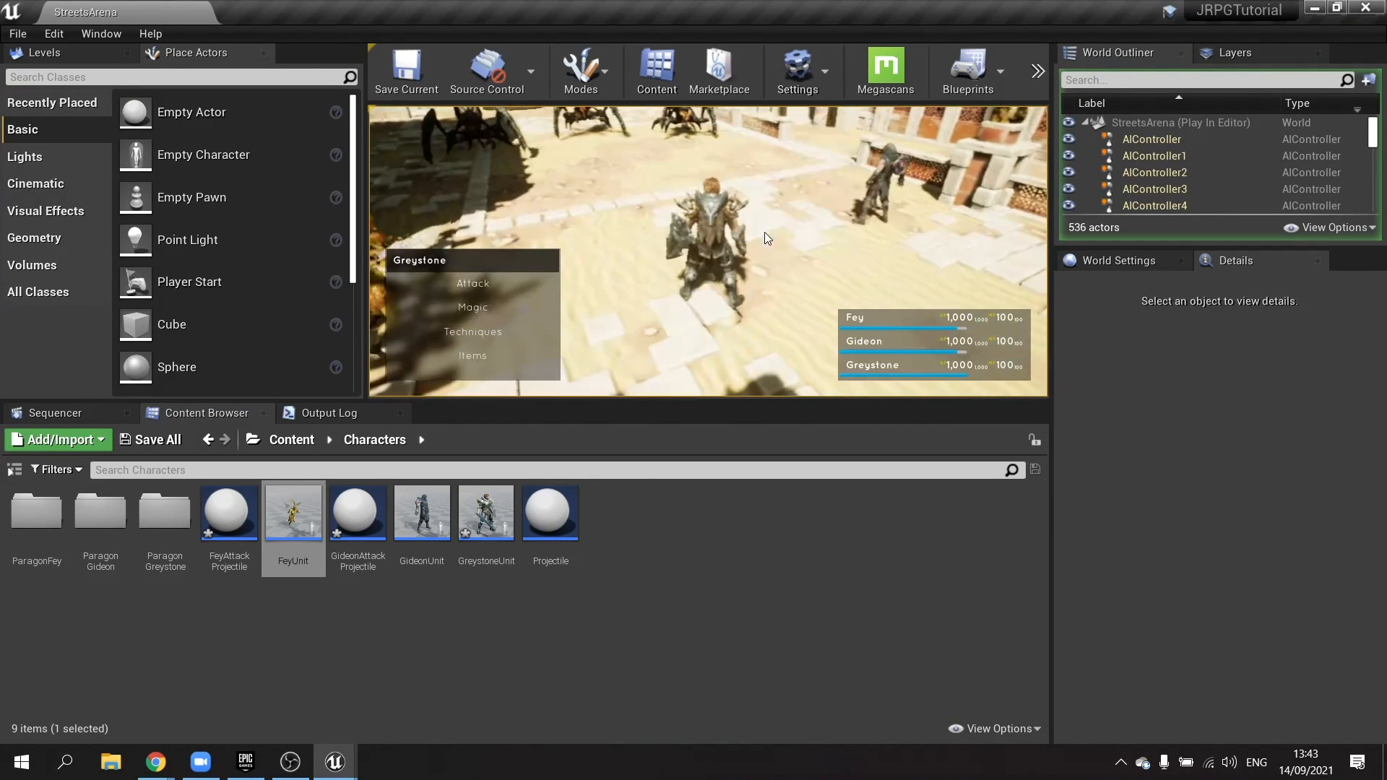
# Have Greystone attack the first enemy during the play session
pyautogui.click(474, 283)
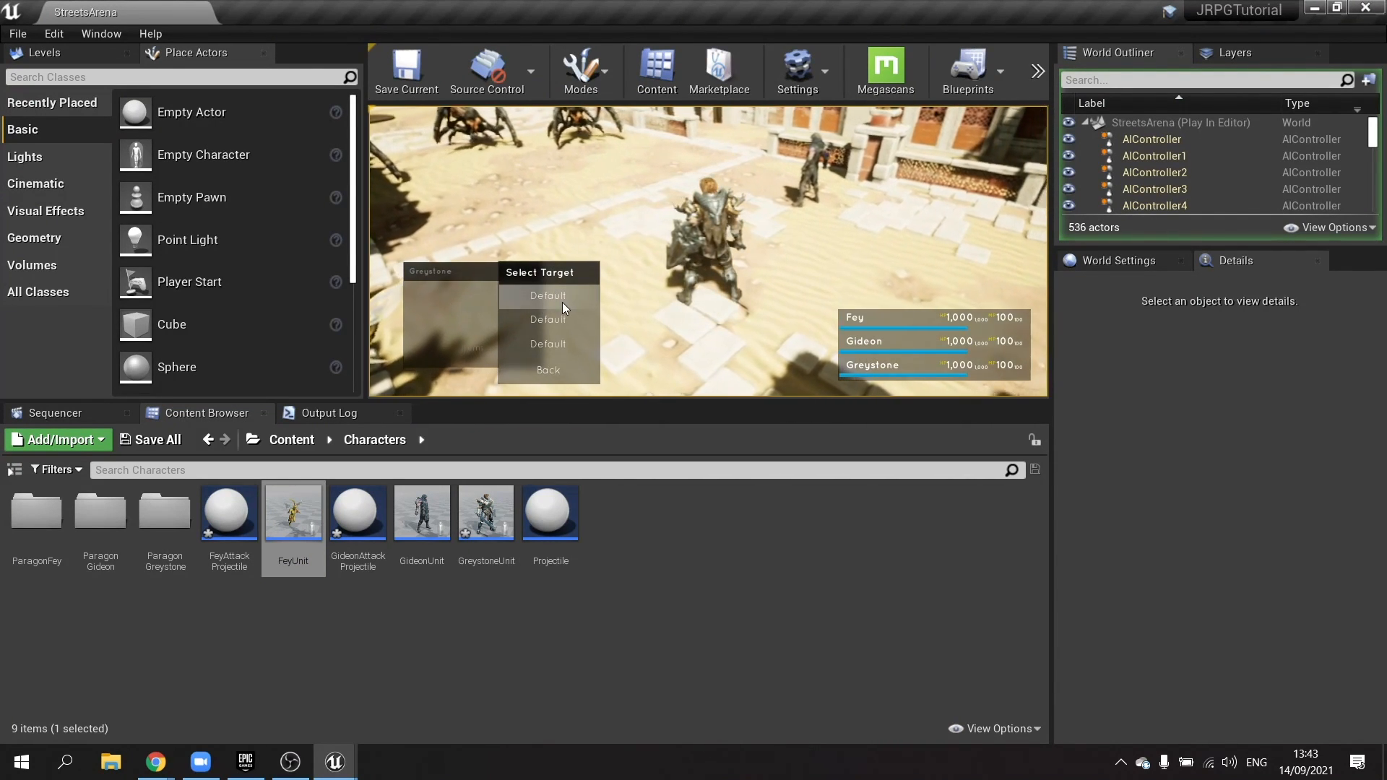
pyautogui.click(548, 296)
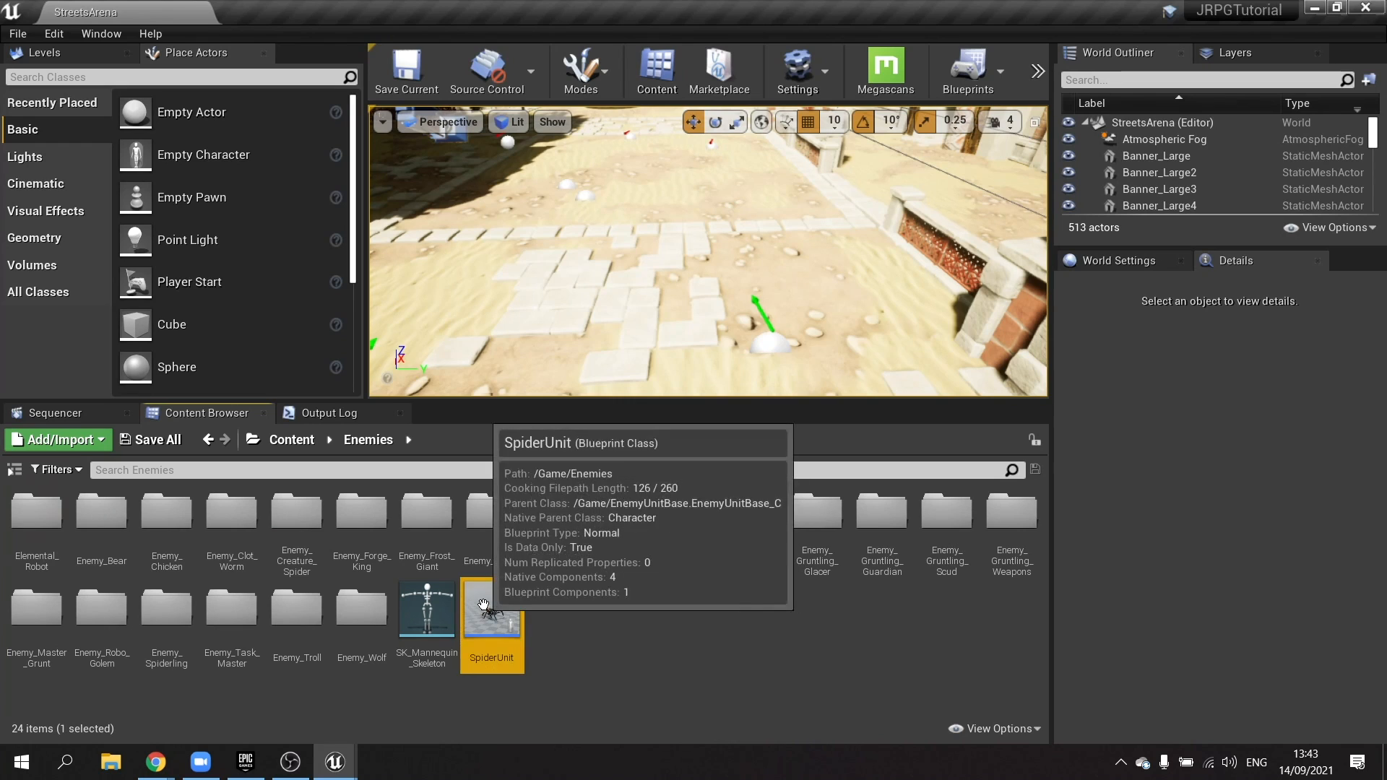
# Shift the SpiderUnit mesh back to about Location X -150
pyautogui.doubleClick(492, 610)
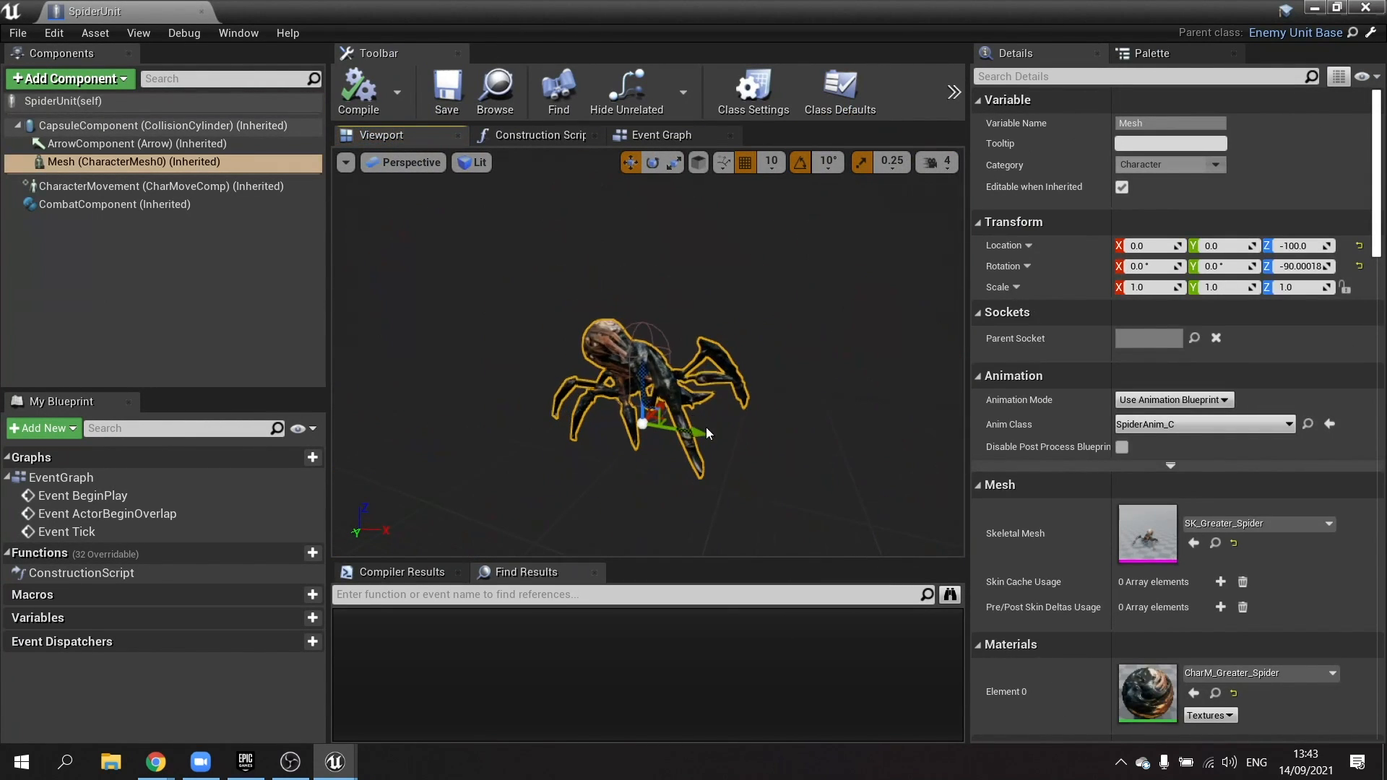
pyautogui.moveTo(672, 433); pyautogui.dragTo(615, 433)
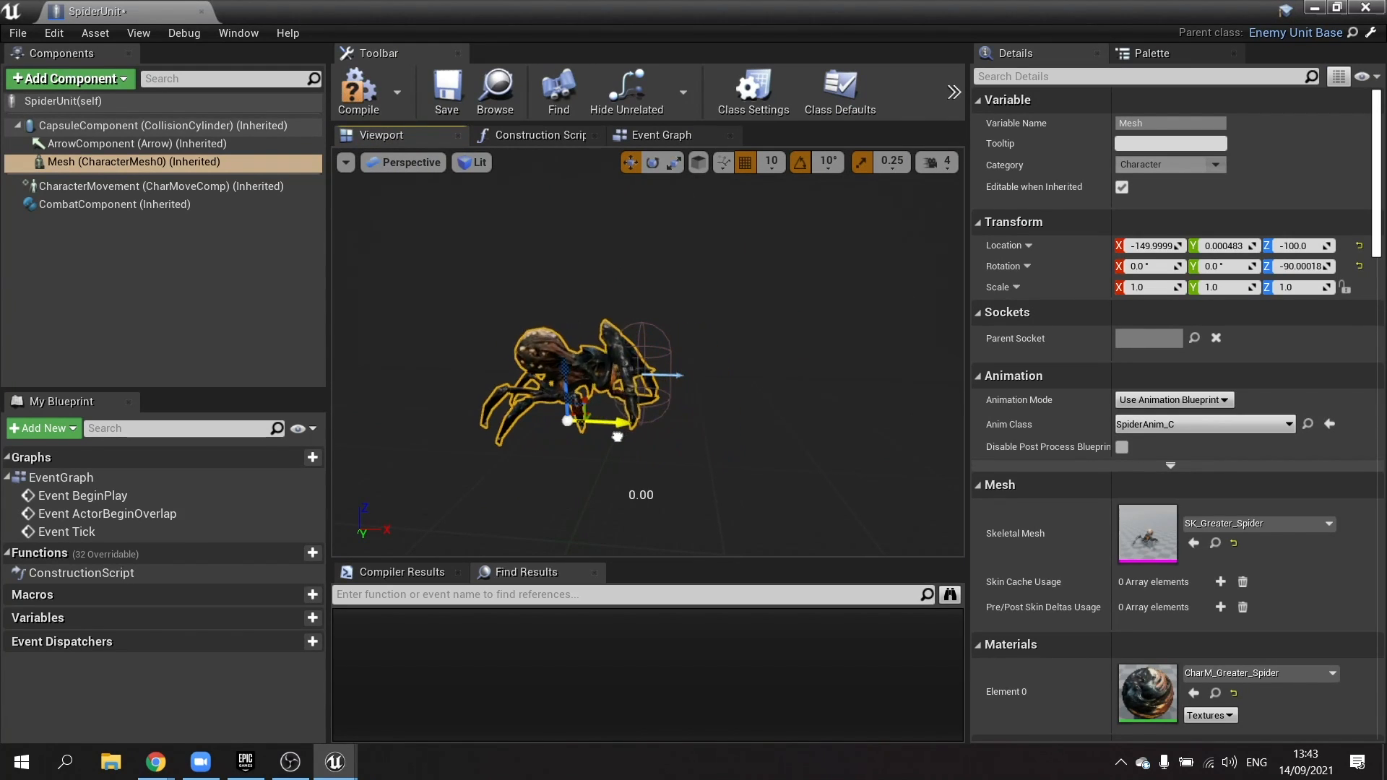